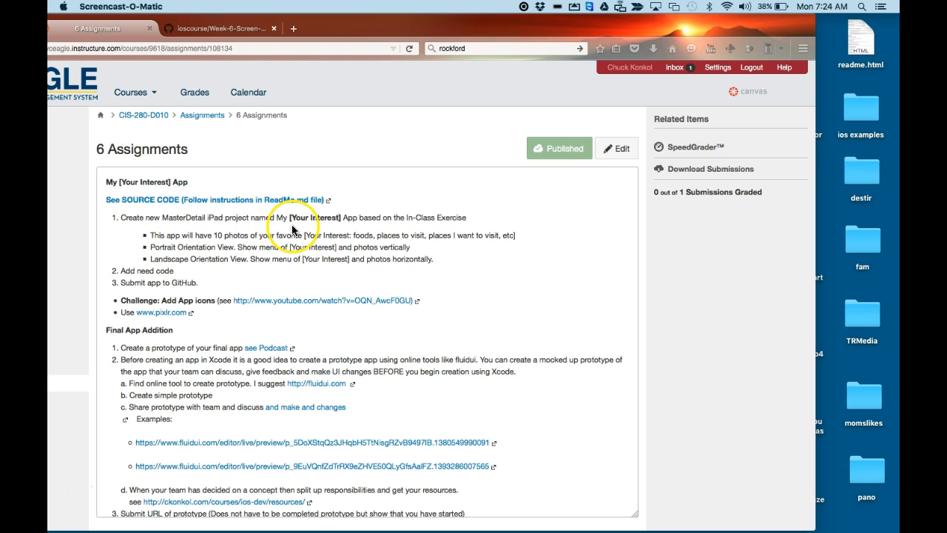
pyautogui.moveTo(420, 225)
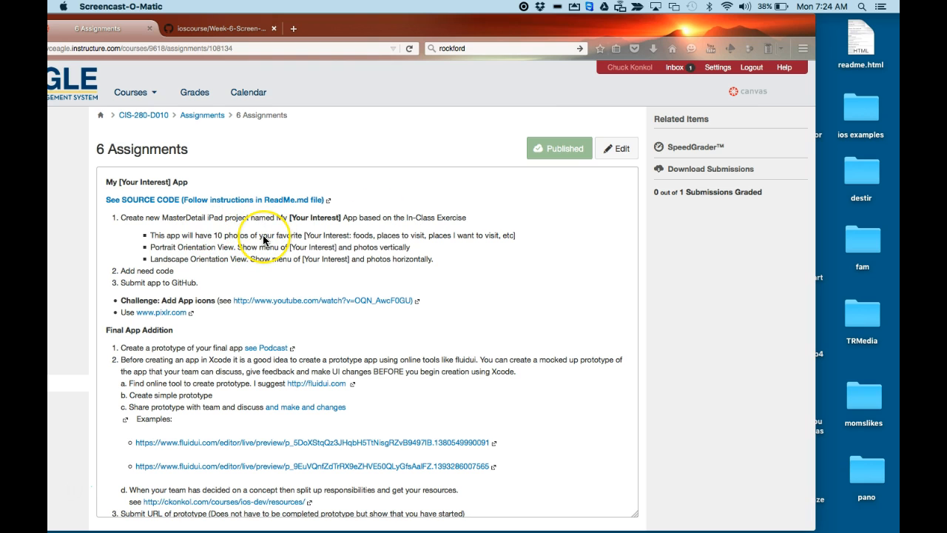
pyautogui.moveTo(194, 252)
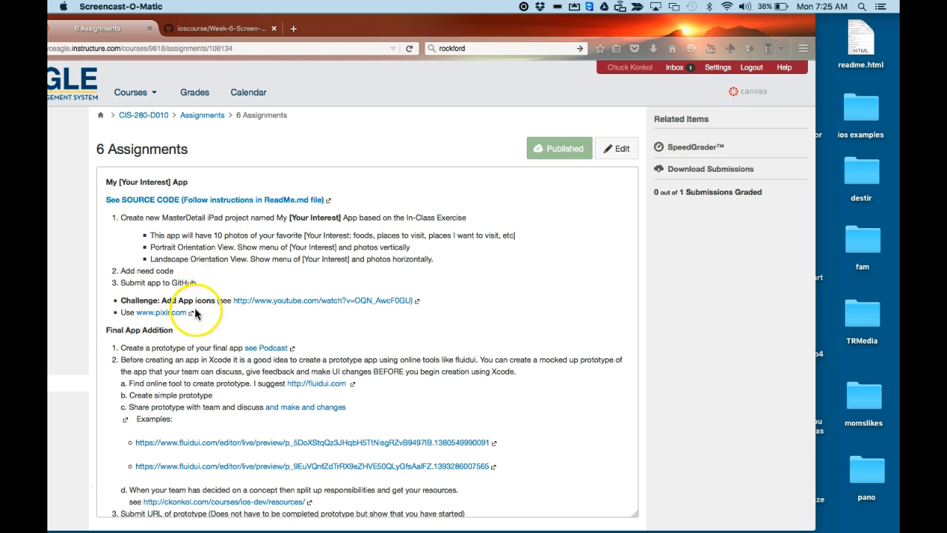
pyautogui.moveTo(117, 244)
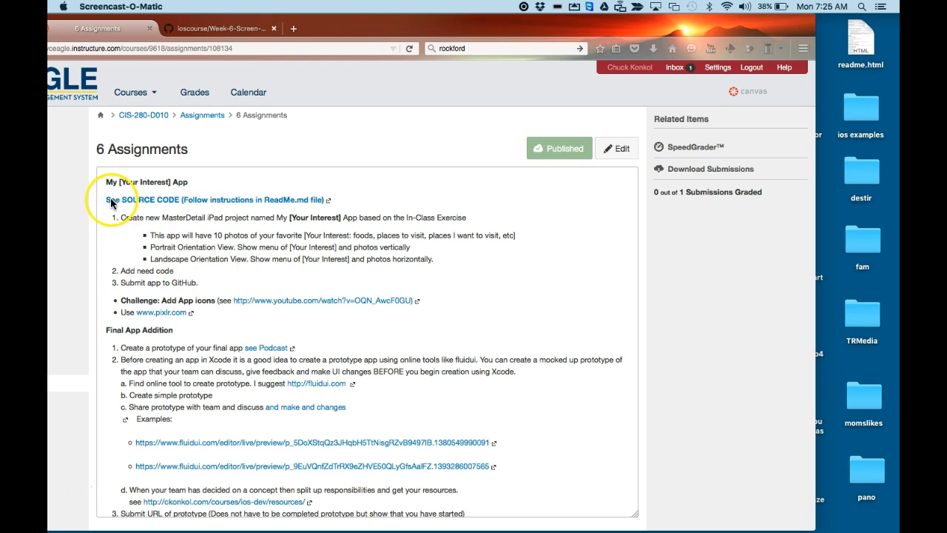
pyautogui.moveTo(221, 204)
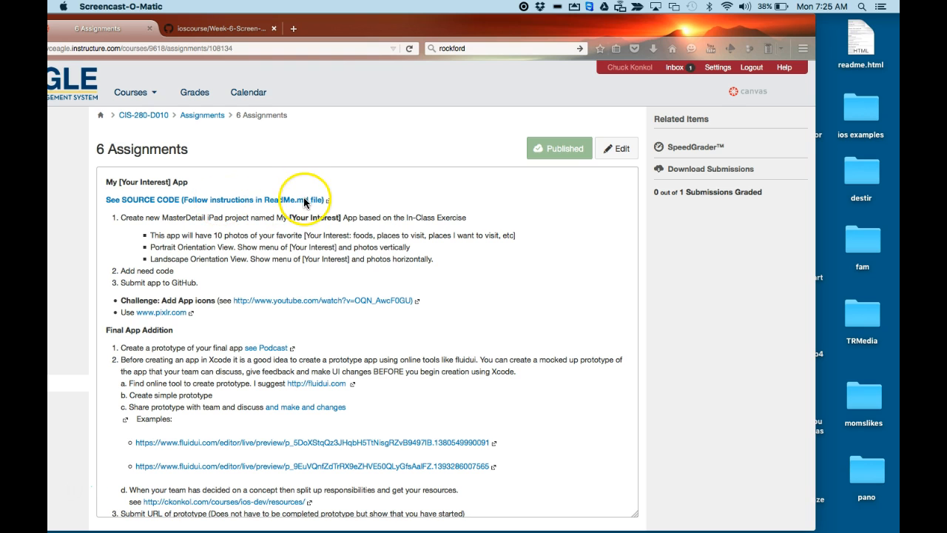
pyautogui.moveTo(328, 204)
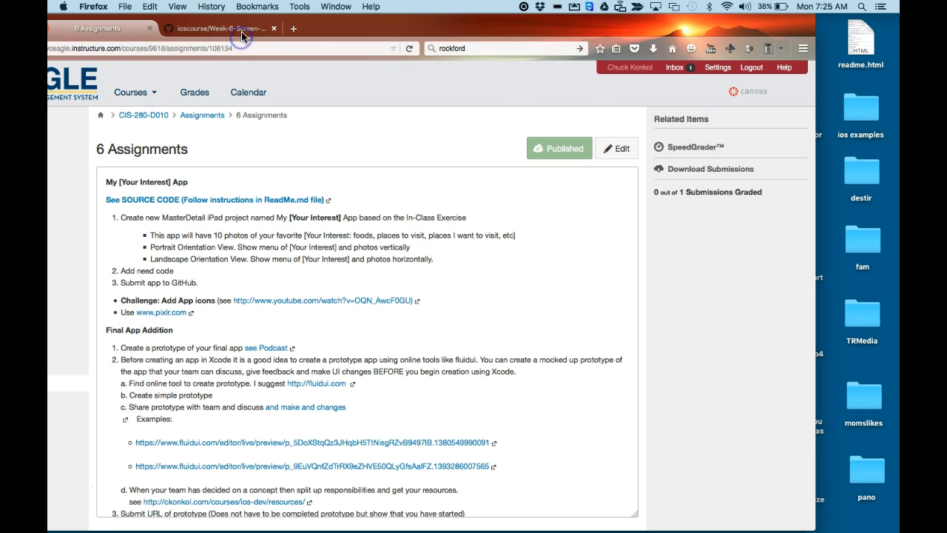
# Step: View the README.md of the Week 6 Master-Detail repository with the MyBands steps
pyautogui.click(222, 28)
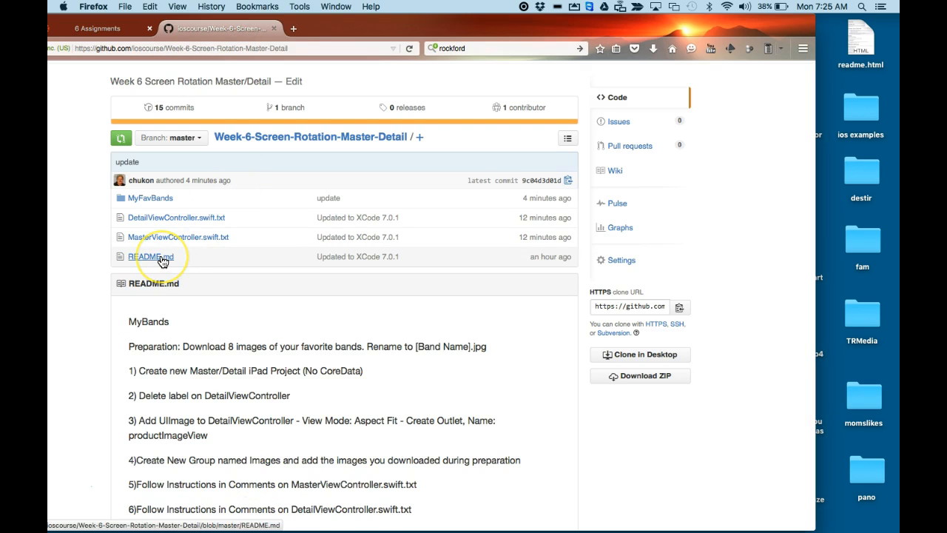
pyautogui.click(151, 258)
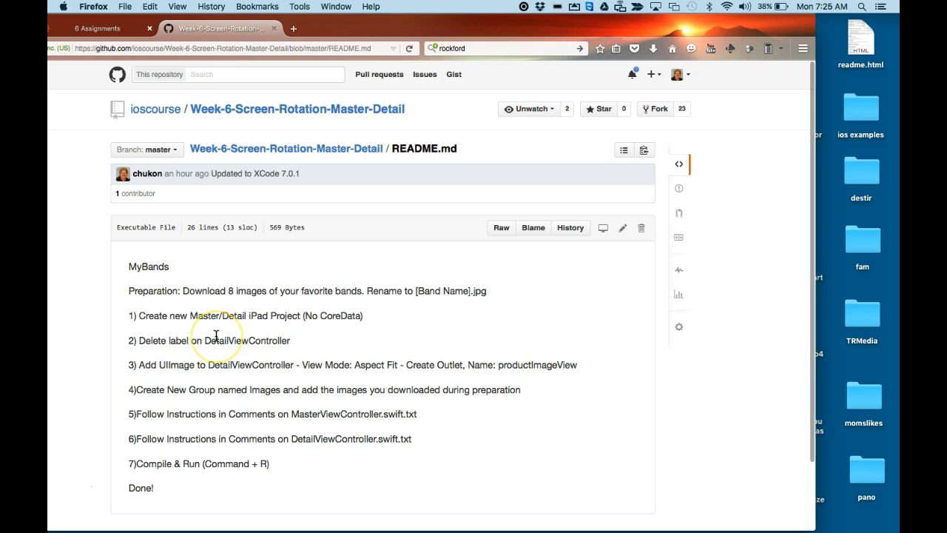
pyautogui.scroll(-3)
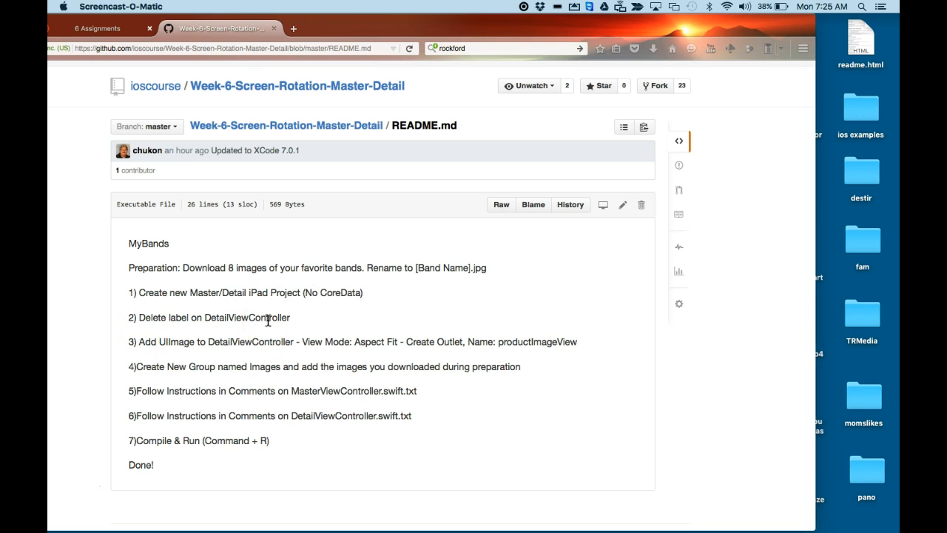
pyautogui.moveTo(675, 492)
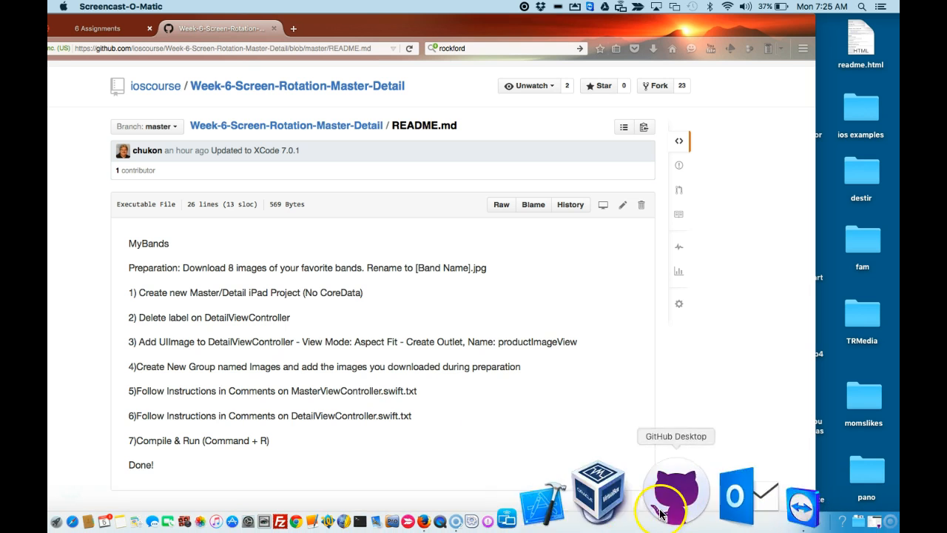
# Step: Start a new Master-Detail Application project with Product Name MyBands in Swift
pyautogui.click(689, 491)
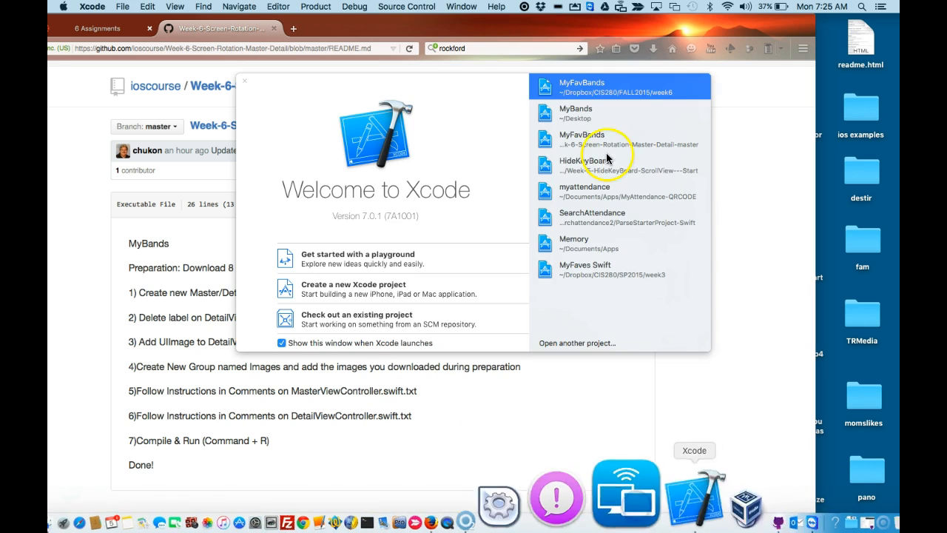
pyautogui.click(123, 6)
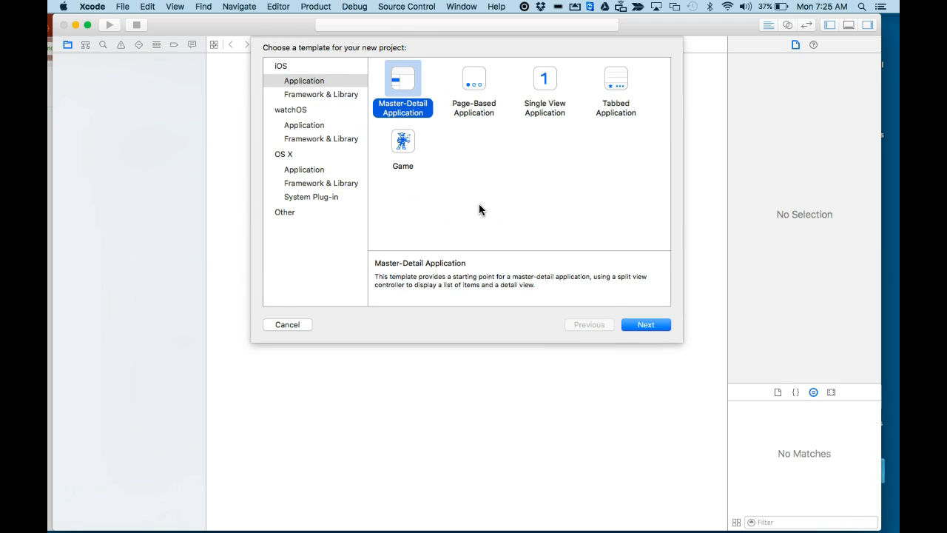
pyautogui.click(646, 324)
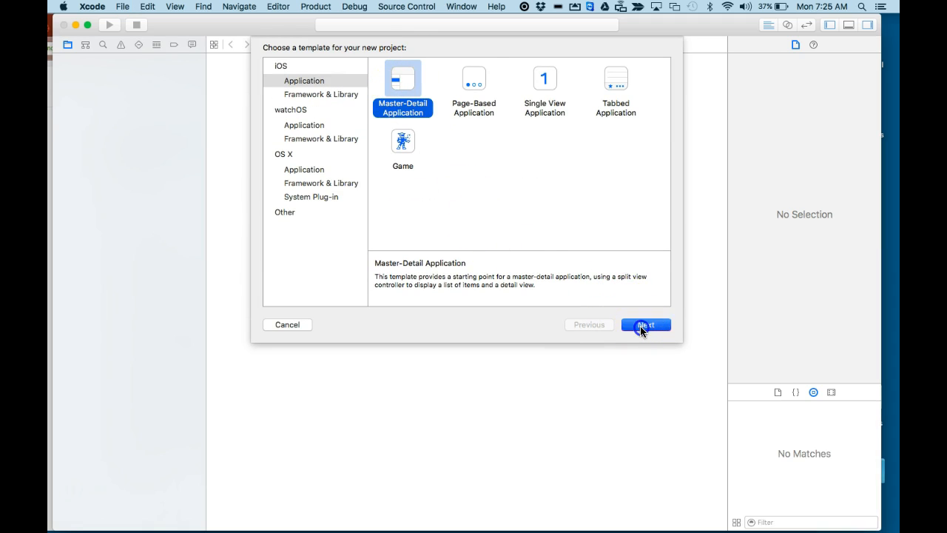
pyautogui.click(644, 324)
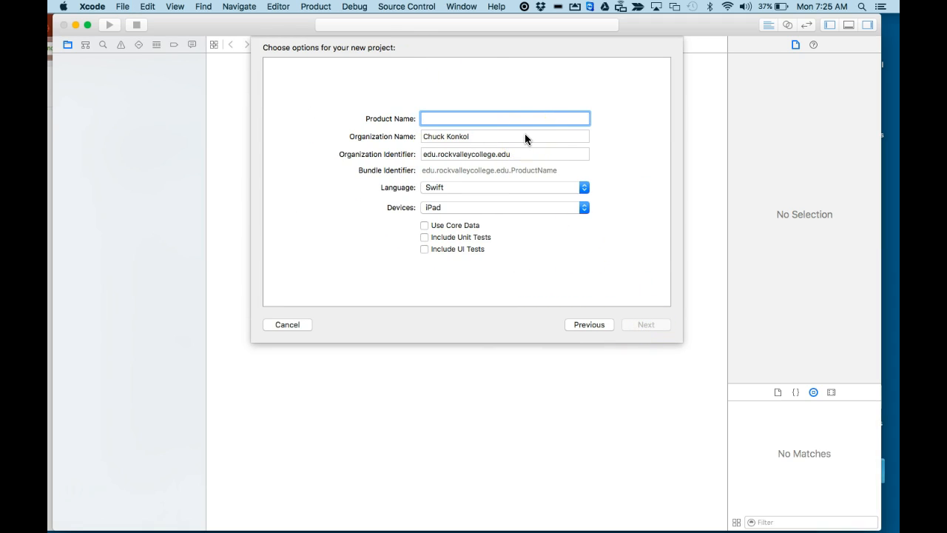
pyautogui.write('MyBands')
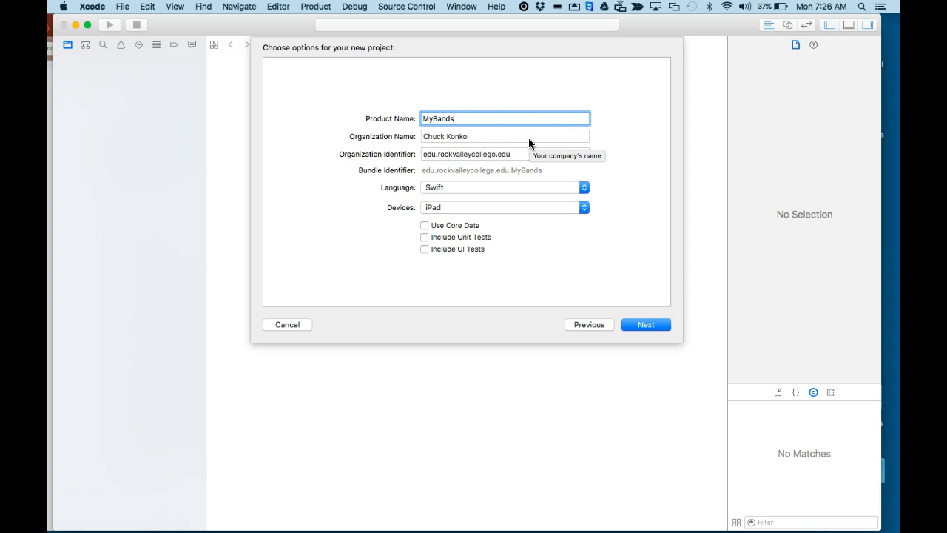
pyautogui.click(505, 136)
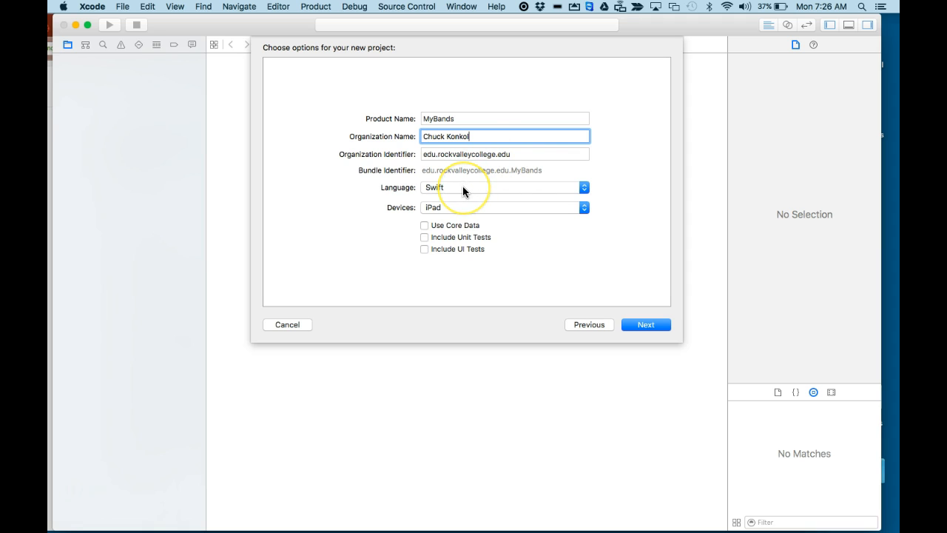
pyautogui.moveTo(444, 208)
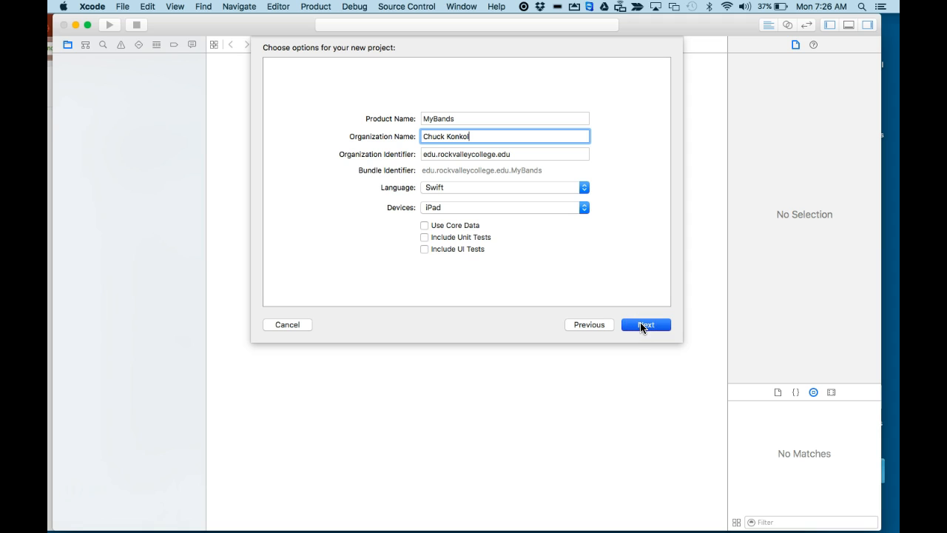
# Step: Create the MyBands project on the Desktop without a Git repository
pyautogui.click(645, 324)
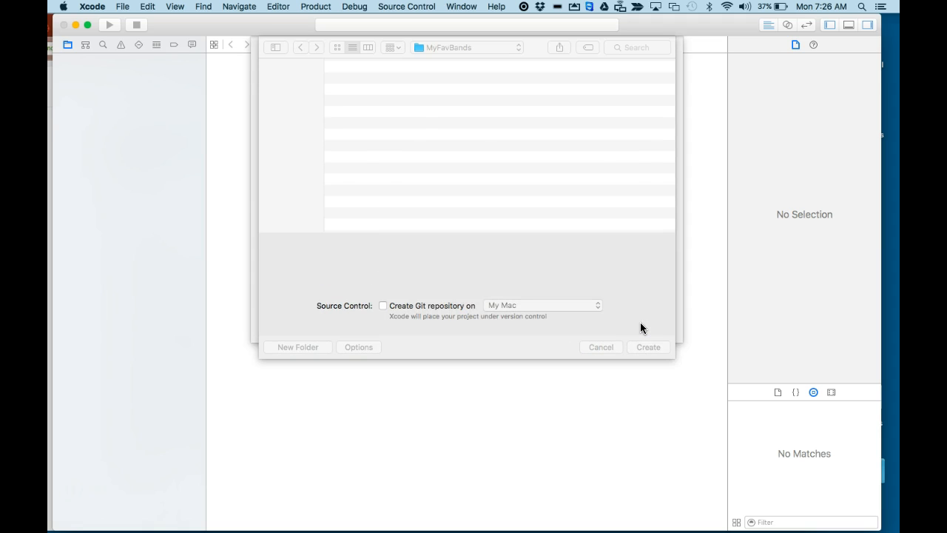
pyautogui.click(299, 157)
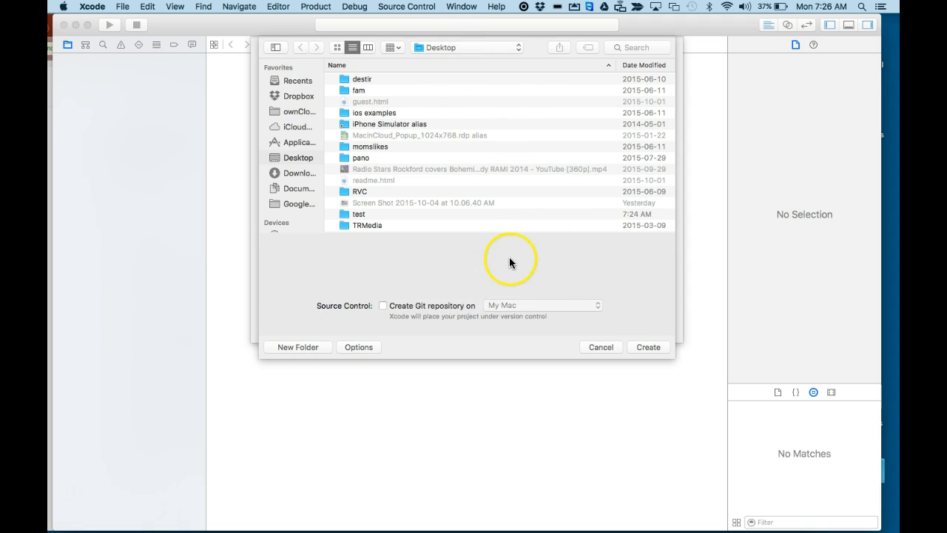
pyautogui.moveTo(388, 311)
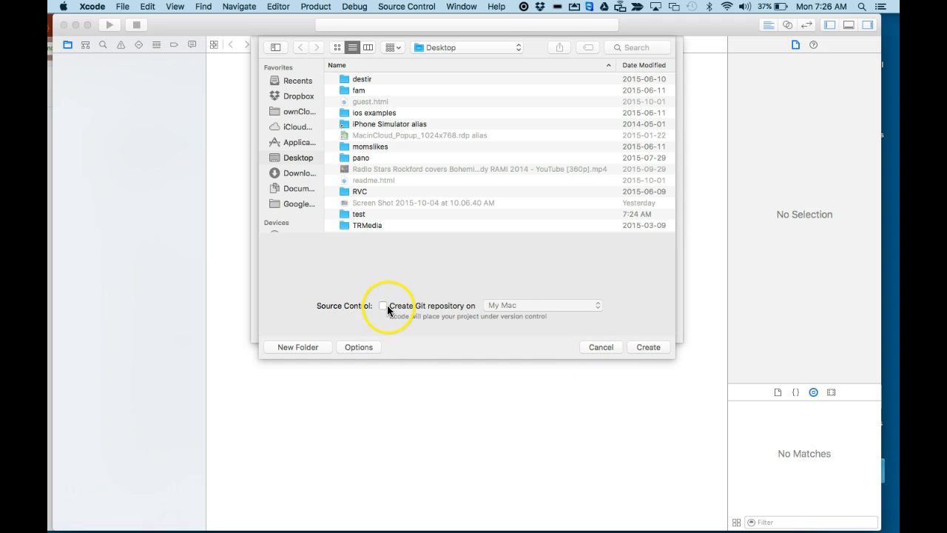
pyautogui.click(648, 347)
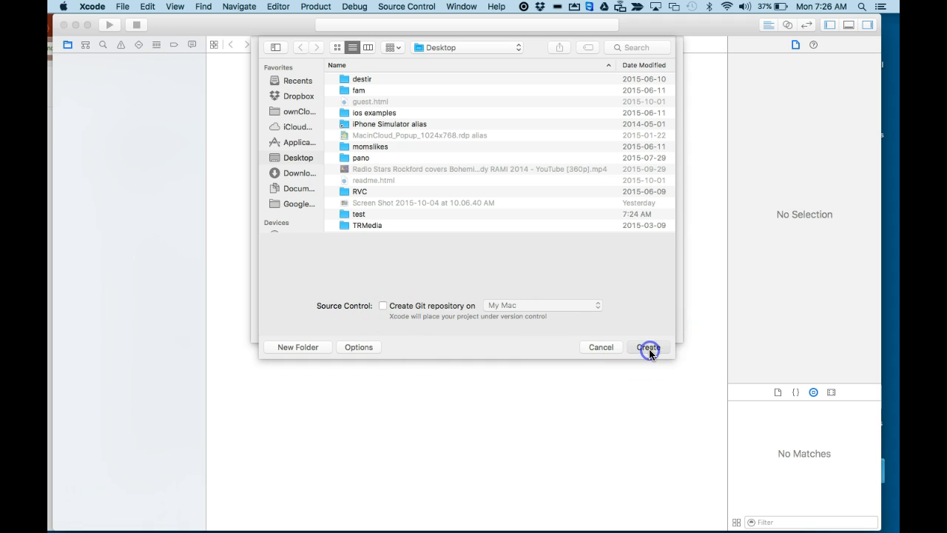
pyautogui.click(648, 346)
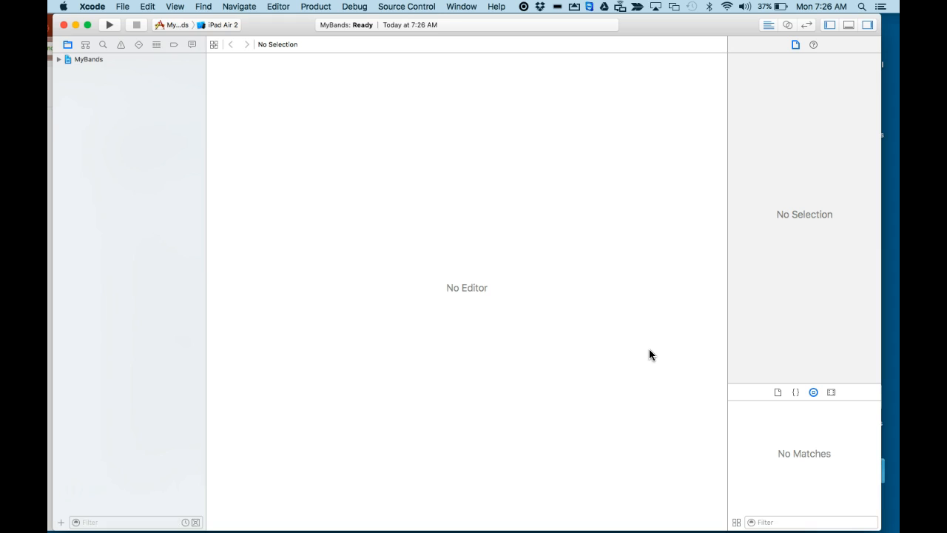
# Step: Show Main.storyboard and select the Detail scene's placeholder label
pyautogui.click(88, 59)
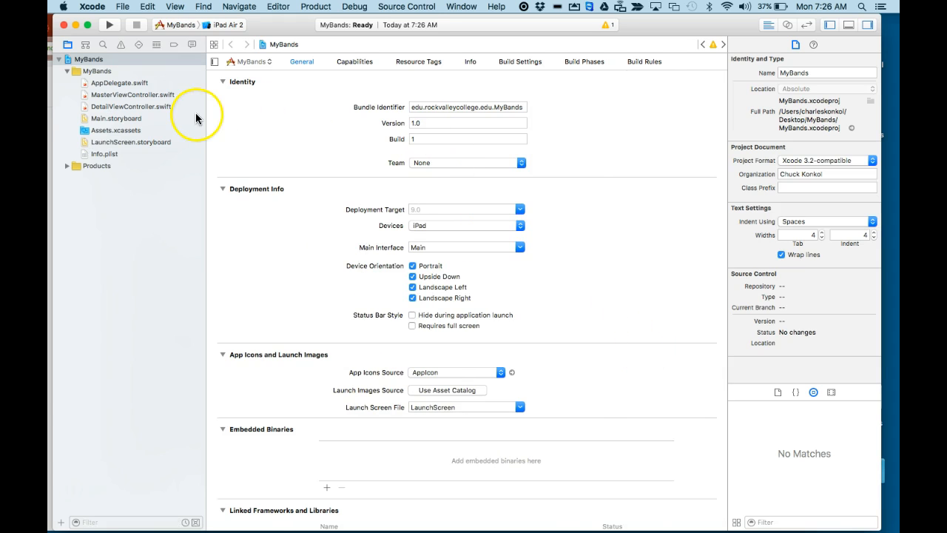
pyautogui.click(118, 118)
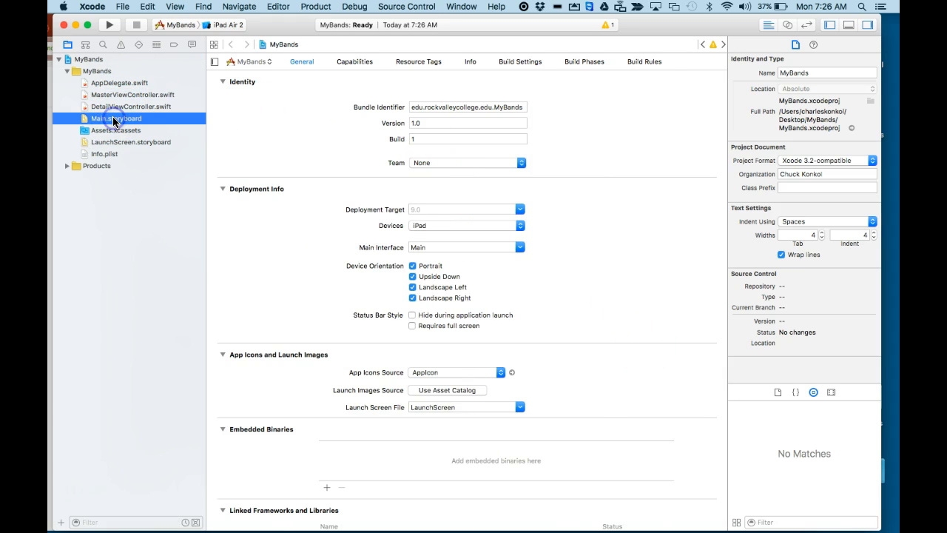
pyautogui.click(116, 118)
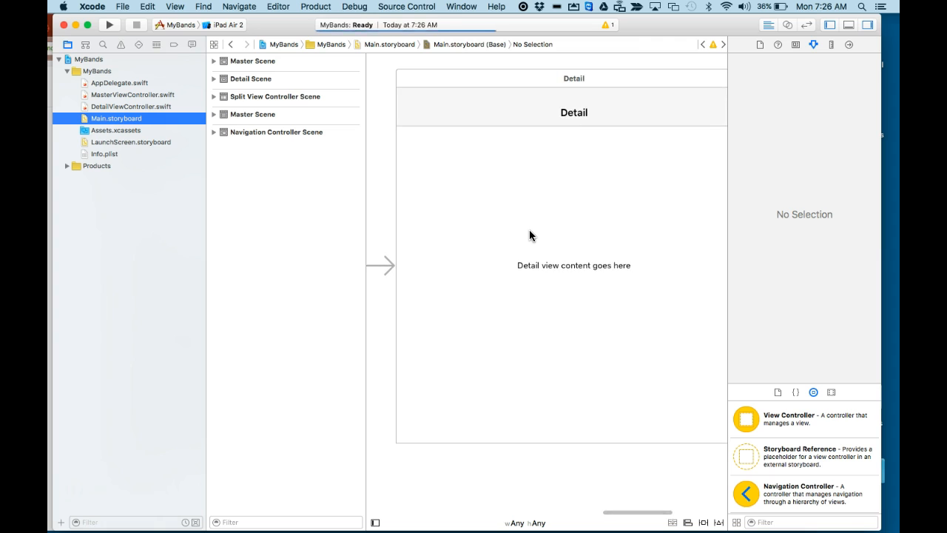
pyautogui.moveTo(554, 268)
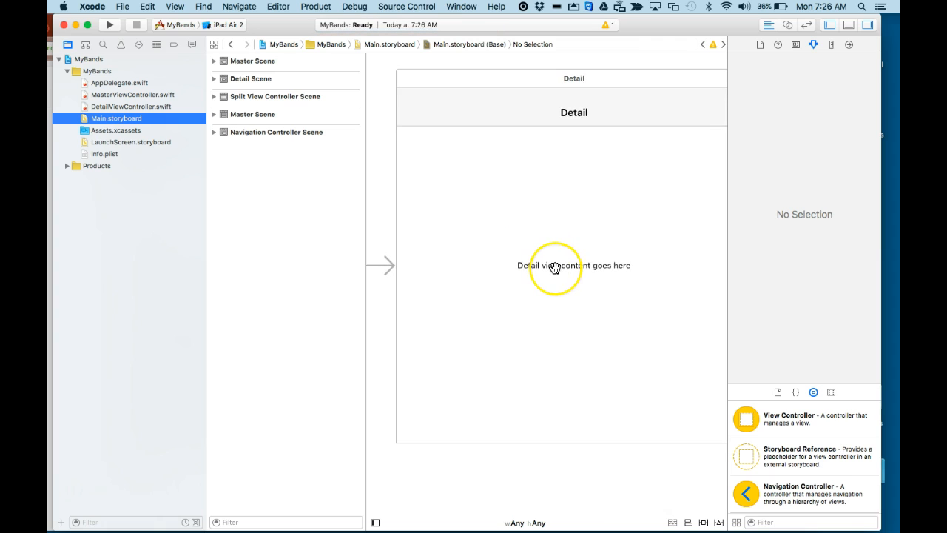
pyautogui.click(574, 265)
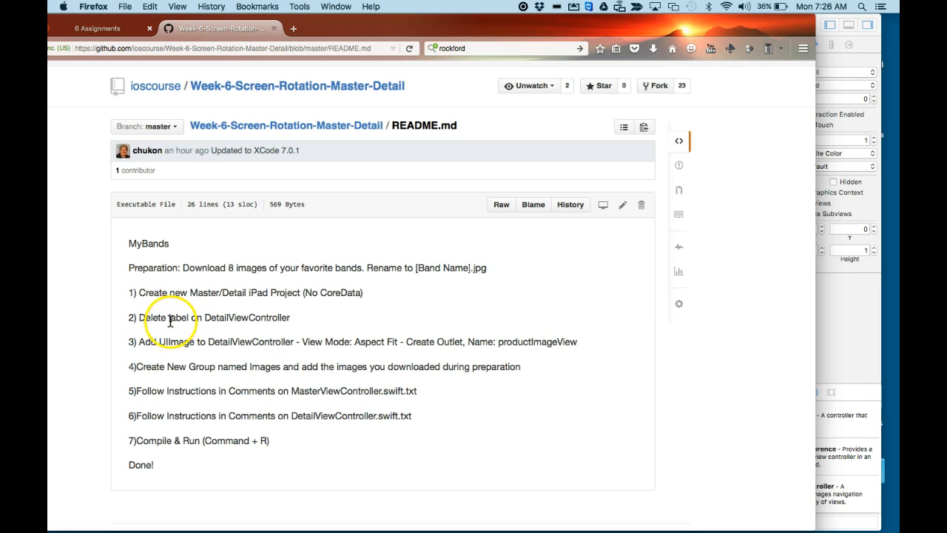
pyautogui.moveTo(287, 341)
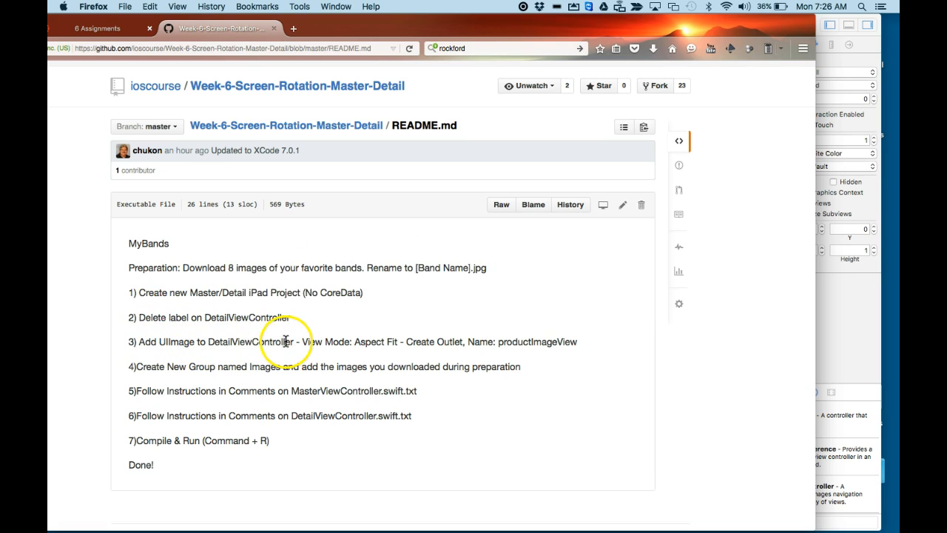
pyautogui.moveTo(379, 344)
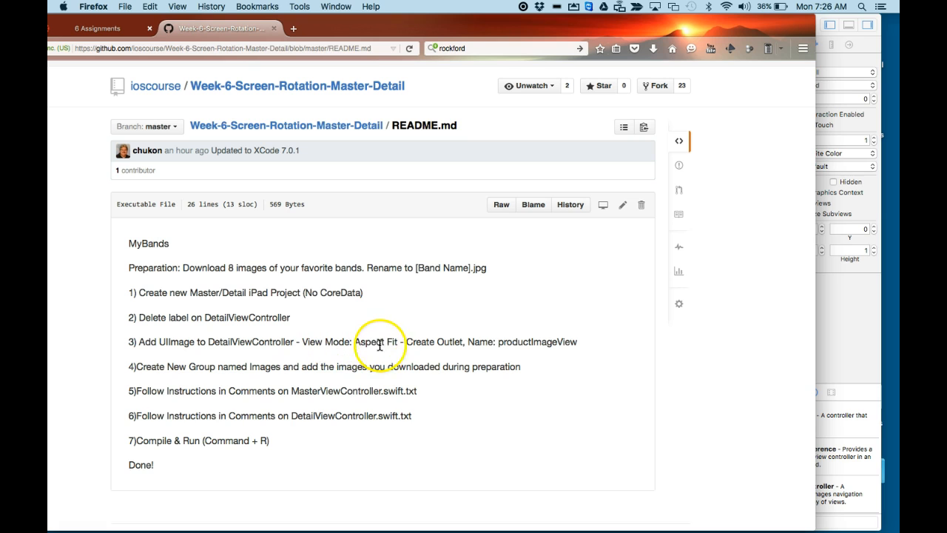
pyautogui.moveTo(426, 341)
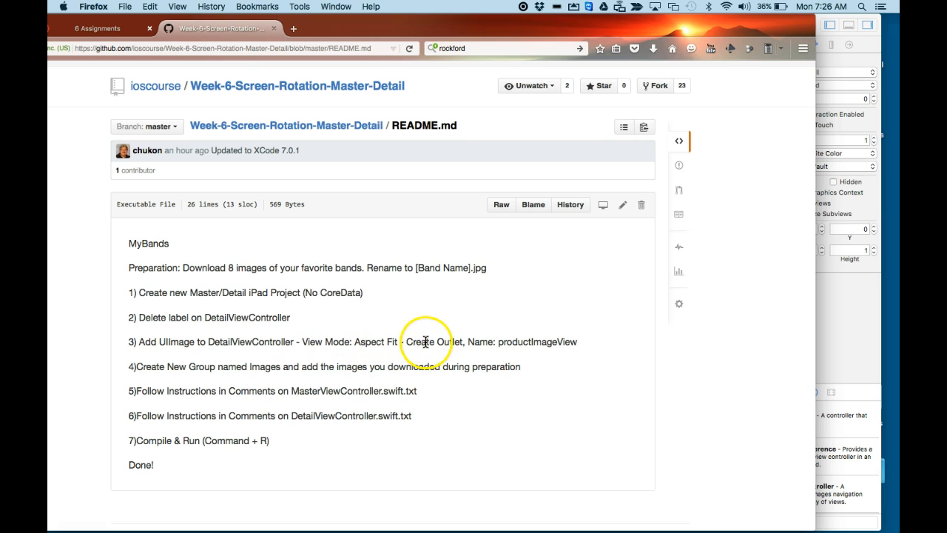
pyautogui.moveTo(496, 344)
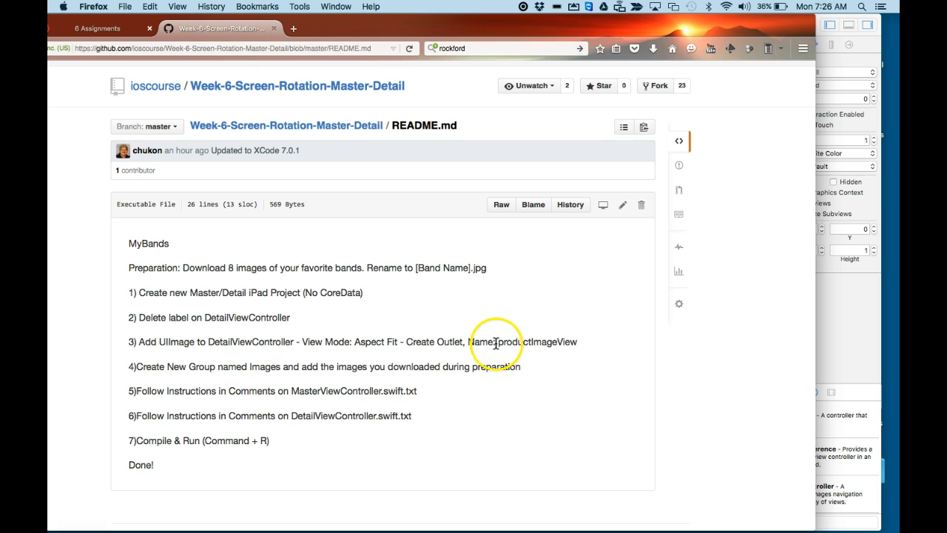
# Step: Select the outlet name productImageView in step 3 of the README
pyautogui.doubleClick(540, 342)
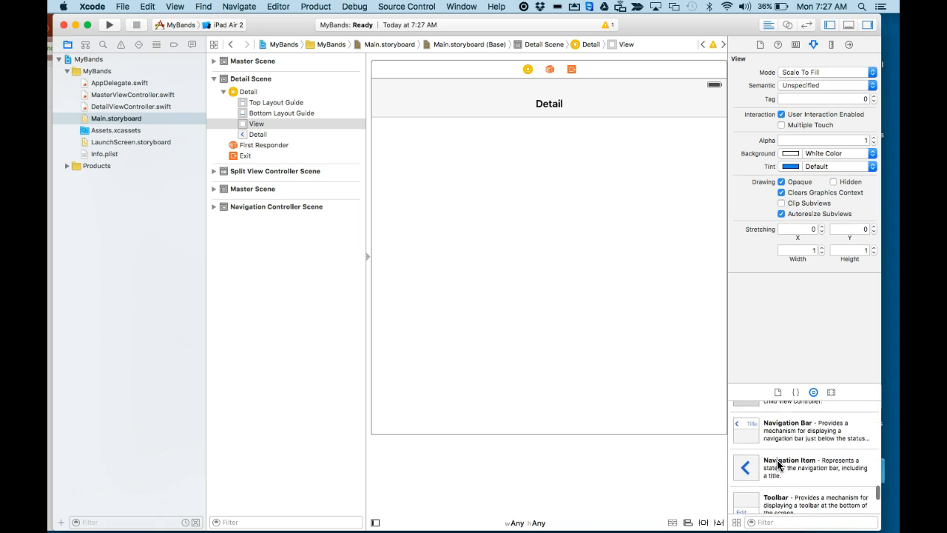
# Step: Scroll the Object Library down to the Image View entry
pyautogui.scroll(-3)
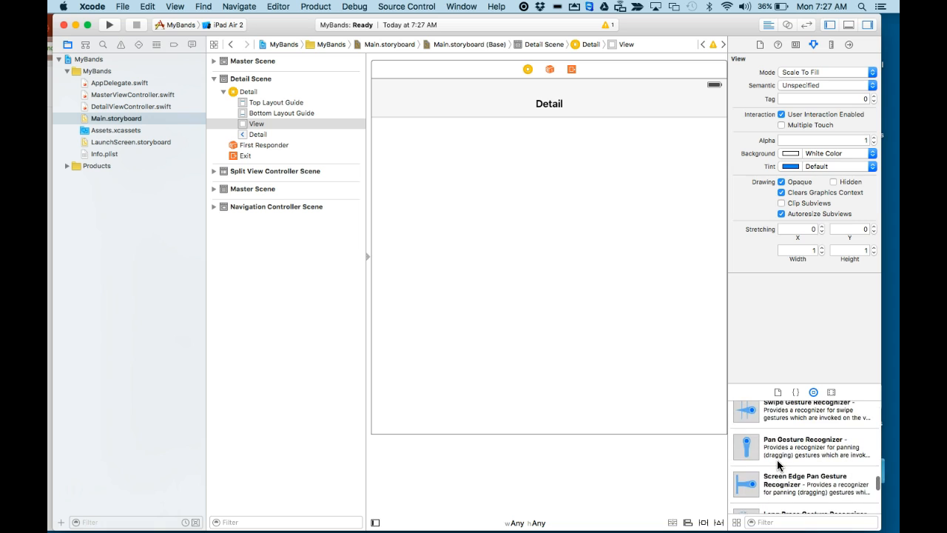
pyautogui.scroll(-3)
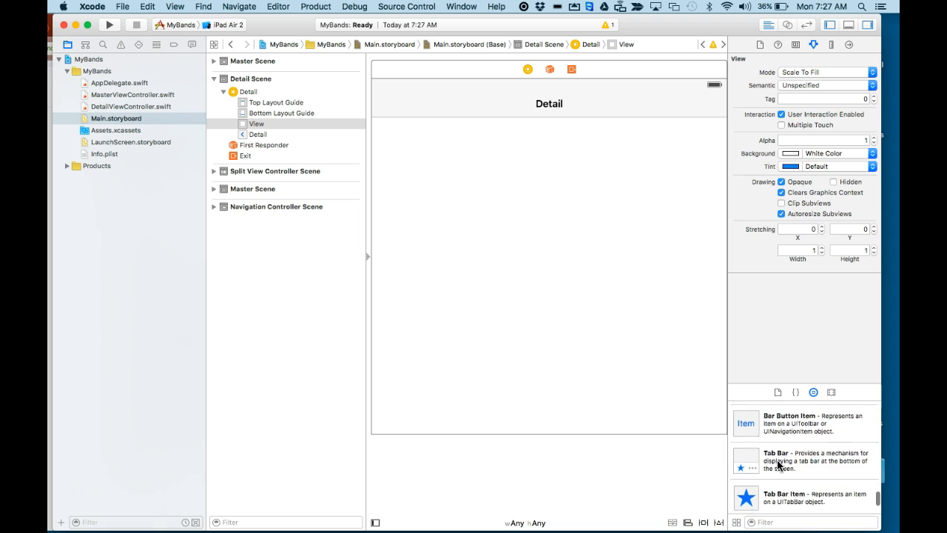
pyautogui.scroll(-3)
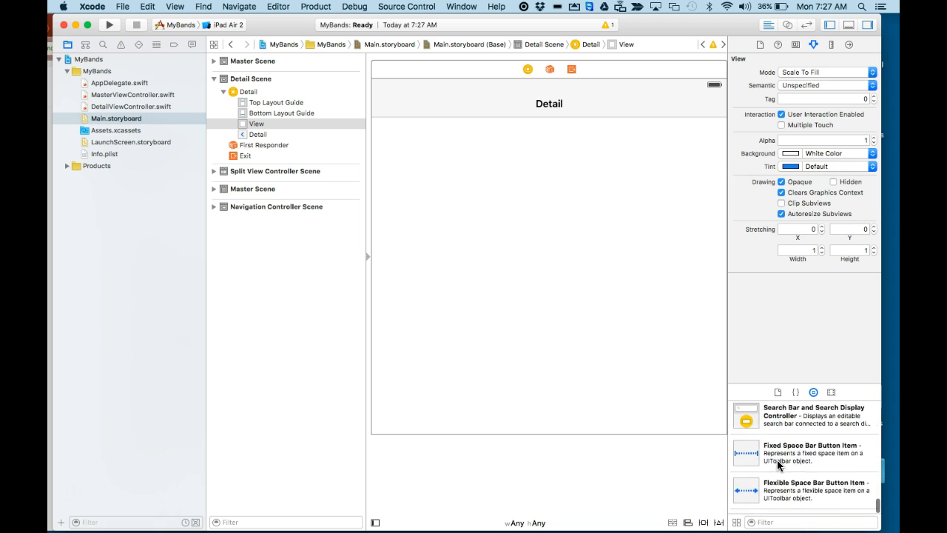
pyautogui.scroll(-3)
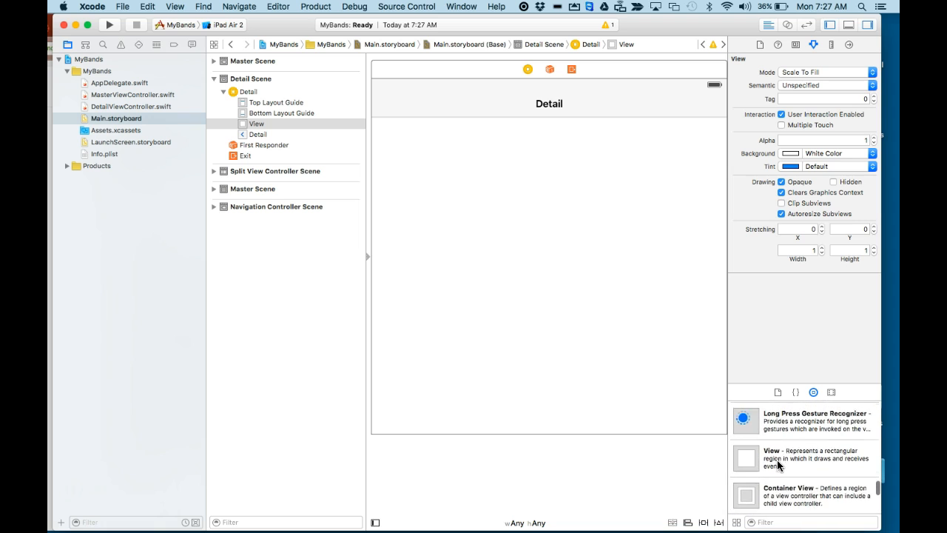
pyautogui.scroll(-3)
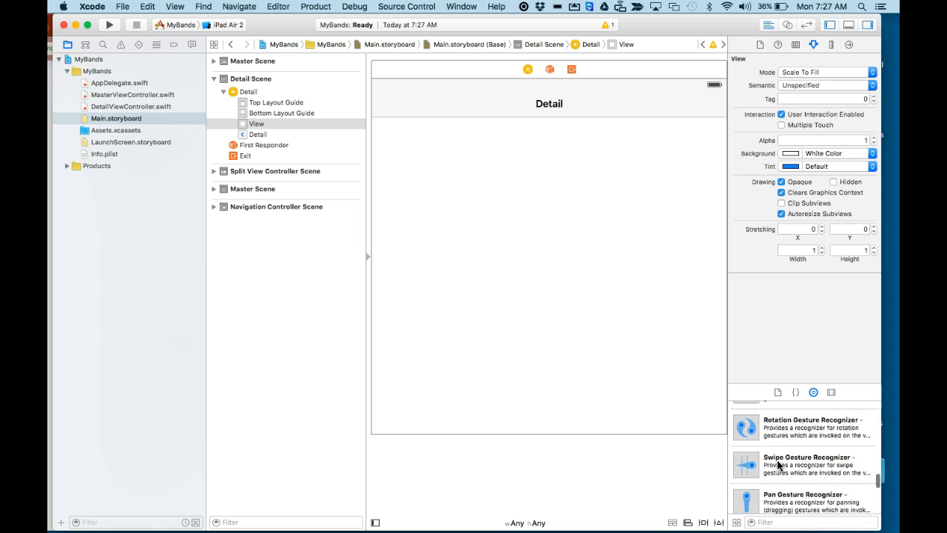
pyautogui.scroll(-3)
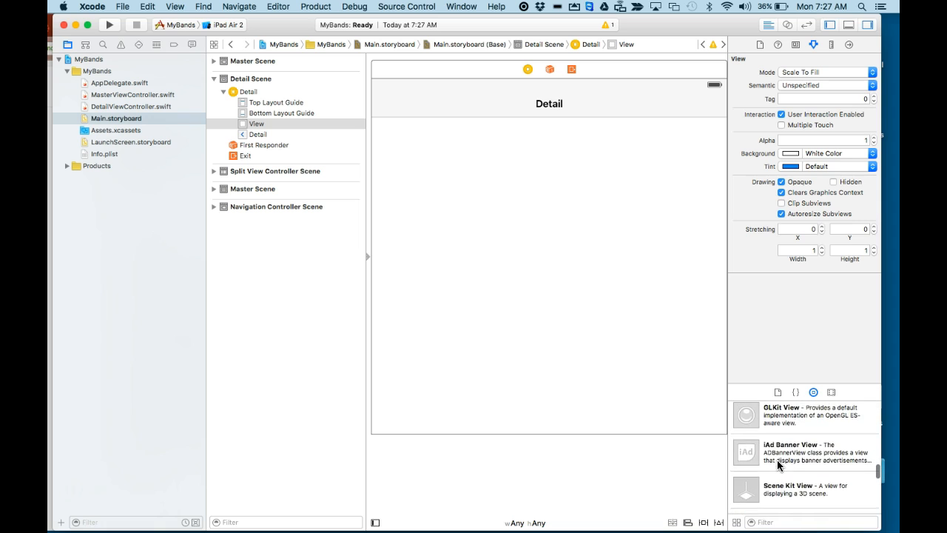
pyautogui.scroll(-3)
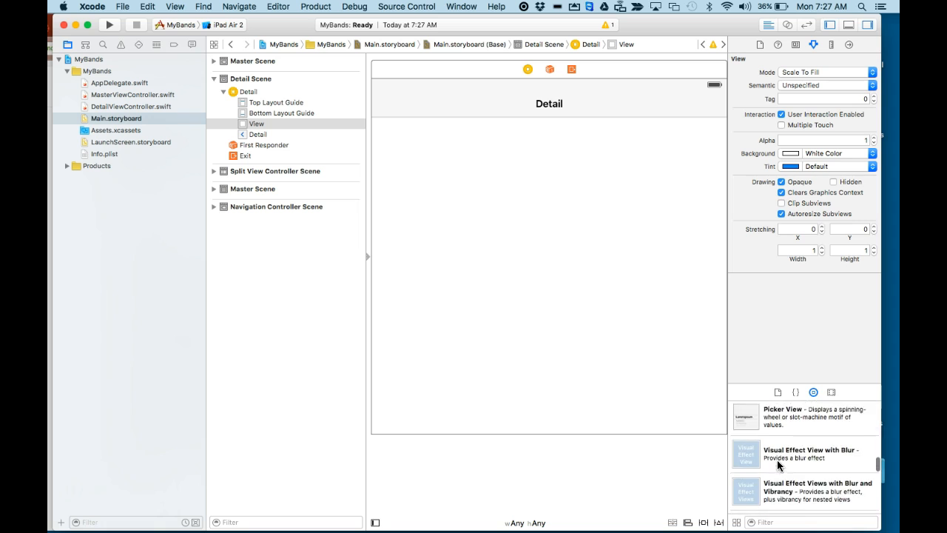
pyautogui.scroll(-3)
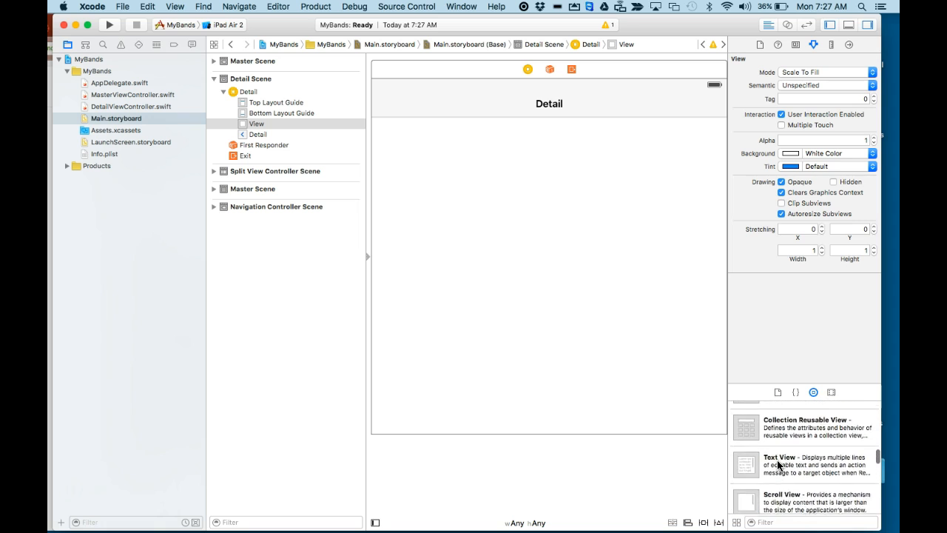
pyautogui.scroll(-3)
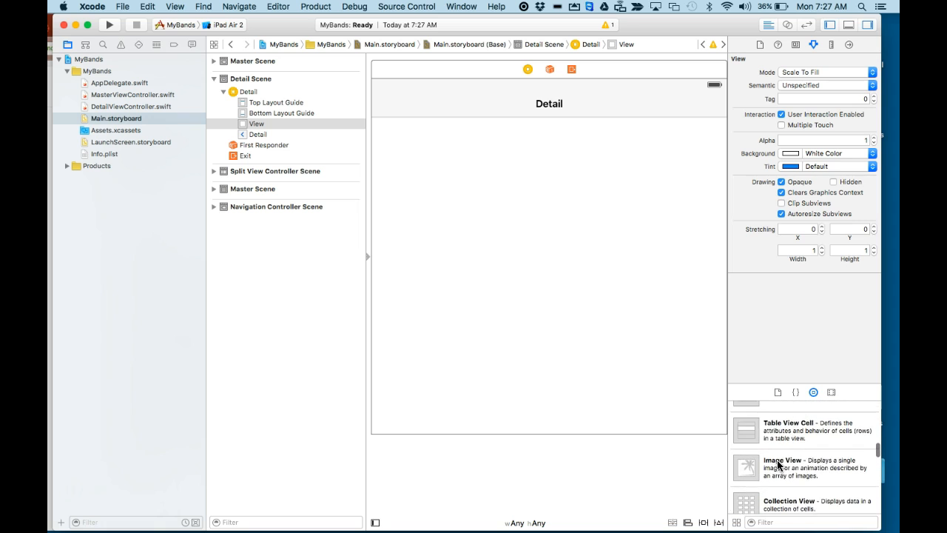
pyautogui.scroll(-3)
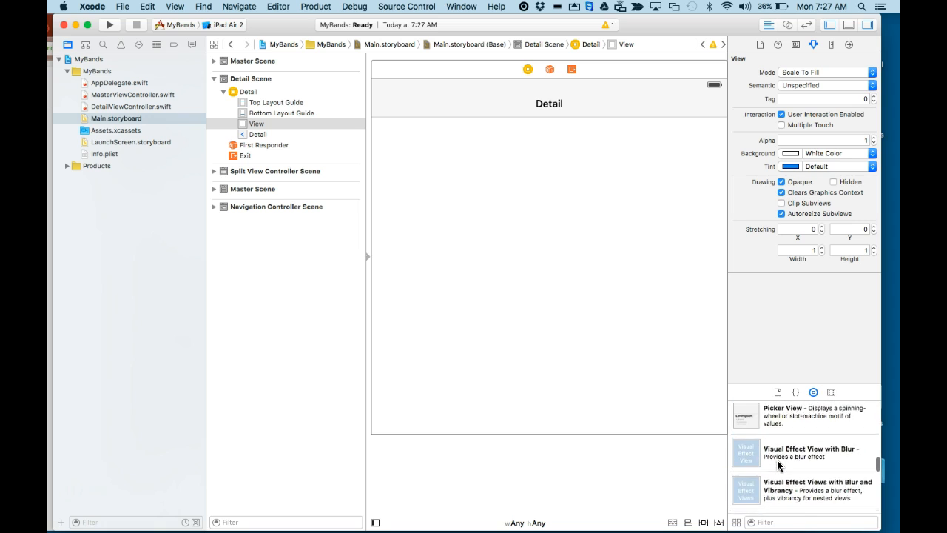
pyautogui.scroll(-3)
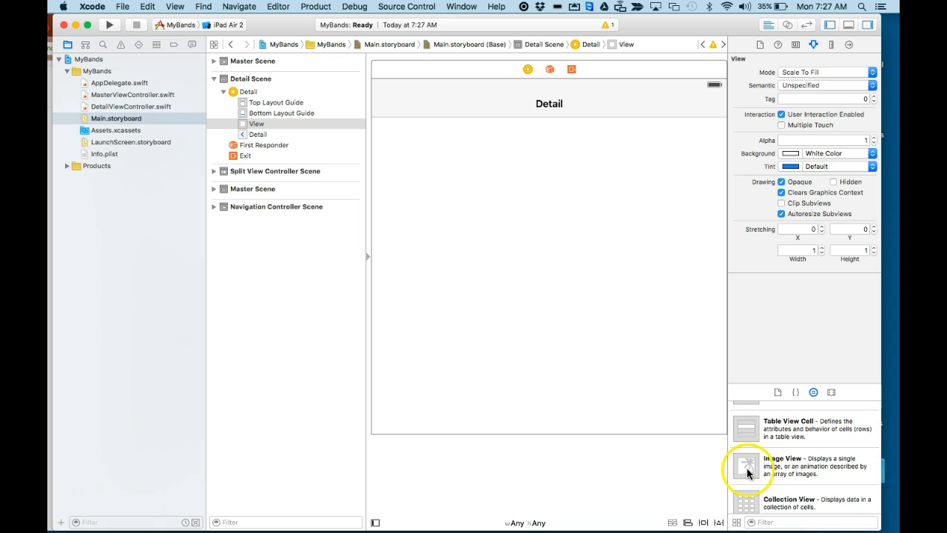
# Step: Place an Image View filling the Detail scene and set its Mode to keep the aspect ratio
pyautogui.moveTo(748, 466); pyautogui.dragTo(456, 160)
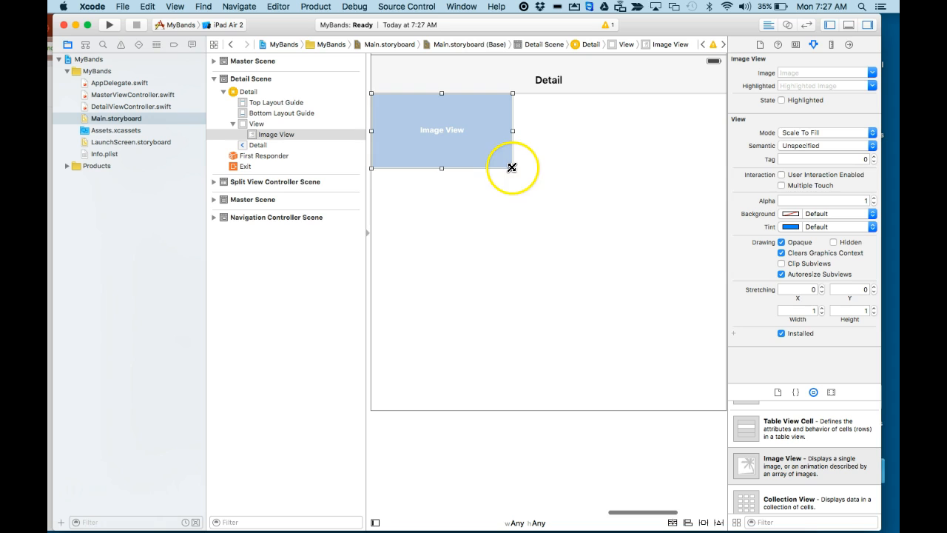
pyautogui.moveTo(512, 169); pyautogui.dragTo(724, 412)
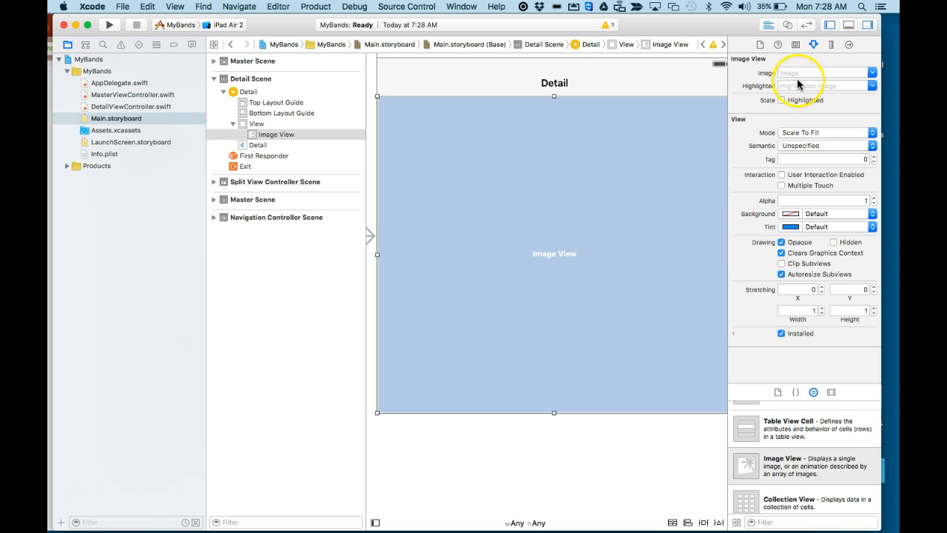
pyautogui.moveTo(814, 44)
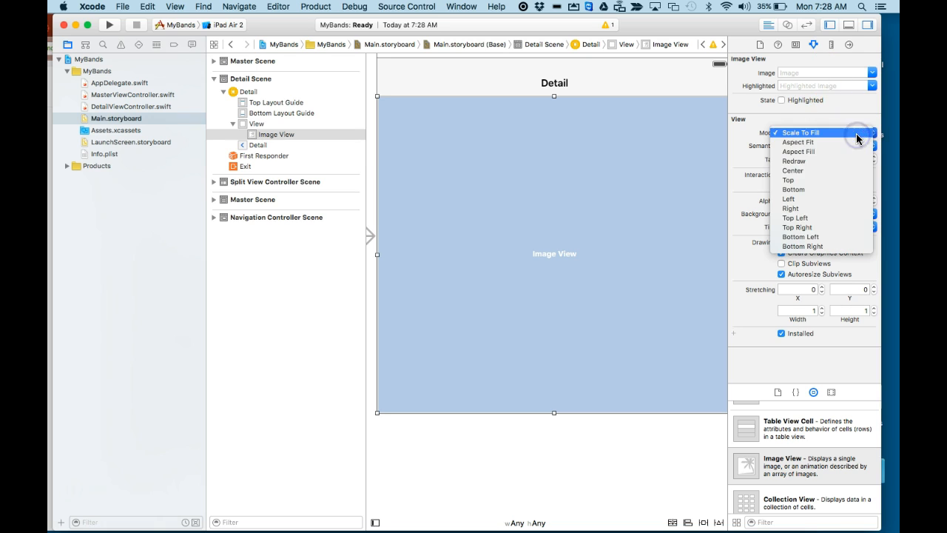
pyautogui.click(798, 142)
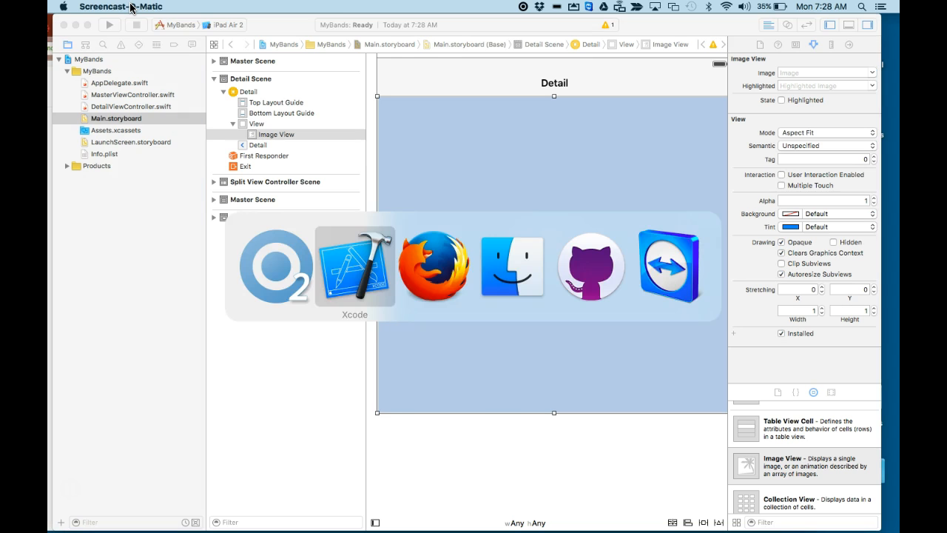
# Step: Return to the README page showing the productImageView outlet step
pyautogui.click(435, 266)
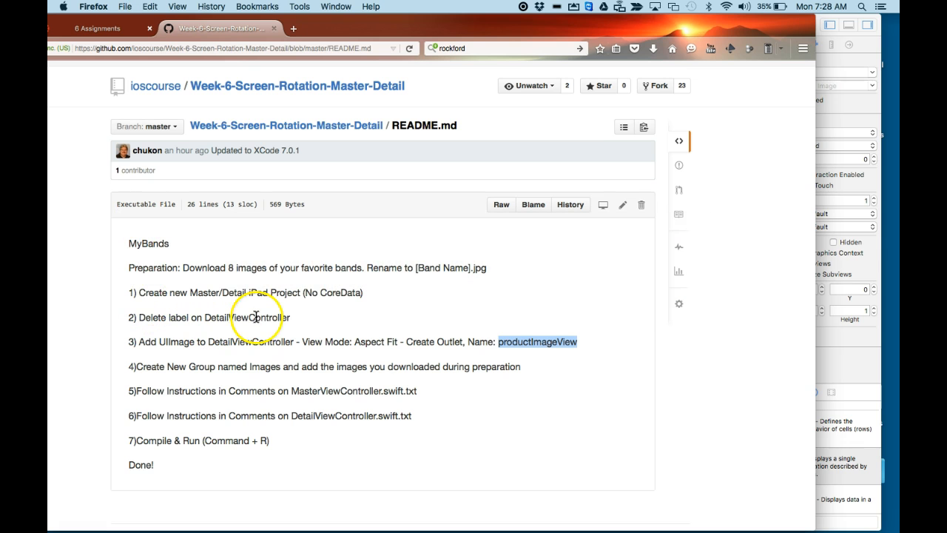
pyautogui.moveTo(498, 341)
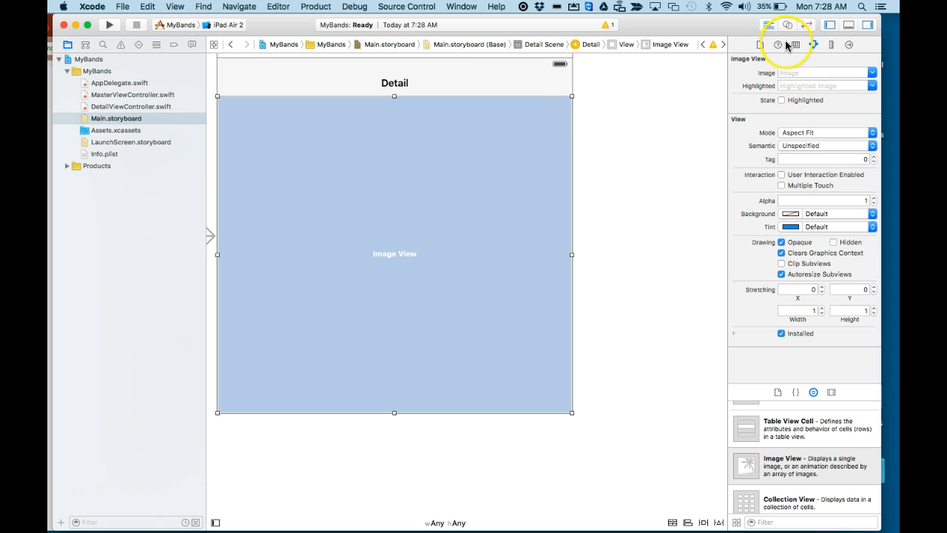
pyautogui.moveTo(788, 44)
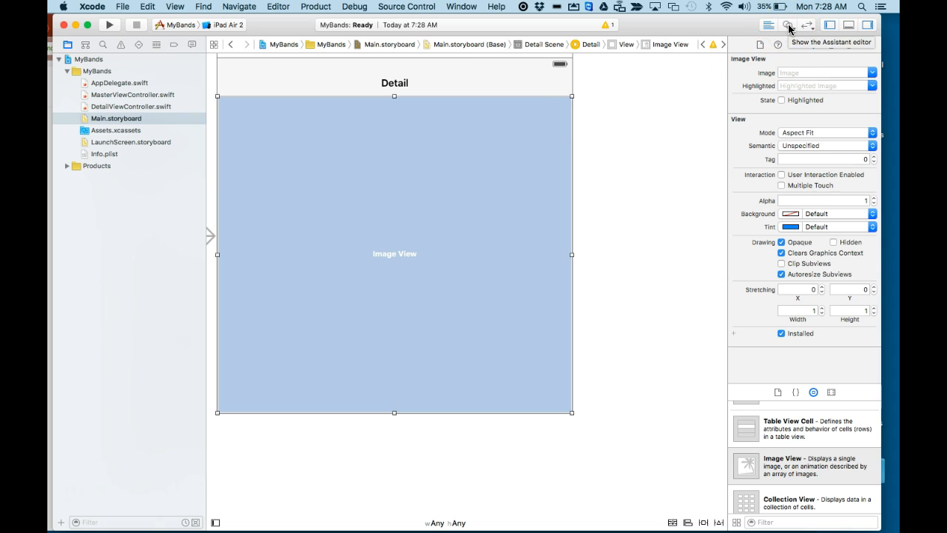
# Step: Connect the image view to a new outlet productImageView in DetailViewController.swift via the Assistant Editor
pyautogui.click(787, 24)
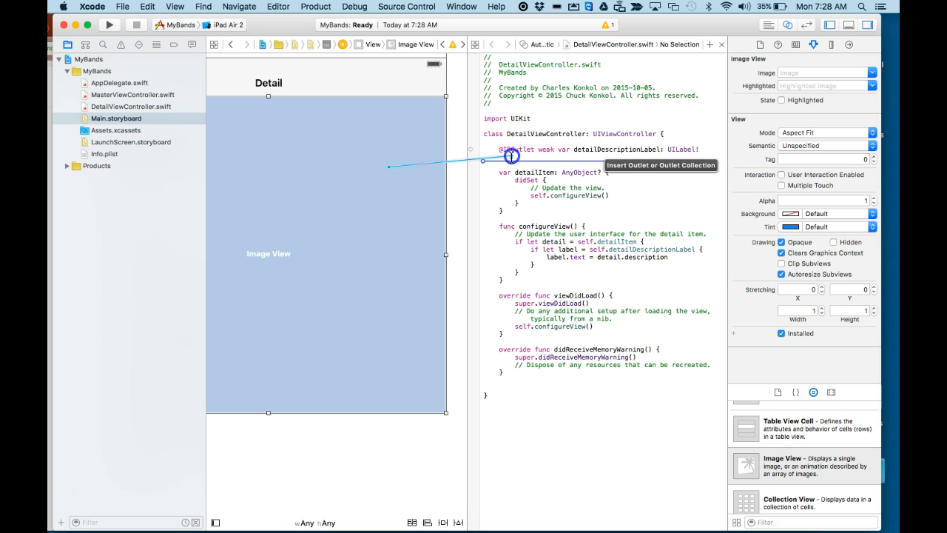
pyautogui.click(511, 157)
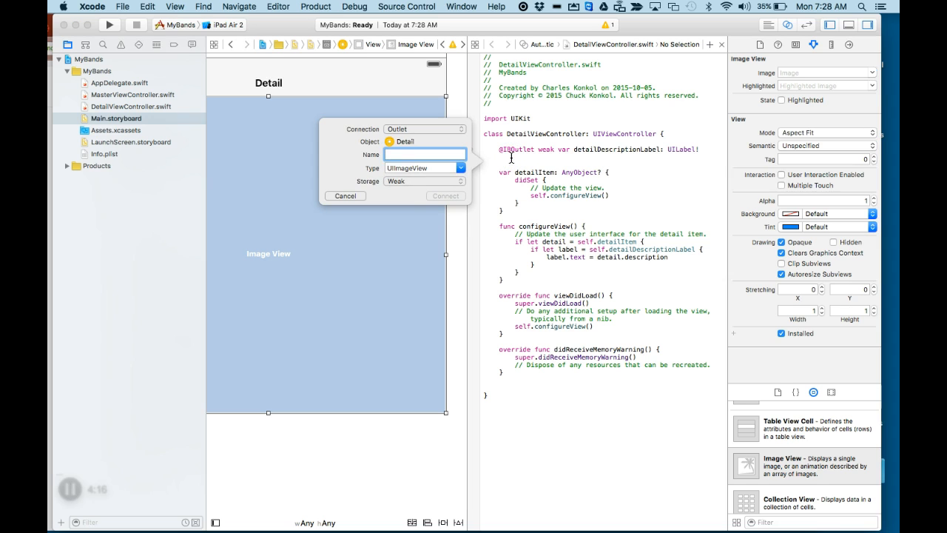
pyautogui.write('productImageView')
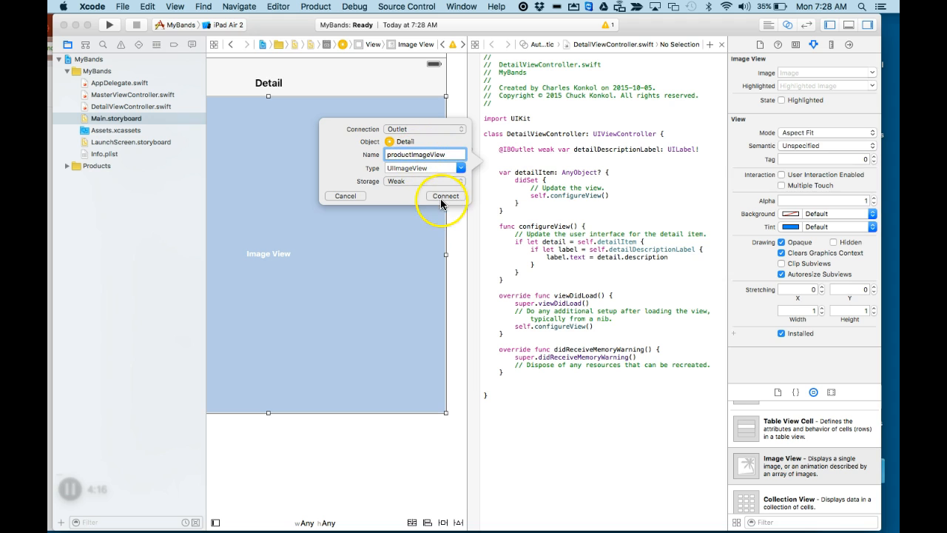
pyautogui.click(444, 196)
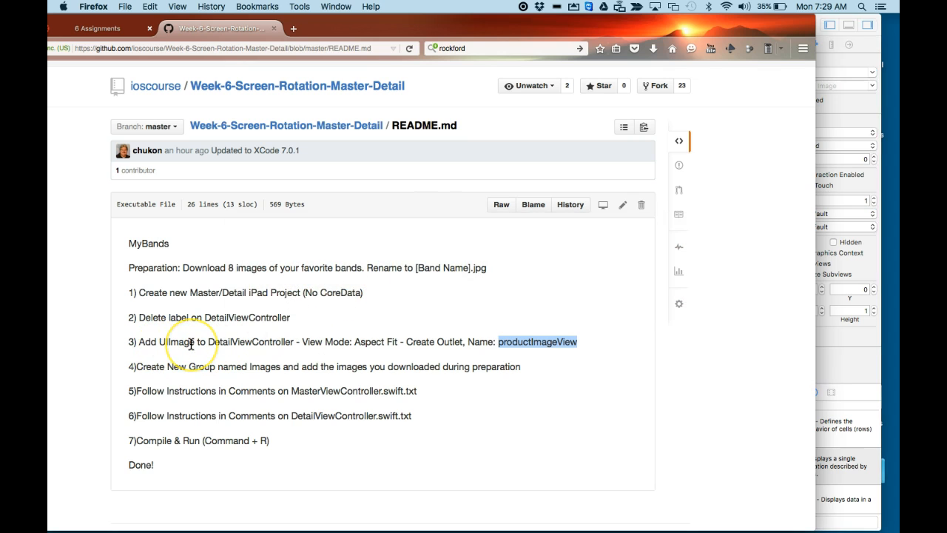
pyautogui.moveTo(272, 361)
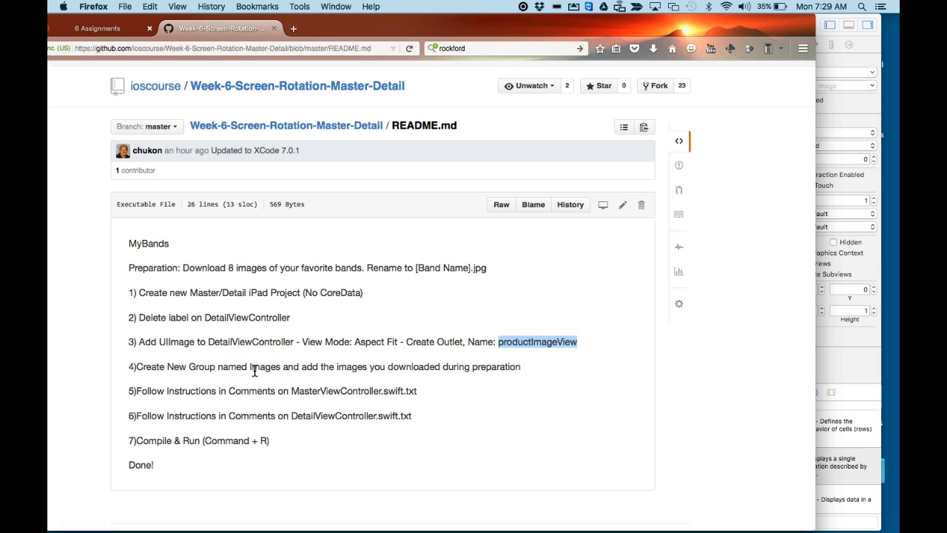
pyautogui.moveTo(300, 370)
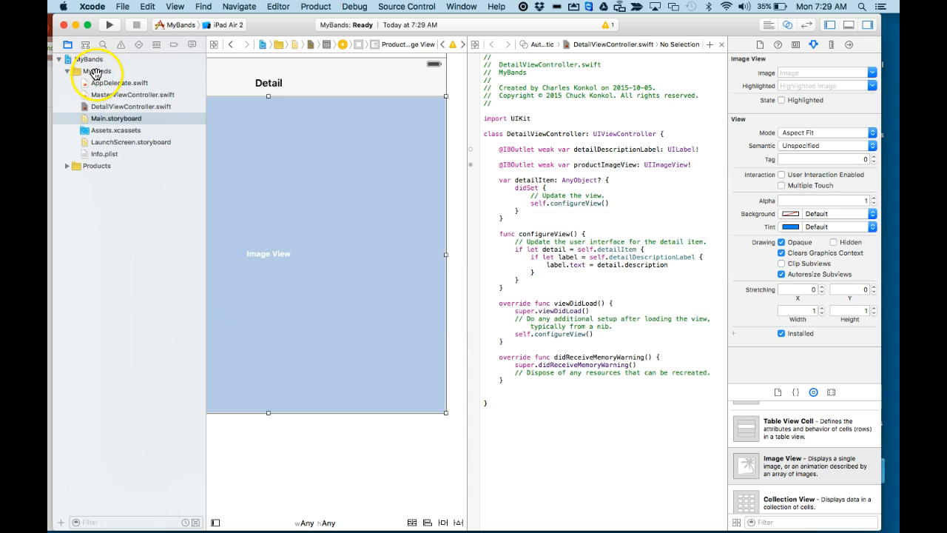
# Step: Add a New Group under the MyBands project for the band images
pyautogui.rightClick(97, 71)
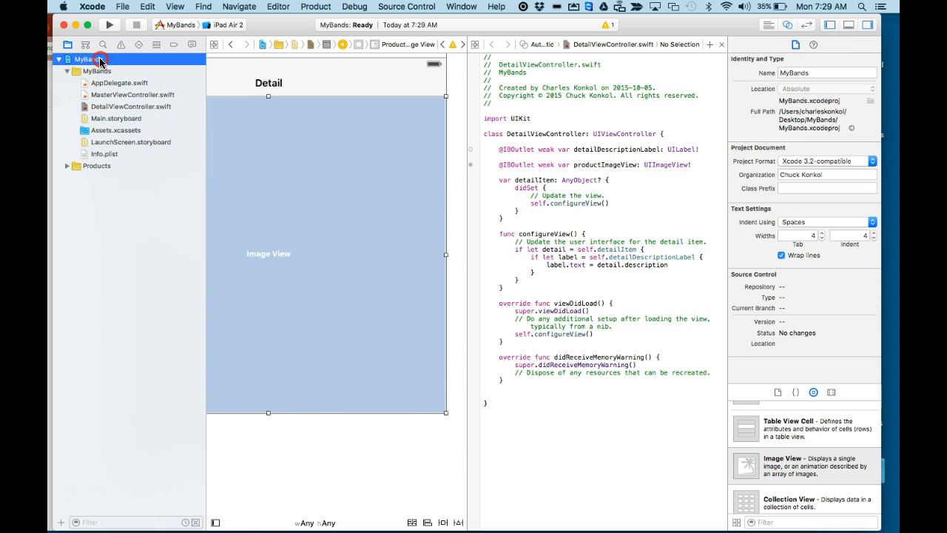
pyautogui.rightClick(83, 59)
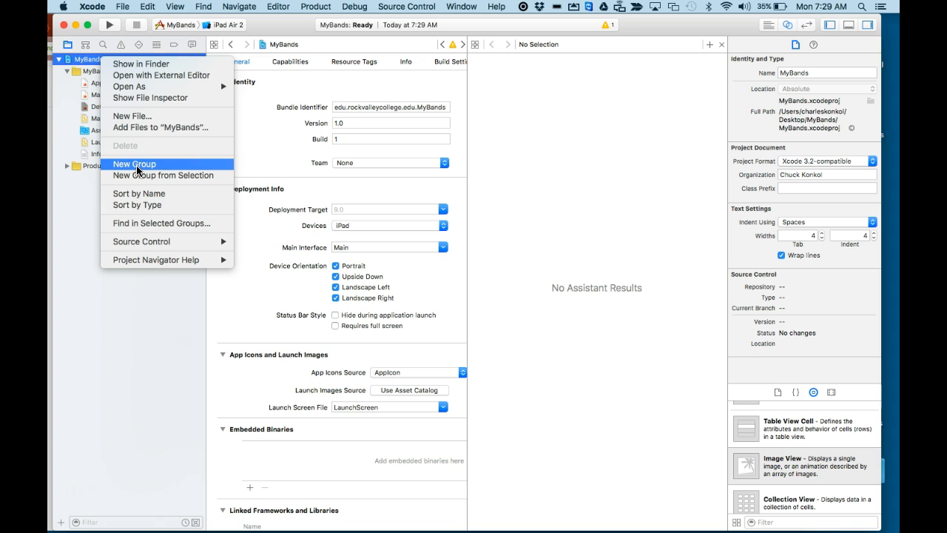
pyautogui.click(133, 163)
pyautogui.write('imag')
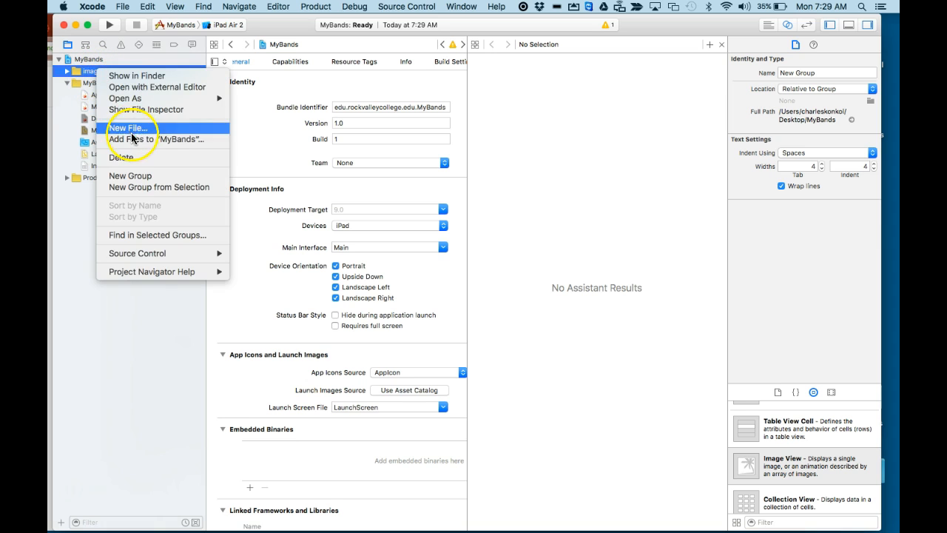
# Step: Add the band JPGs (38 Special through Miranda Lambert) and Main.png from MyFavBands to the Images group
pyautogui.click(127, 127)
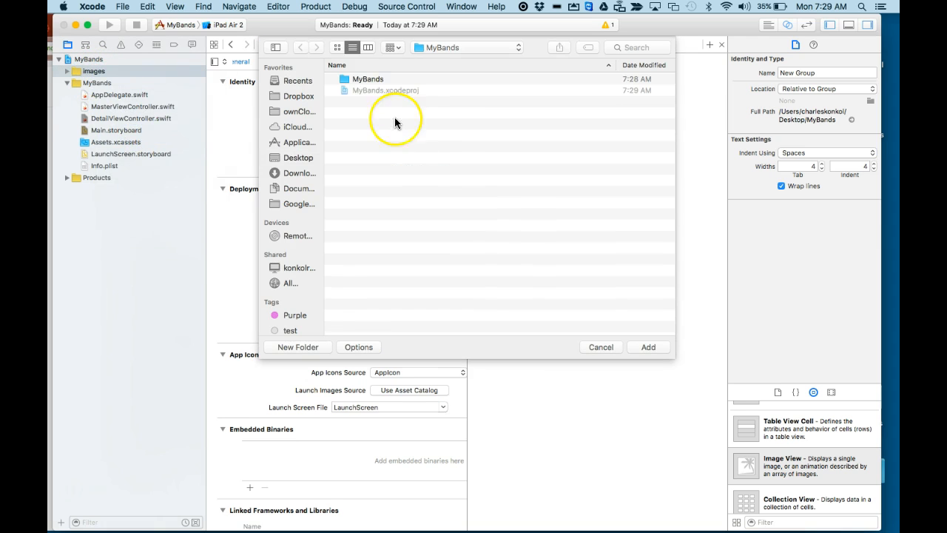
pyautogui.moveTo(305, 166)
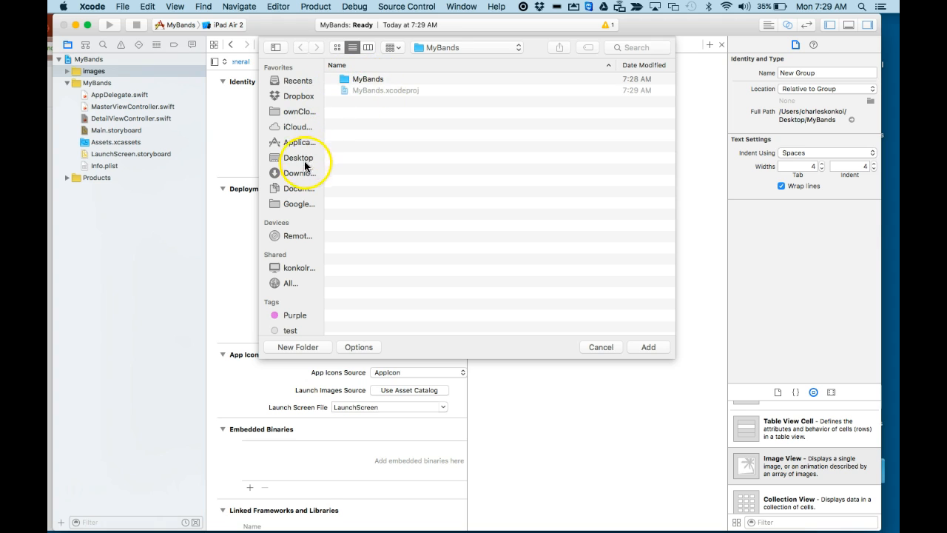
pyautogui.click(299, 172)
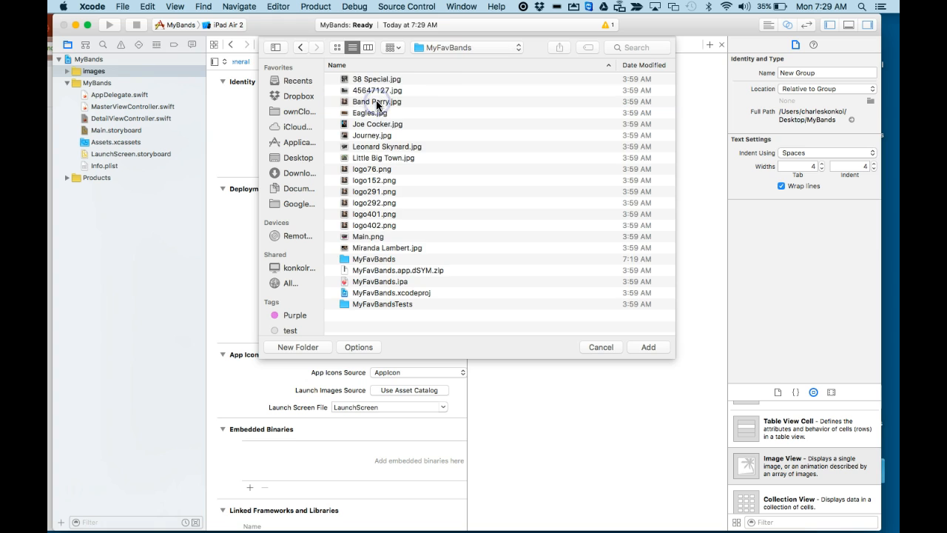
pyautogui.click(377, 80)
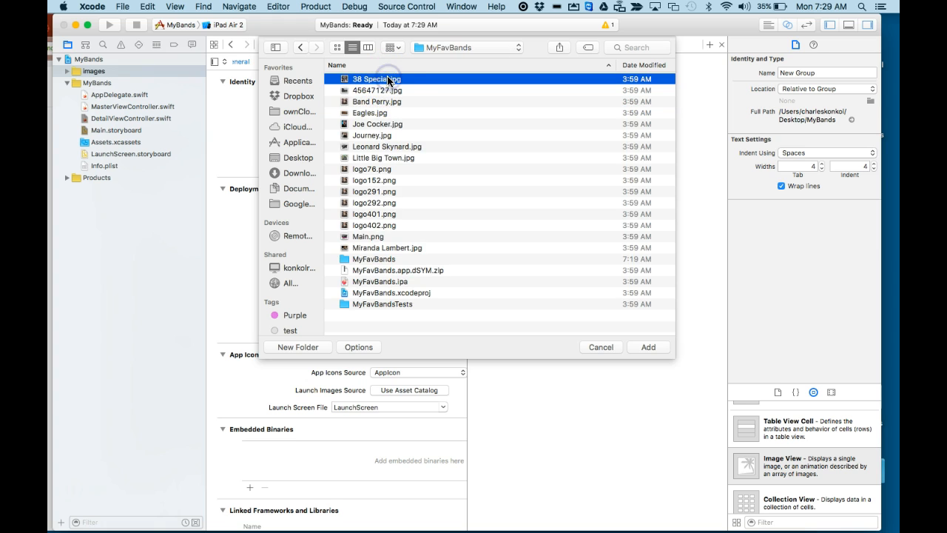
pyautogui.moveTo(396, 101)
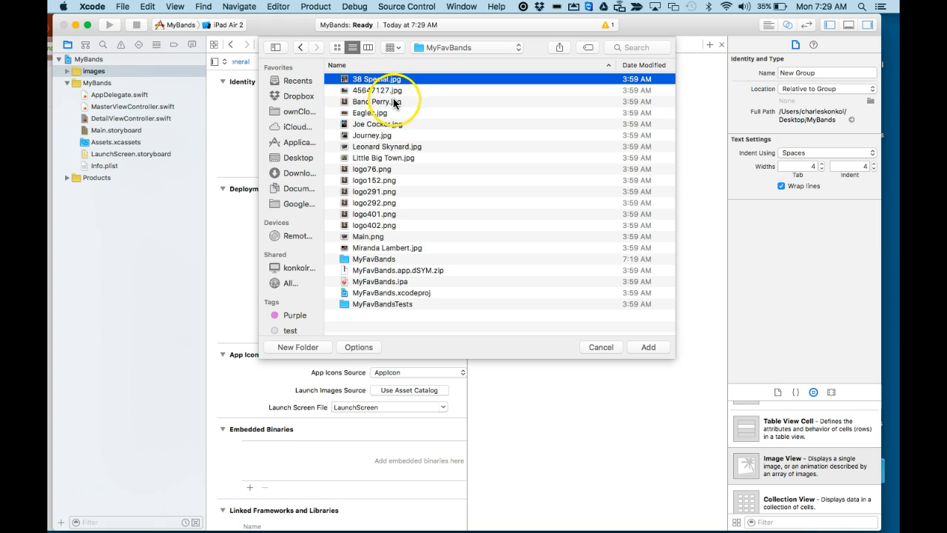
pyautogui.click(377, 125)
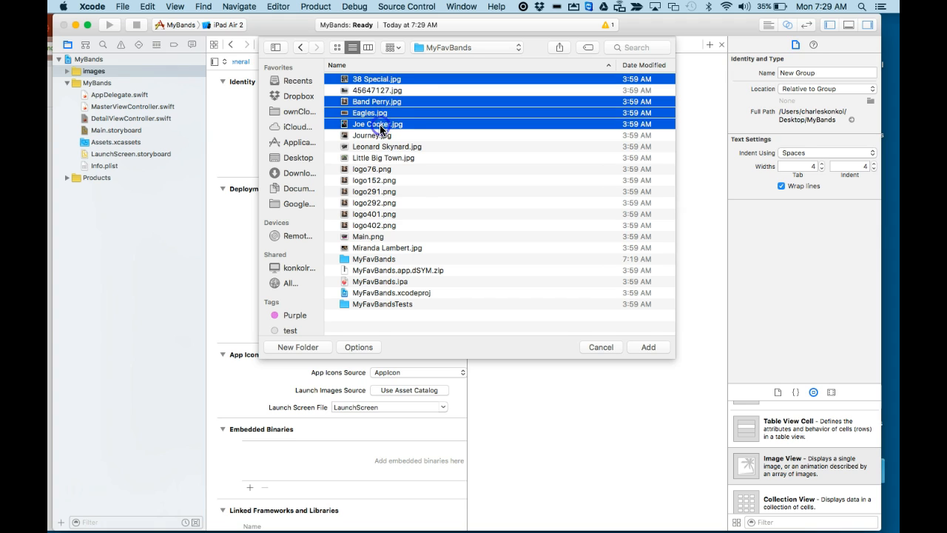
pyautogui.click(383, 157)
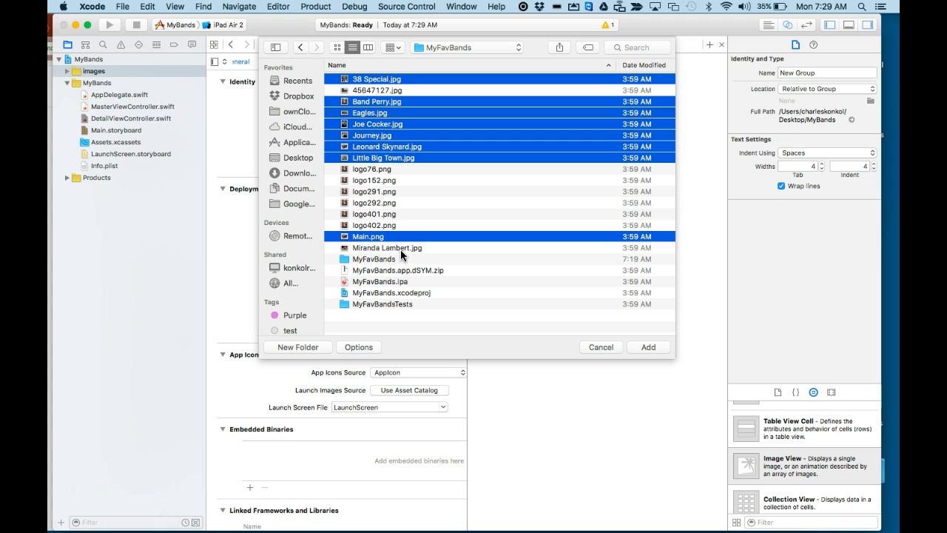
pyautogui.click(387, 249)
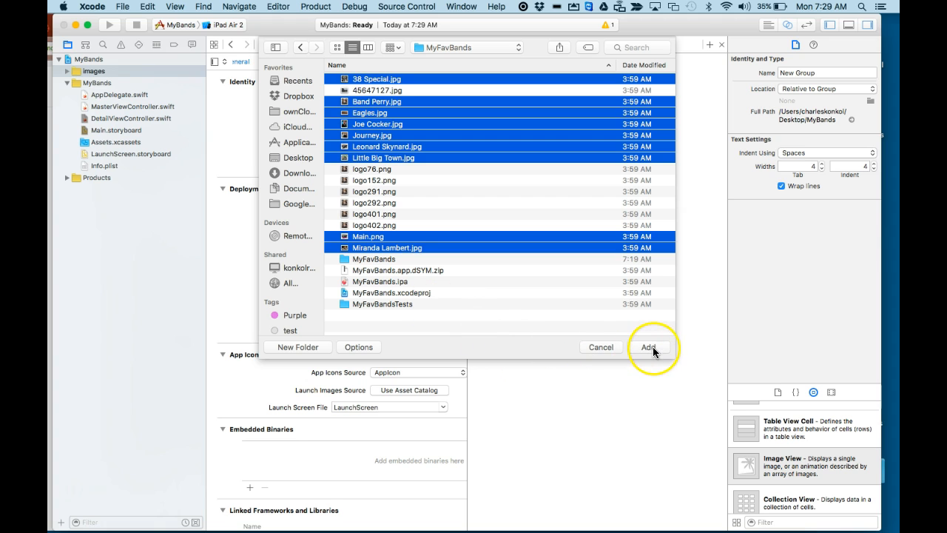
pyautogui.click(650, 347)
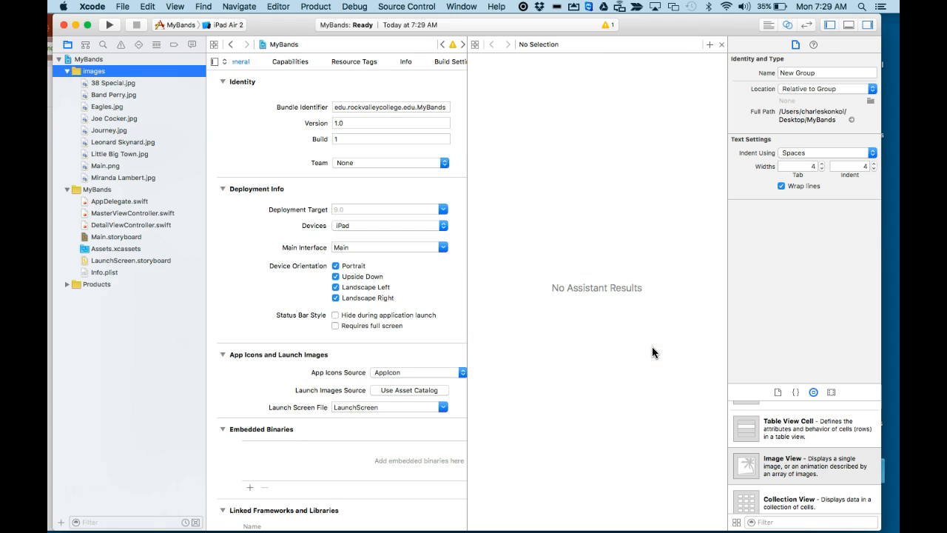
# Step: Preview the 38 Special, Eagles, Main.png and Leonard Skynard images, then return to the browser instructions
pyautogui.click(112, 83)
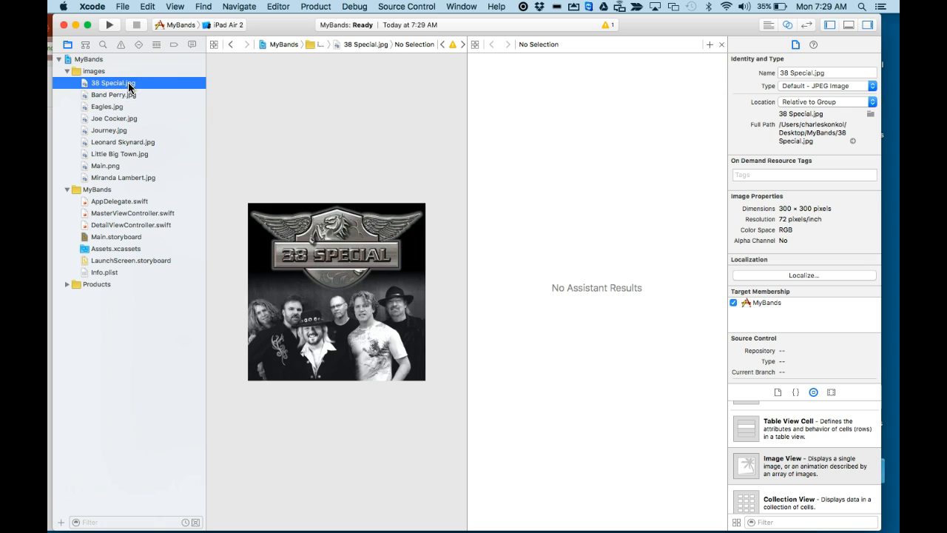
pyautogui.click(107, 107)
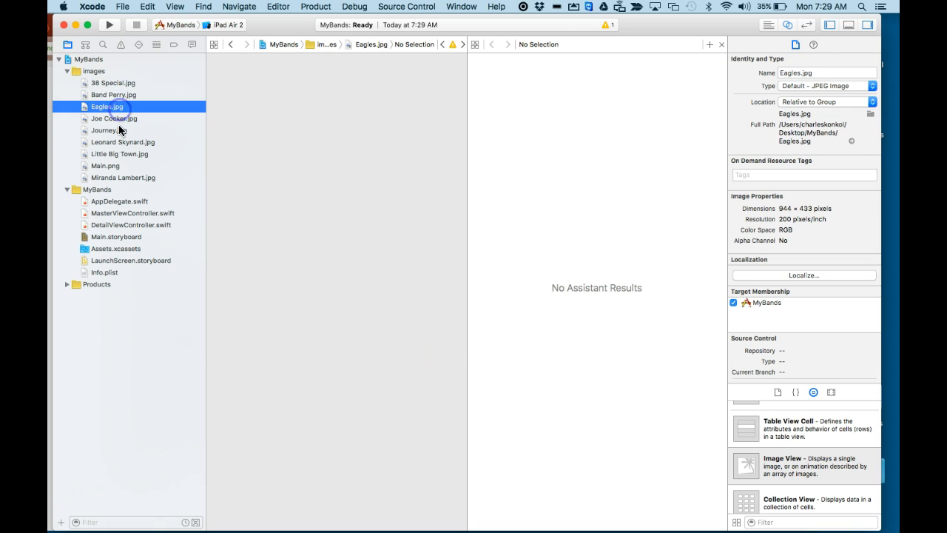
pyautogui.click(103, 166)
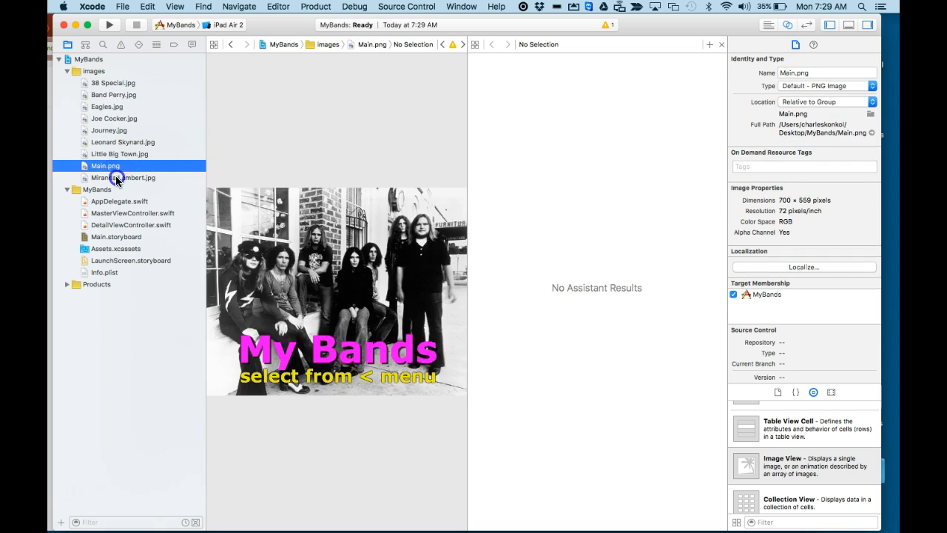
pyautogui.click(123, 142)
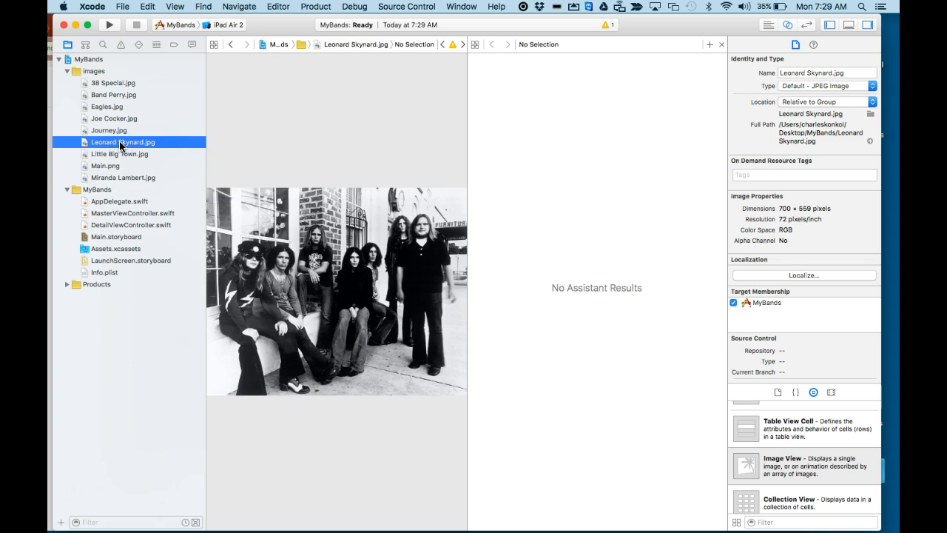
pyautogui.moveTo(125, 225)
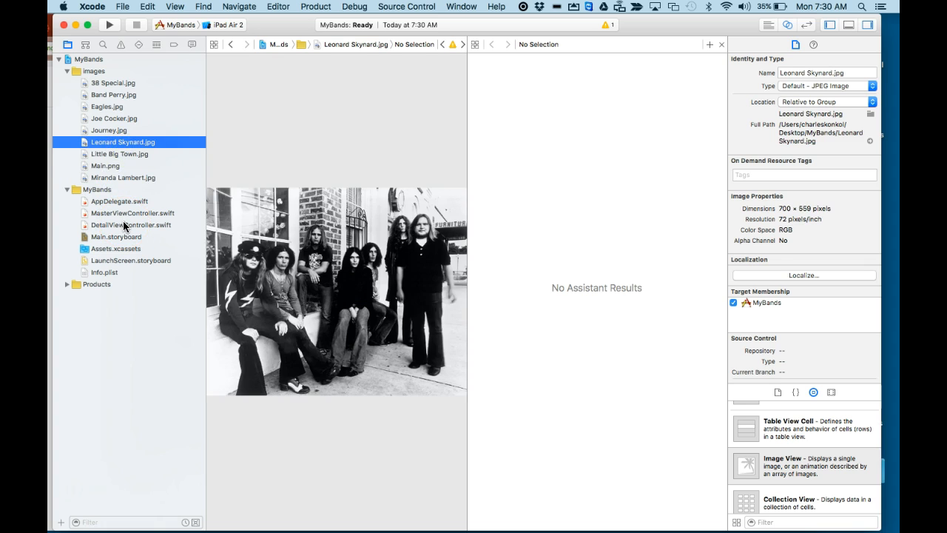
pyautogui.press('Cmd+Tab')
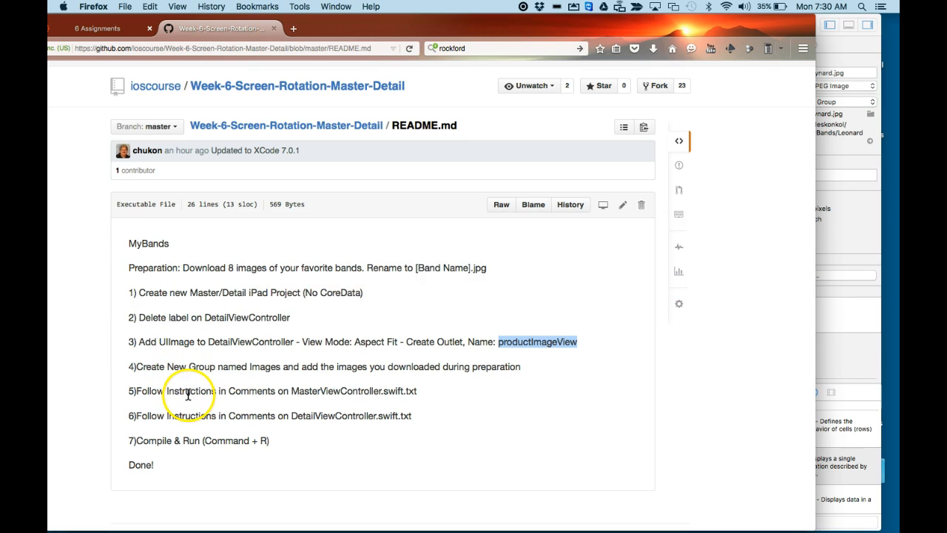
pyautogui.moveTo(305, 387)
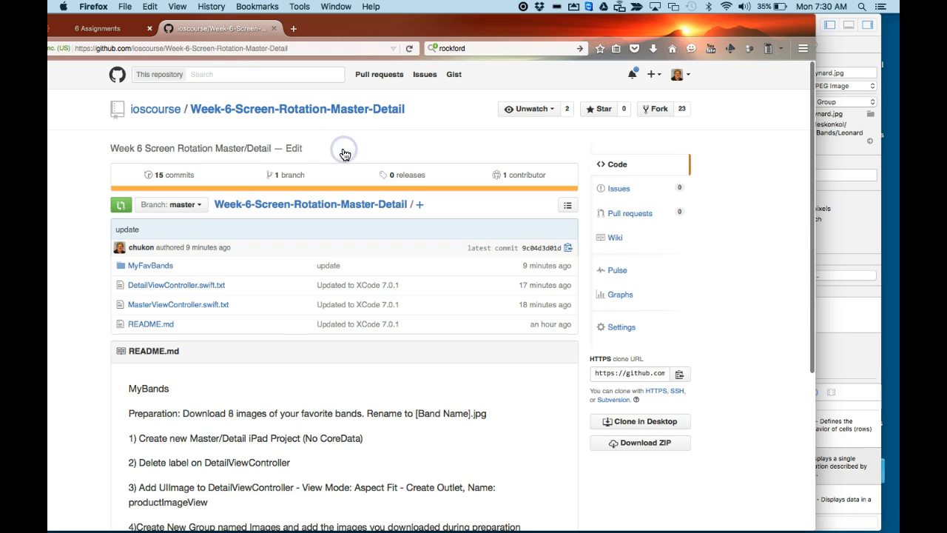
pyautogui.moveTo(264, 132)
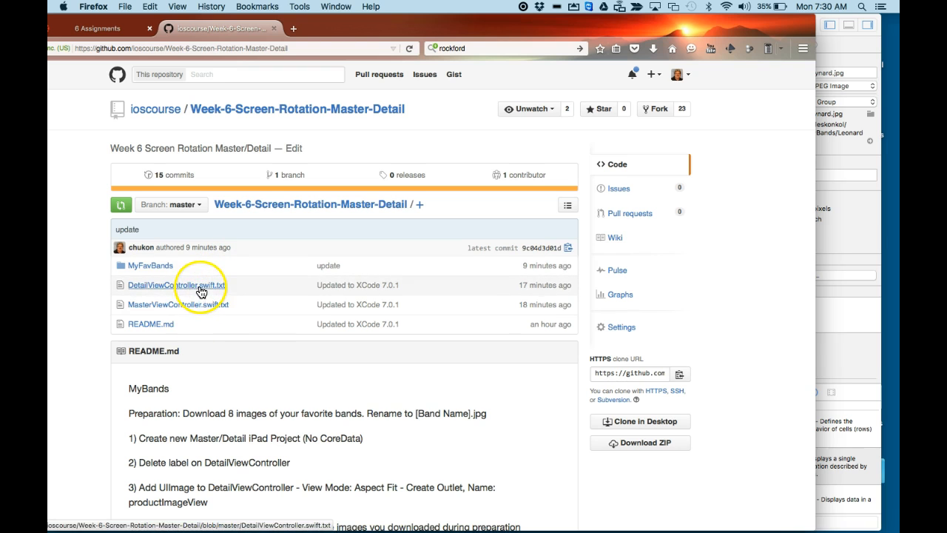
# Step: Scroll the repository file list showing MasterViewController.swift.txt and DetailViewController.swift.txt
pyautogui.scroll(-3)
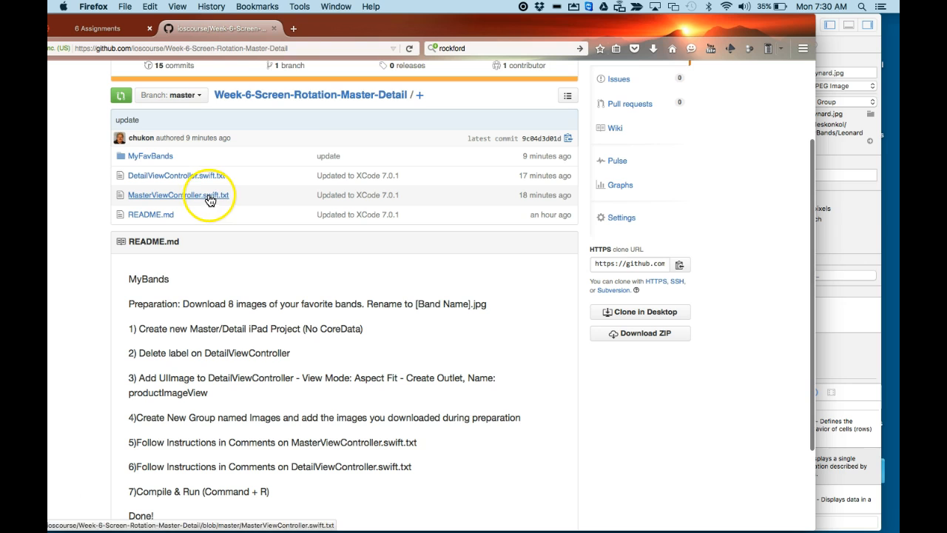
# Step: Read the commented steps in MasterViewController.swift.txt and select its first instruction to copy
pyautogui.click(178, 196)
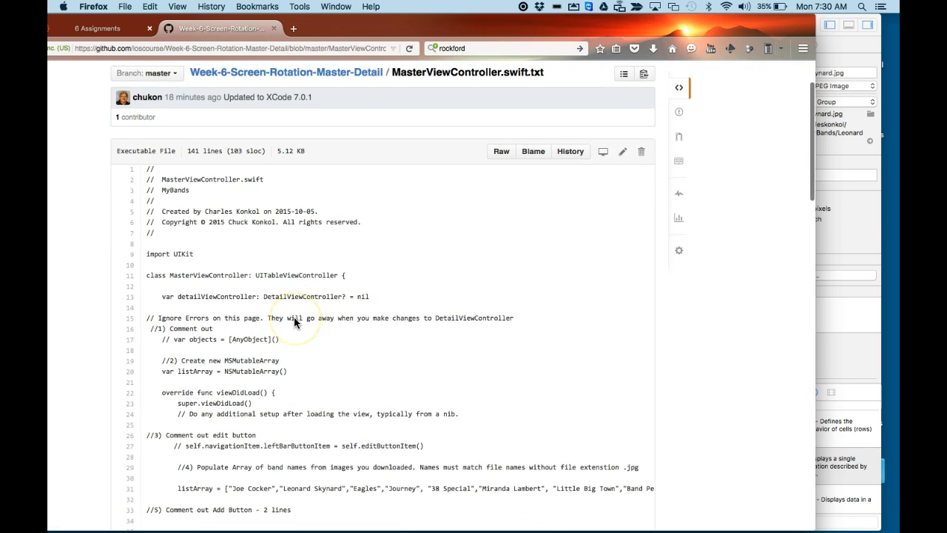
pyautogui.scroll(-3)
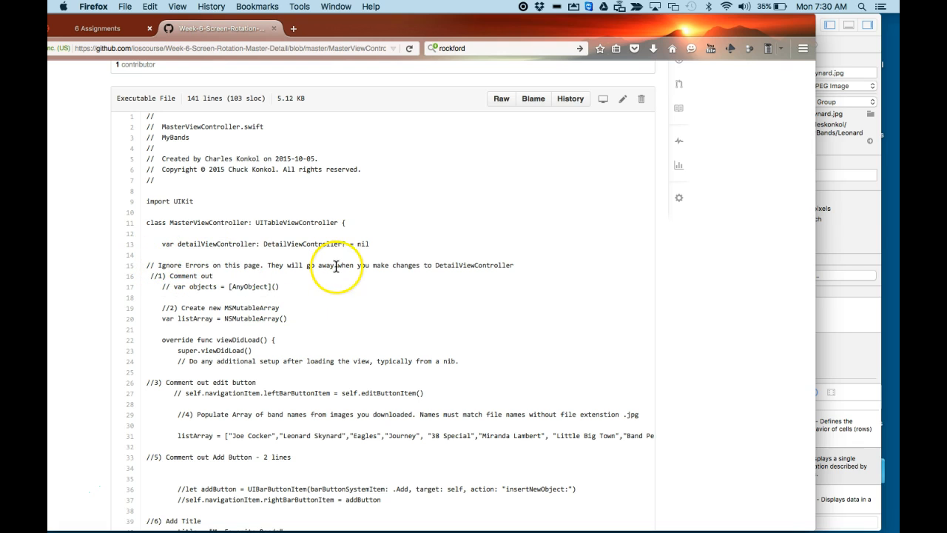
pyautogui.moveTo(487, 267)
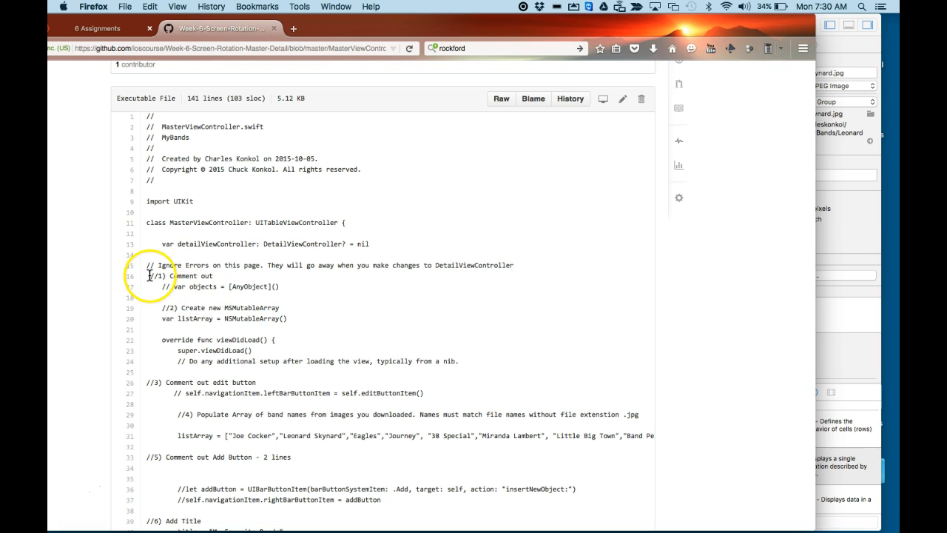
pyautogui.doubleClick(180, 275)
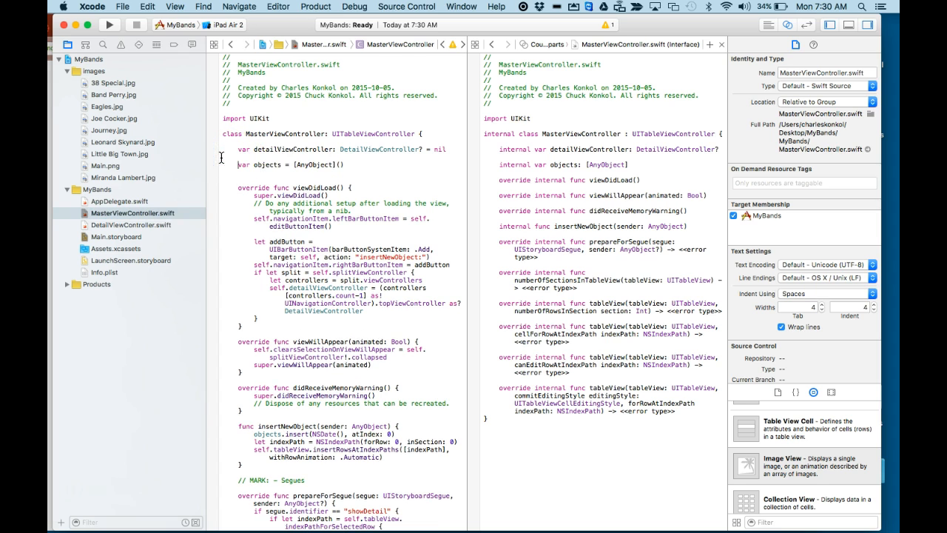
# Step: Add the //1), //3) and //5) comments, commenting out objects, the edit button and the Add Button lines
pyautogui.write('//1) Comment out')
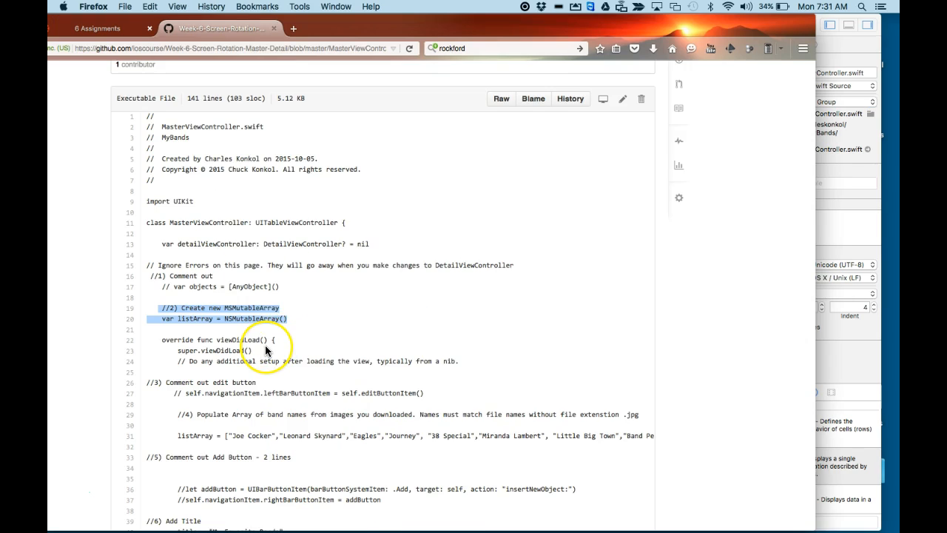
pyautogui.scroll(-3)
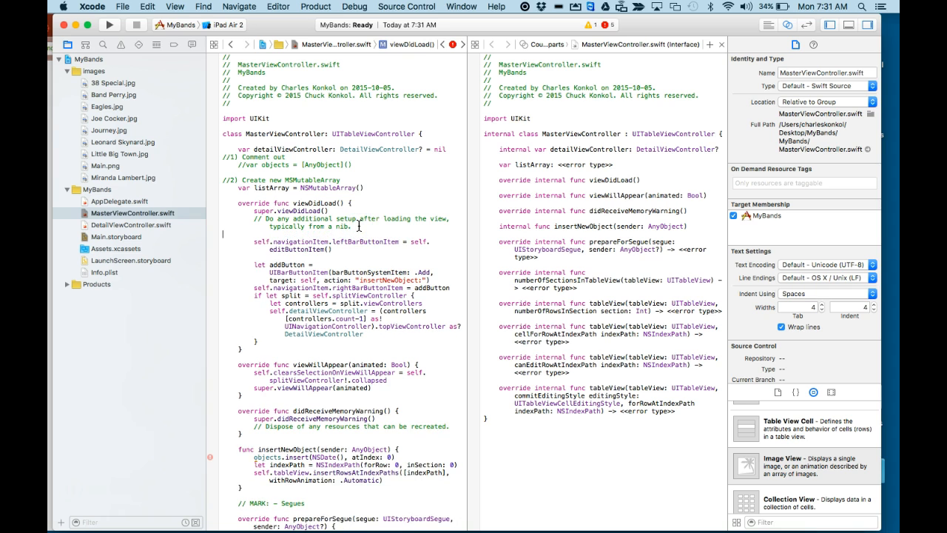
pyautogui.write('//3) Comment out edit button')
pyautogui.write('listArray = ["Joe Cocker","Leonard Skynard","Eagles","Journey","38 Special","Miranda Lambert", "Little Big Town","Band Perry')
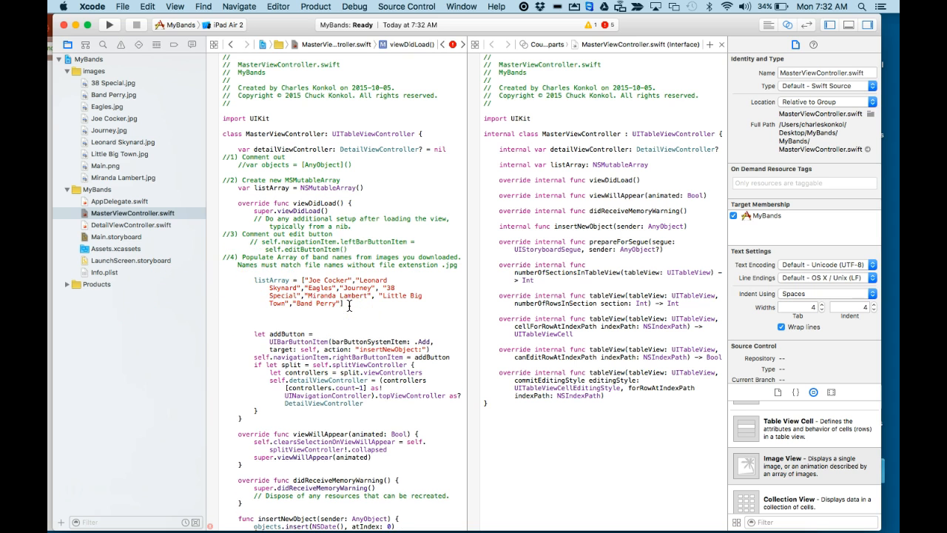
pyautogui.write('//5) Comment out Add Button - 2 lines')
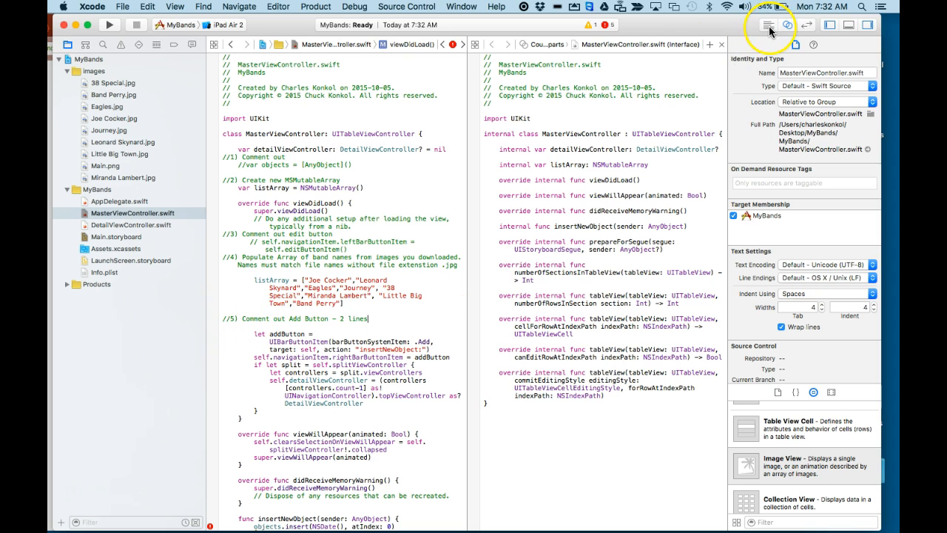
# Step: Close the interface preview and scroll MasterViewController.swift down to the insertNewObject function
pyautogui.click(768, 25)
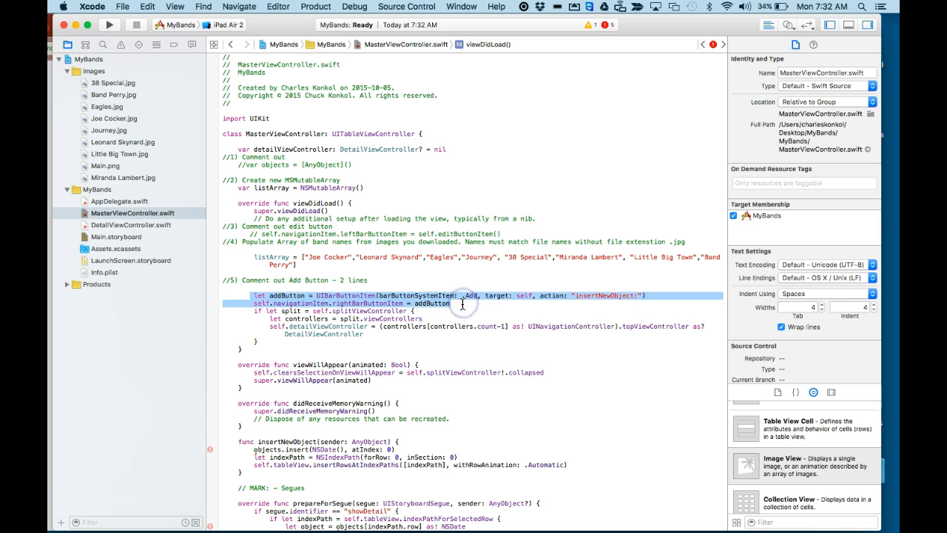
pyautogui.click(461, 303)
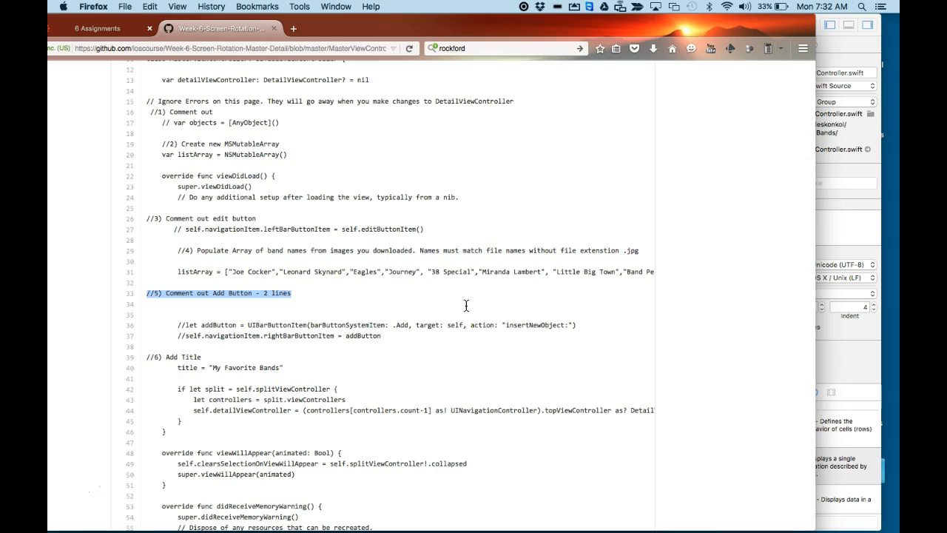
pyautogui.scroll(-3)
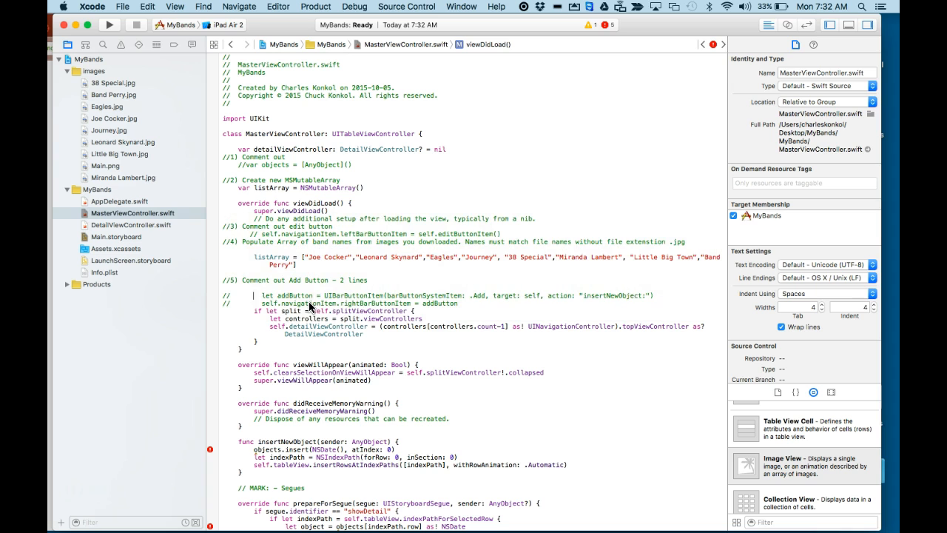
pyautogui.moveTo(468, 305)
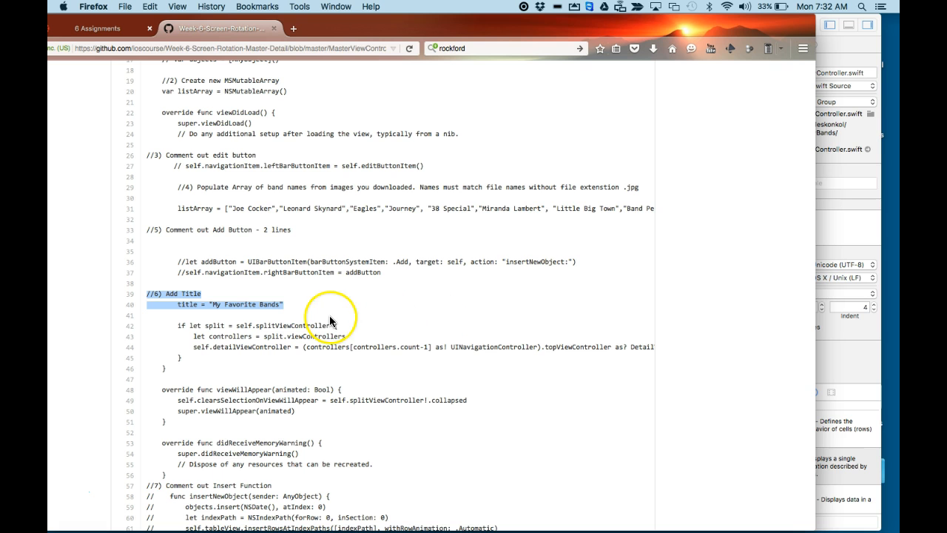
pyautogui.scroll(-3)
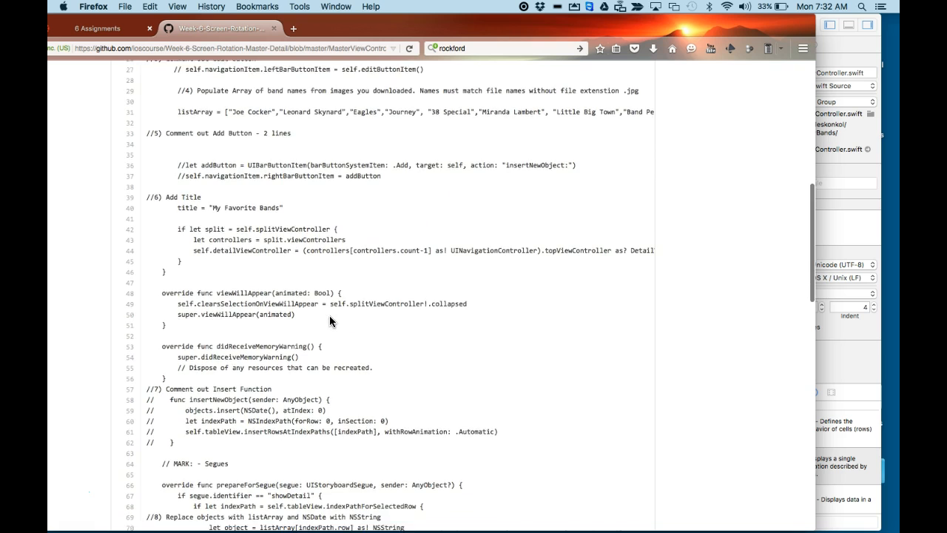
# Step: Copy the '//7) Comment out Insert Function' line from the reference and comment out insertNewObject
pyautogui.scroll(-3)
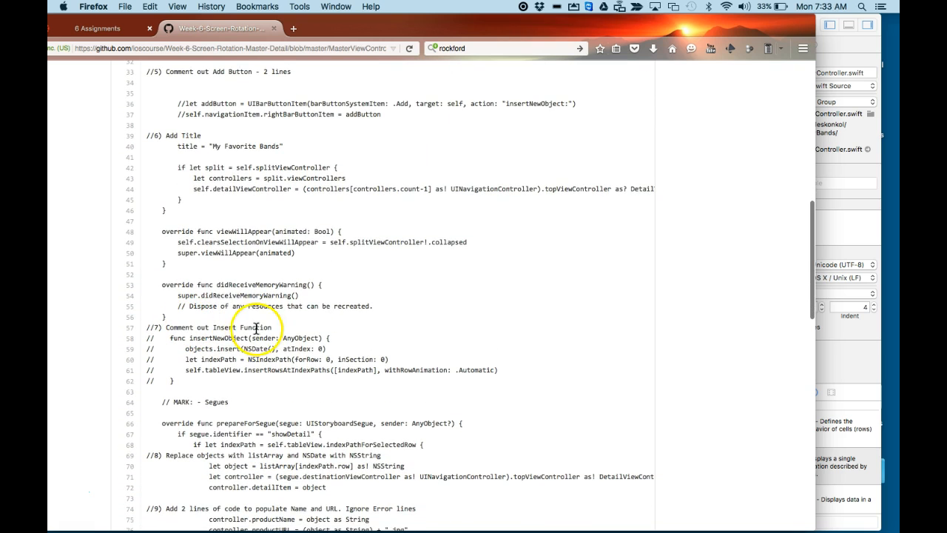
pyautogui.doubleClick(214, 327)
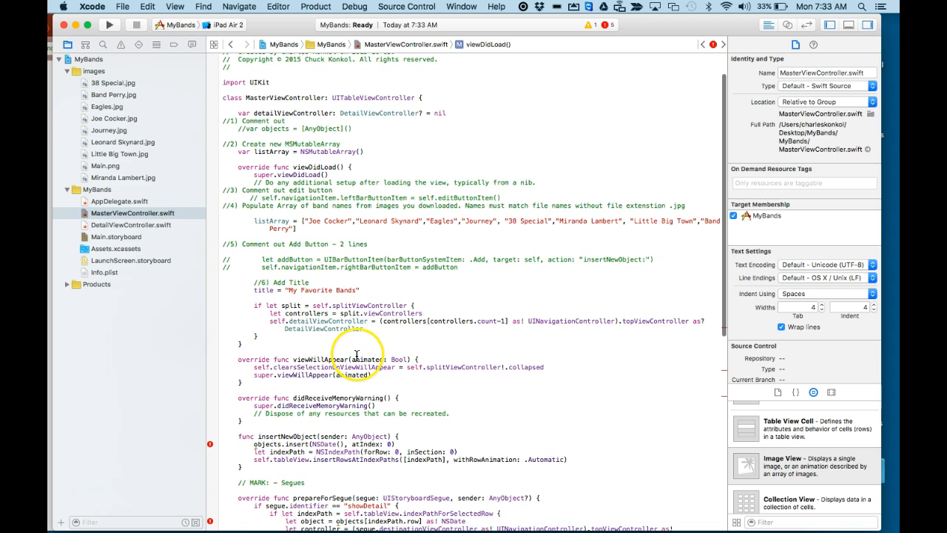
pyautogui.scroll(-3)
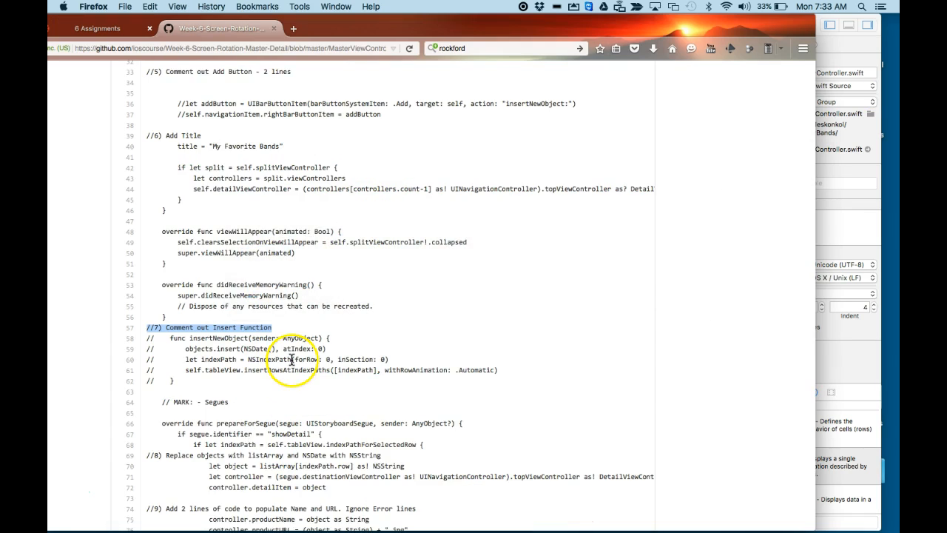
pyautogui.scroll(-3)
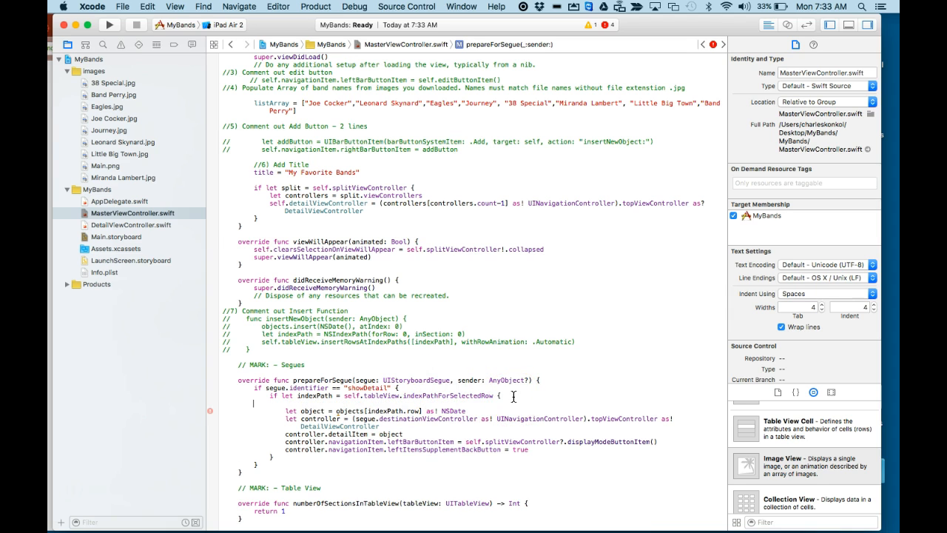
# Step: In prepareForSegue add comment //8) and replace objects with listArray and NSDate with NSString, then add the productName, productURL and toggleMasterView lines
pyautogui.write('//8) Replace objects with listArray and NSDate with NSString')
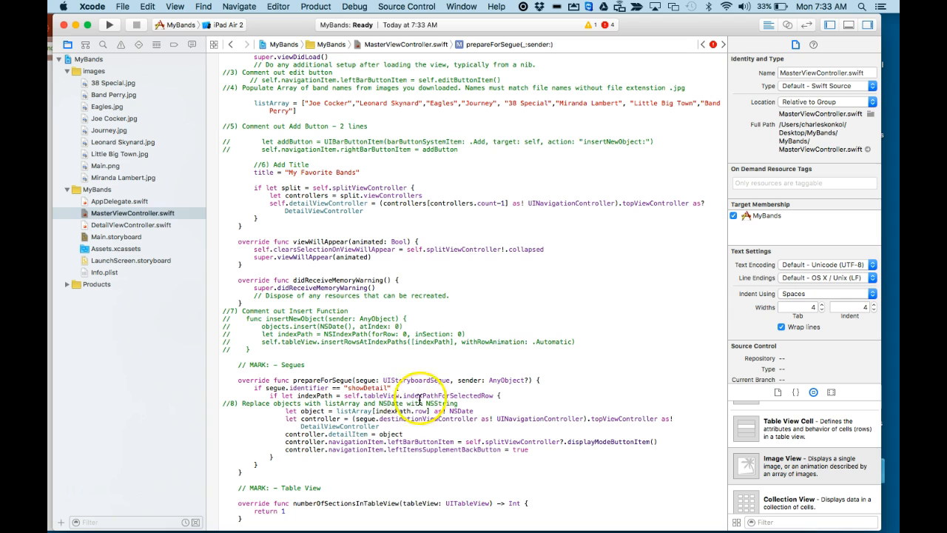
pyautogui.doubleClick(444, 403)
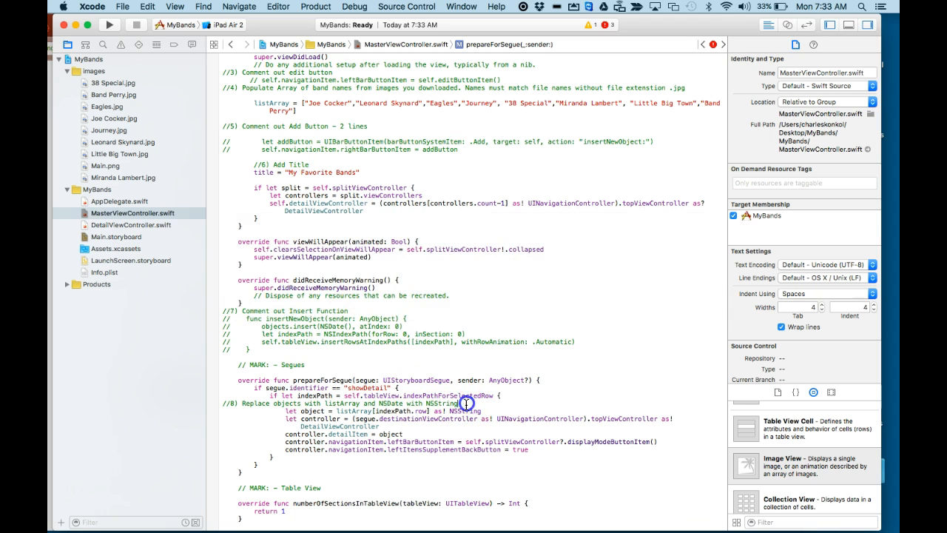
pyautogui.click(466, 403)
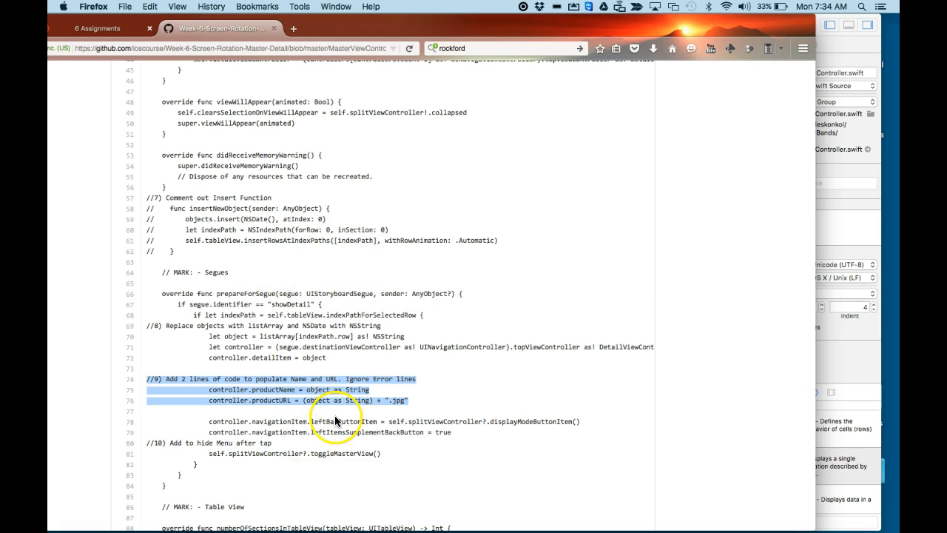
pyautogui.scroll(-3)
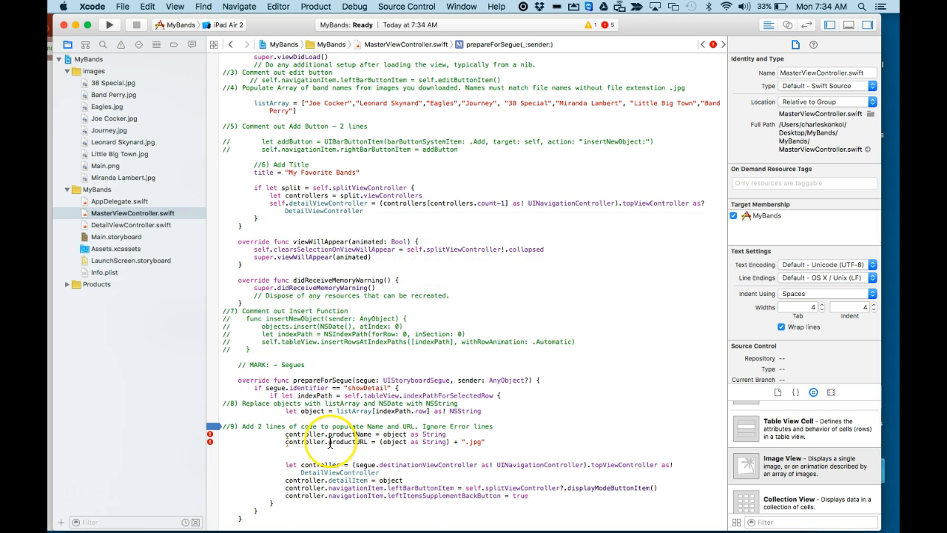
pyautogui.scroll(-3)
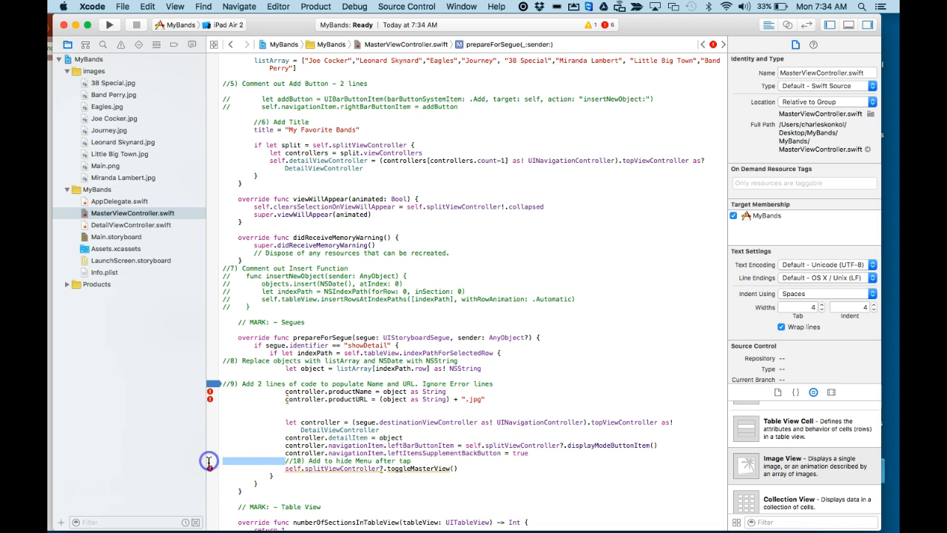
# Step: Return listArray.count for the row count and use listArray with NSString in cellForRowAtIndexPath
pyautogui.scroll(-3)
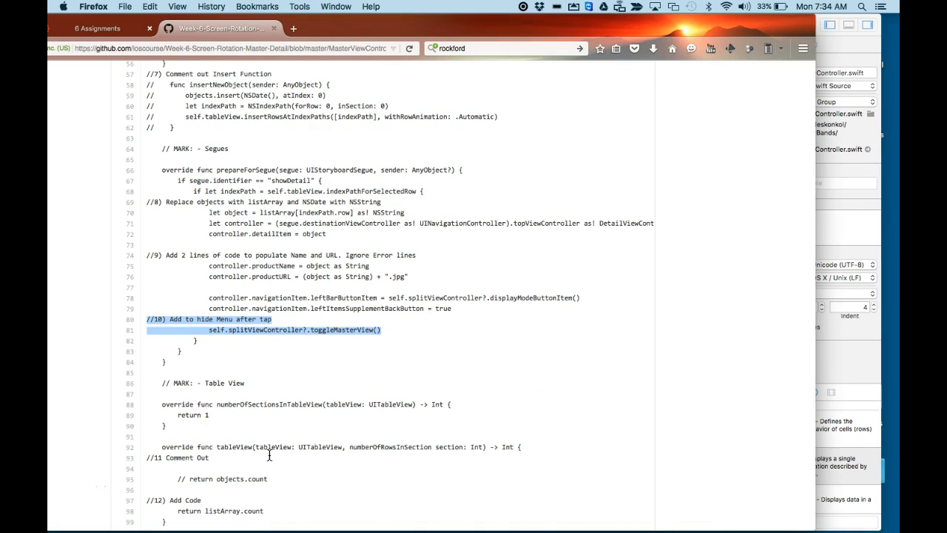
pyautogui.scroll(-3)
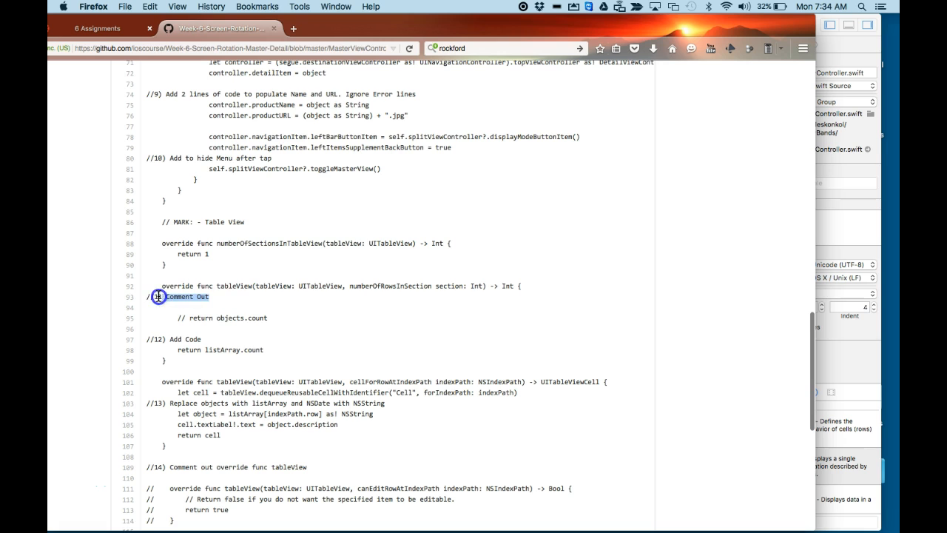
pyautogui.moveTo(272, 360)
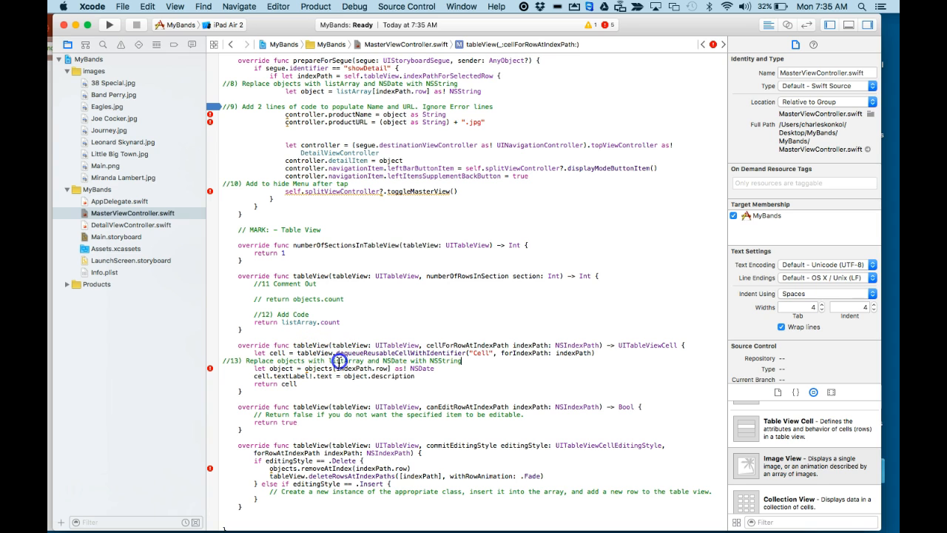
pyautogui.doubleClick(333, 362)
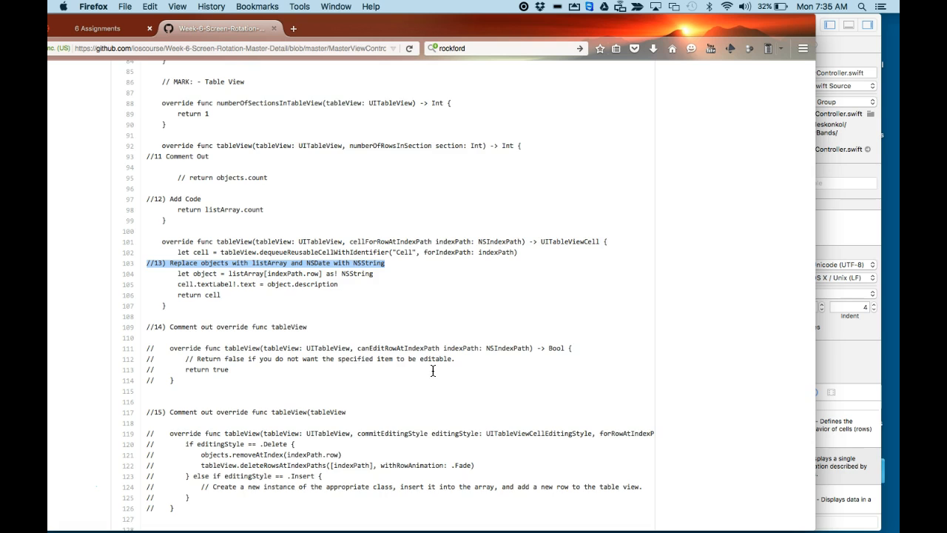
pyautogui.scroll(-3)
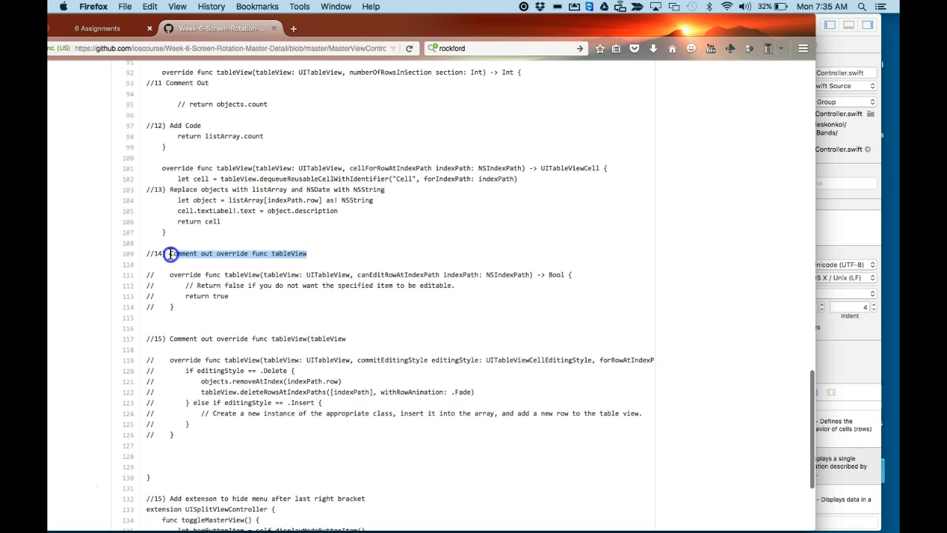
# Step: Add the '//14) Comment out override func tableView' line and select the step 15 comment in the reference
pyautogui.press('cmd+tab')
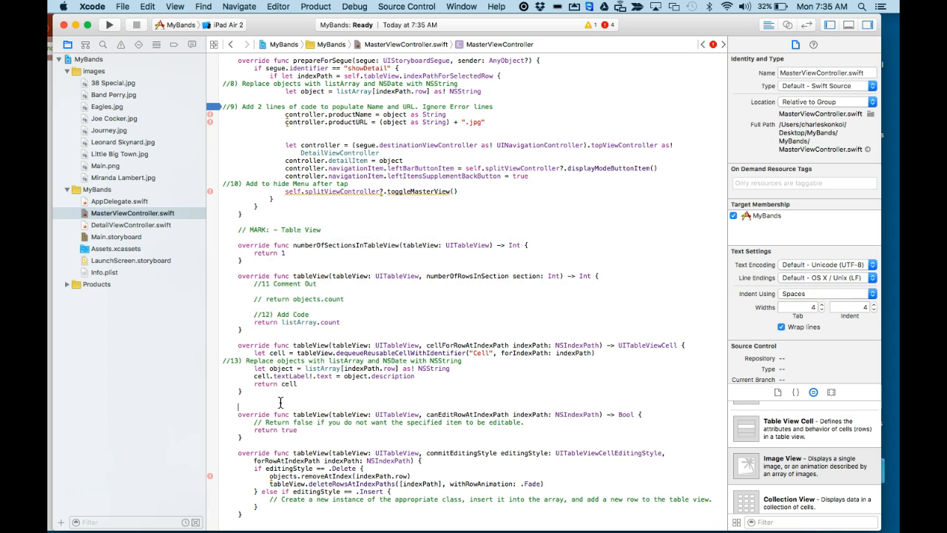
pyautogui.write('//14) Comment out override func tableView')
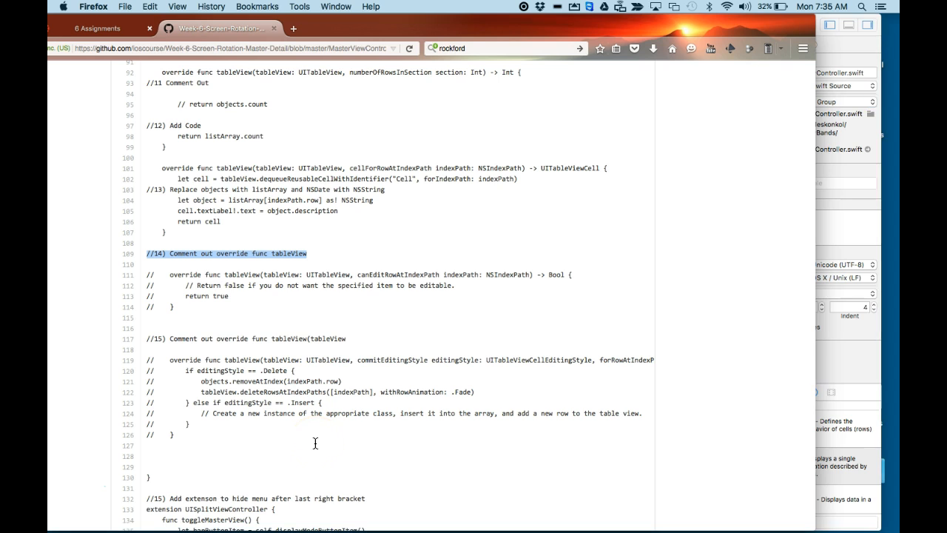
pyautogui.click(326, 343)
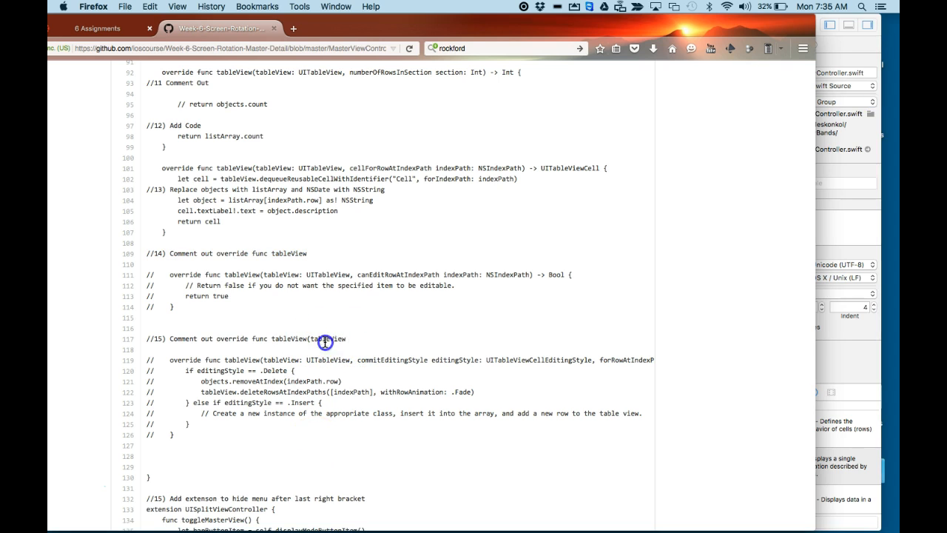
pyautogui.tripleClick(244, 339)
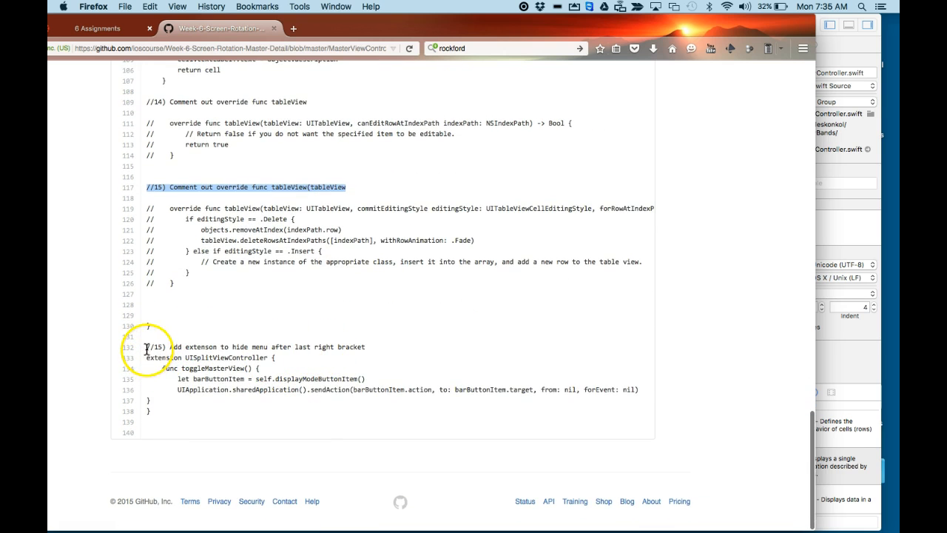
# Step: Copy the //15 UISplitViewController menu-hiding extension, then bring up the reference DetailViewController.swift.txt
pyautogui.moveTo(147, 346); pyautogui.dragTo(155, 411)
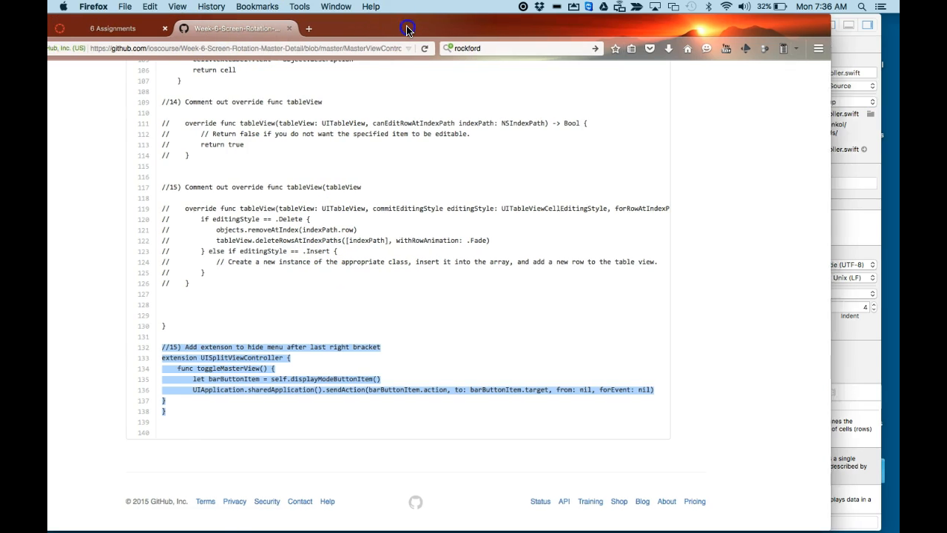
pyautogui.click(80, 48)
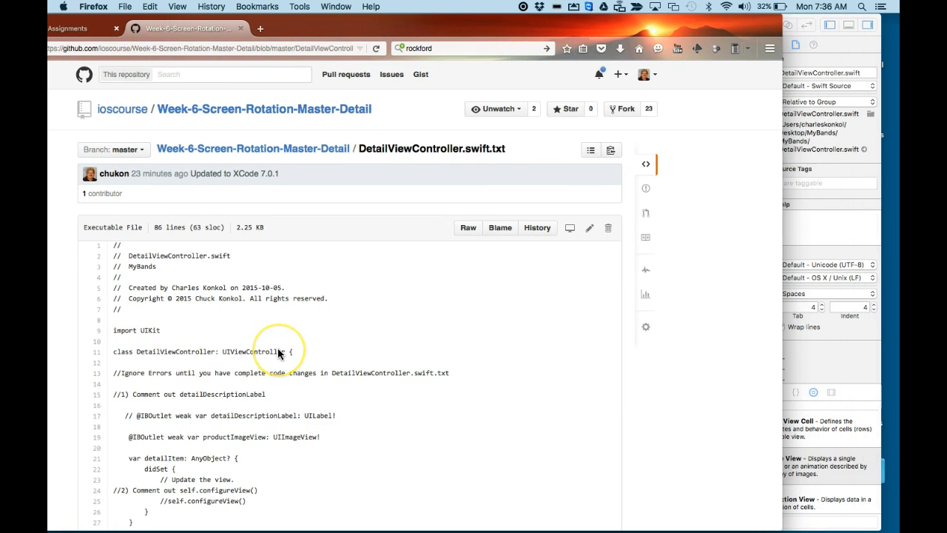
# Step: Add '//1) Comment out detailDescriptionLabel', comment out that IBOutlet, and move to the detailItem update code
pyautogui.scroll(-3)
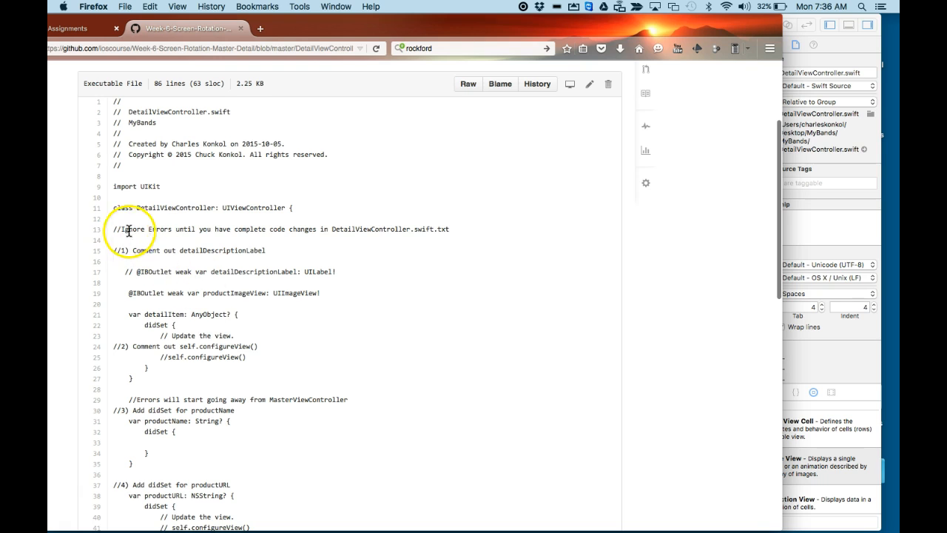
pyautogui.moveTo(342, 241)
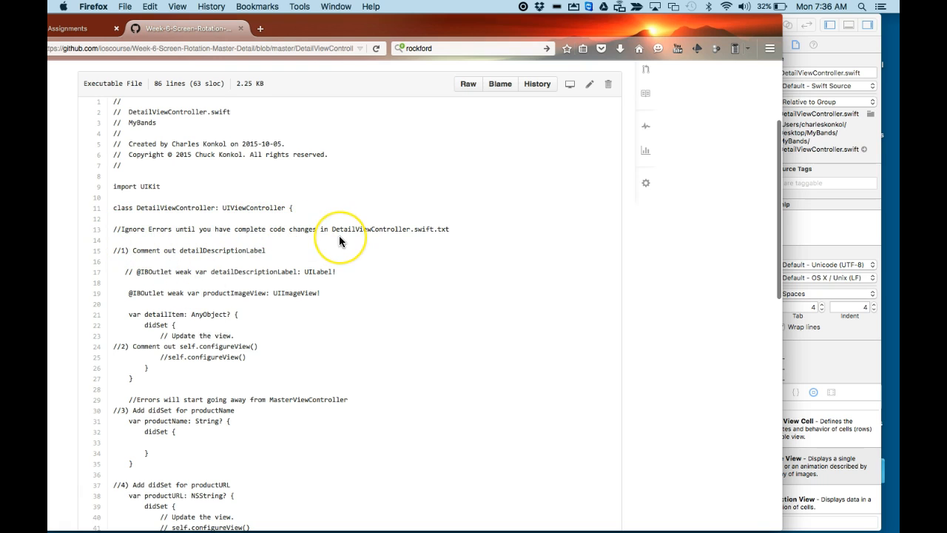
pyautogui.moveTo(321, 239)
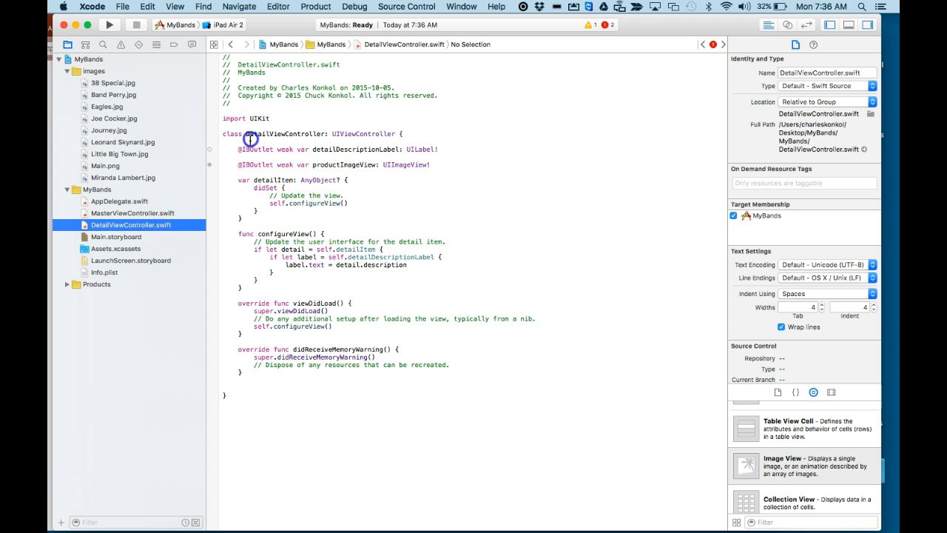
pyautogui.write('//1) Comment out detailDescriptionLabel')
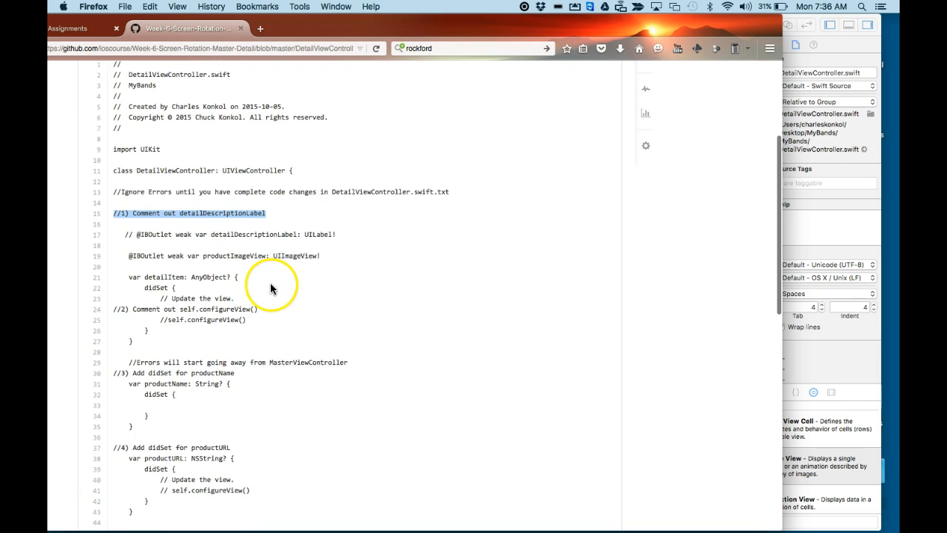
pyautogui.scroll(-3)
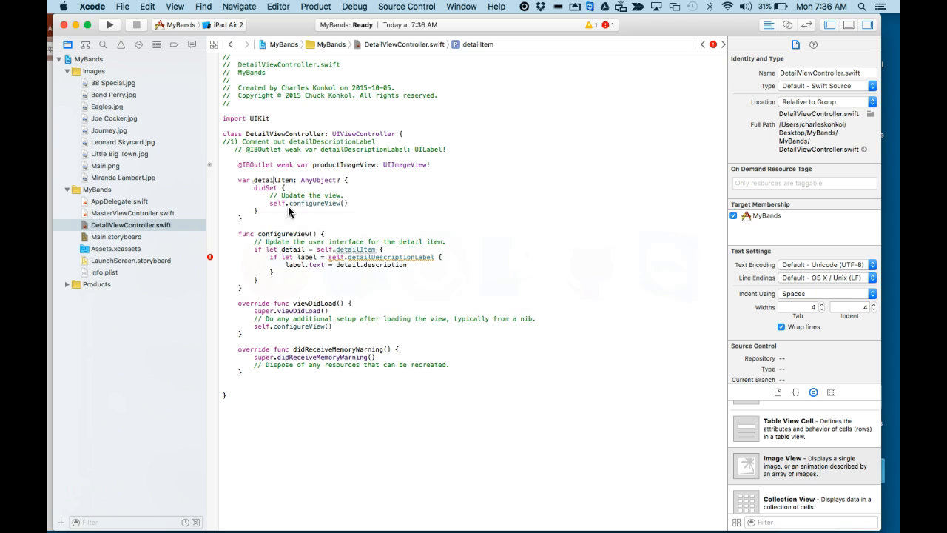
pyautogui.click(353, 196)
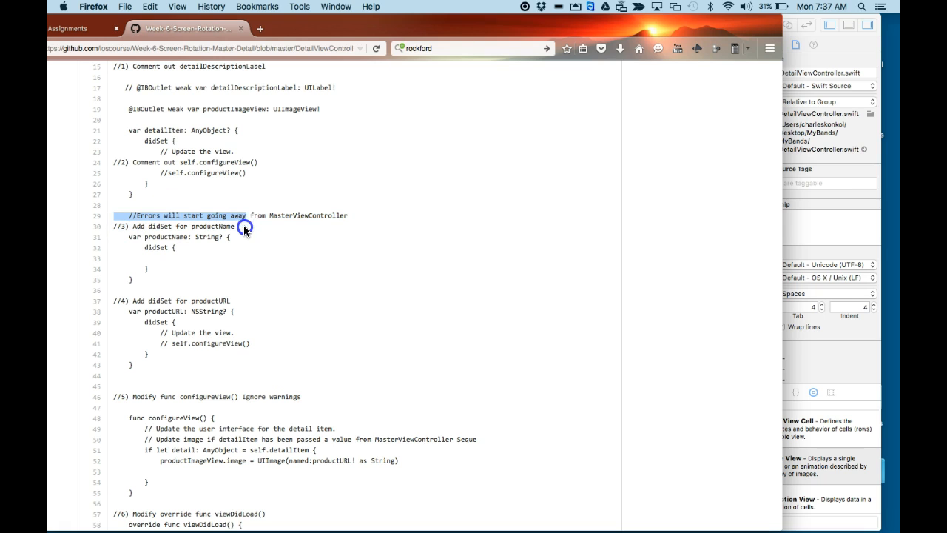
# Step: Bring the productName/productURL property code into DetailViewController.swift and add the '//5) Modify func configureView() Ignore warnings' comment
pyautogui.moveTo(244, 216); pyautogui.dragTo(251, 311)
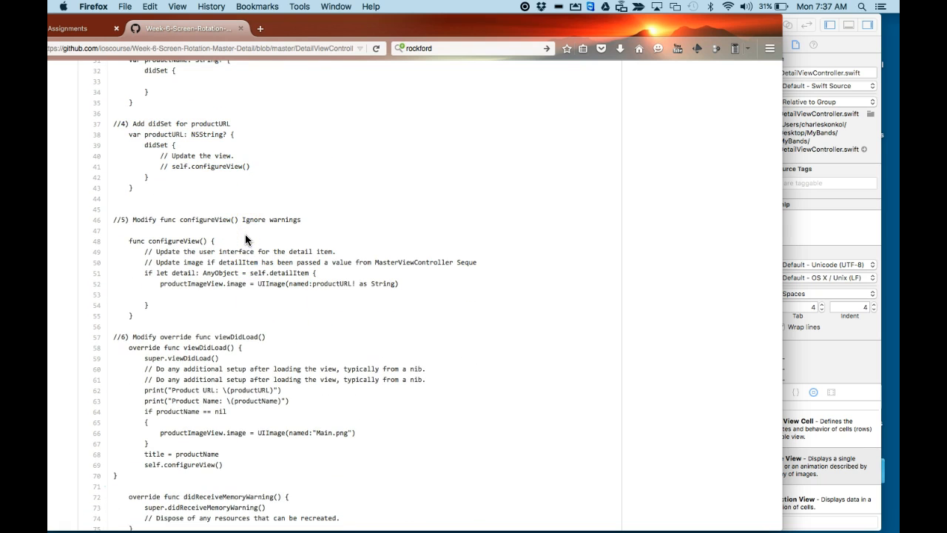
pyautogui.click(113, 219)
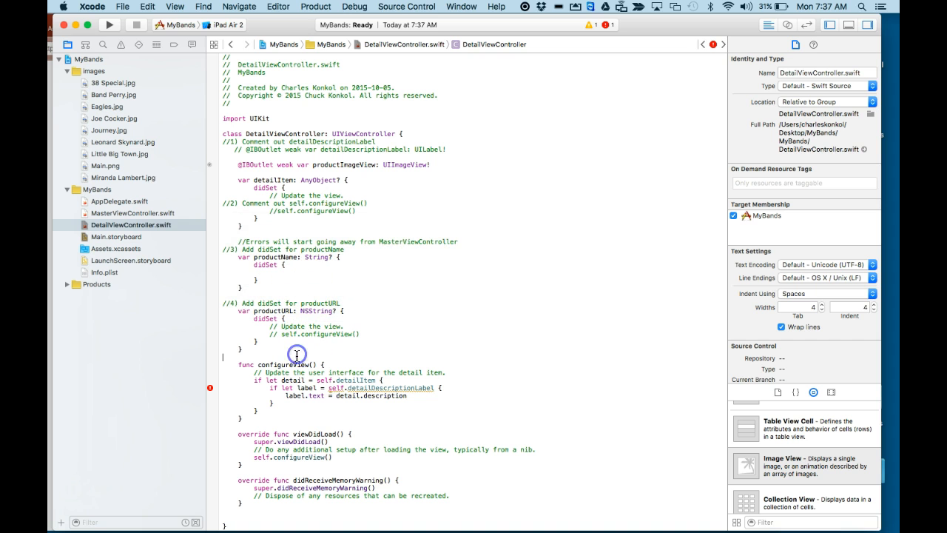
pyautogui.write('//5) Modify func configureView() Ignore warnings')
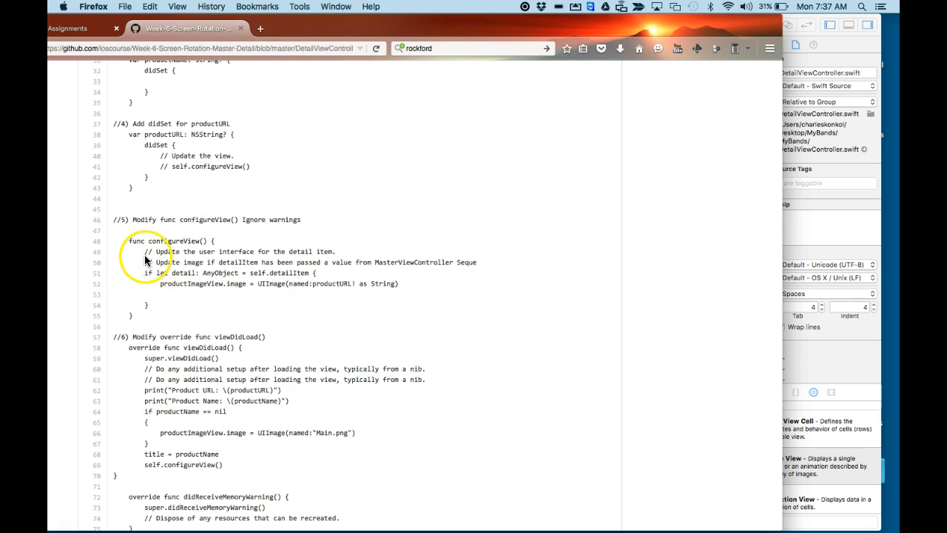
# Step: Replace configureView with the tutorial's step 5 code loading productImageView's image from productURL, then select viewDidLoad's body for step 6
pyautogui.moveTo(166, 251); pyautogui.dragTo(160, 305)
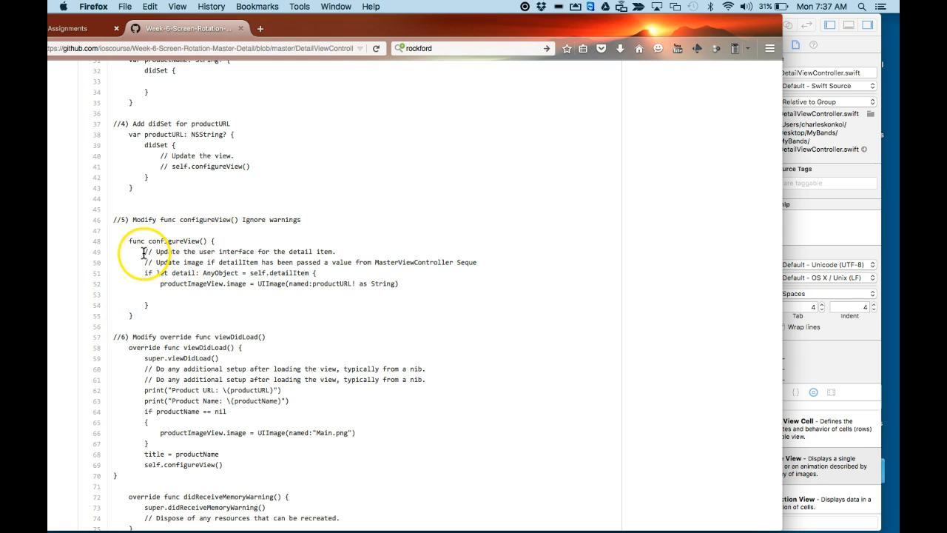
pyautogui.moveTo(142, 252); pyautogui.dragTo(159, 305)
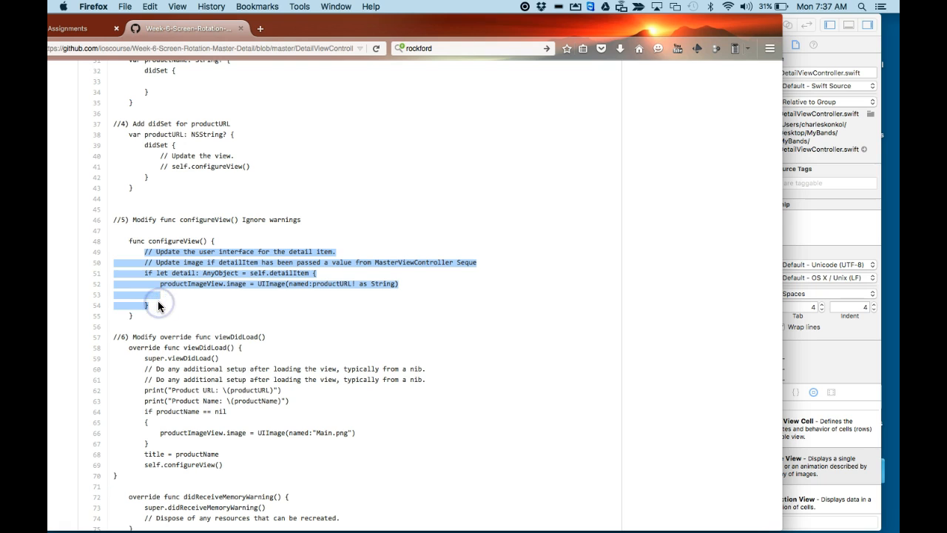
pyautogui.moveTo(265, 314)
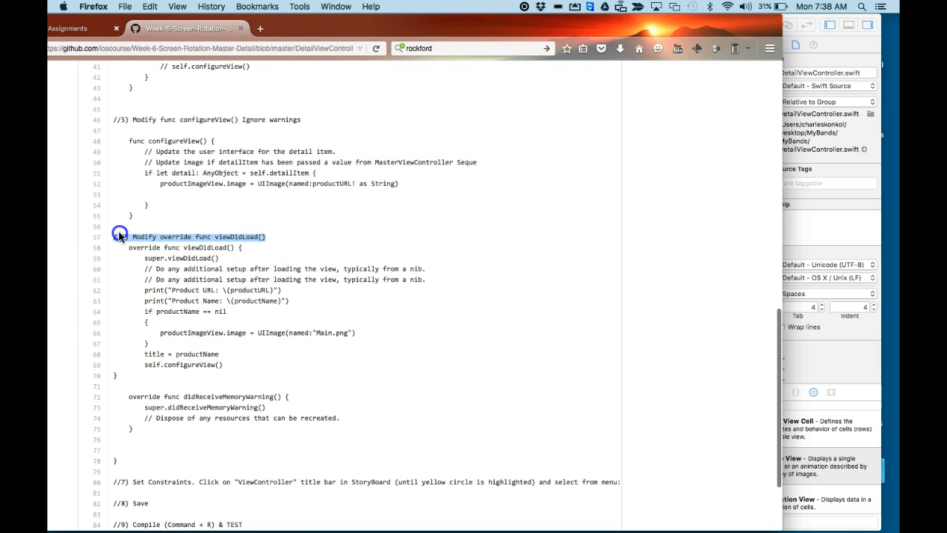
pyautogui.press('cmd+tab')
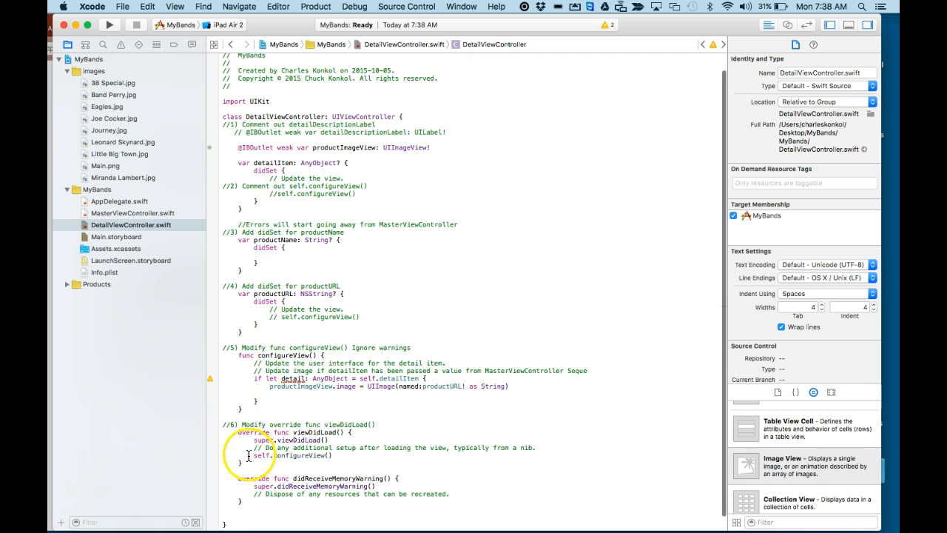
pyautogui.doubleClick(284, 440)
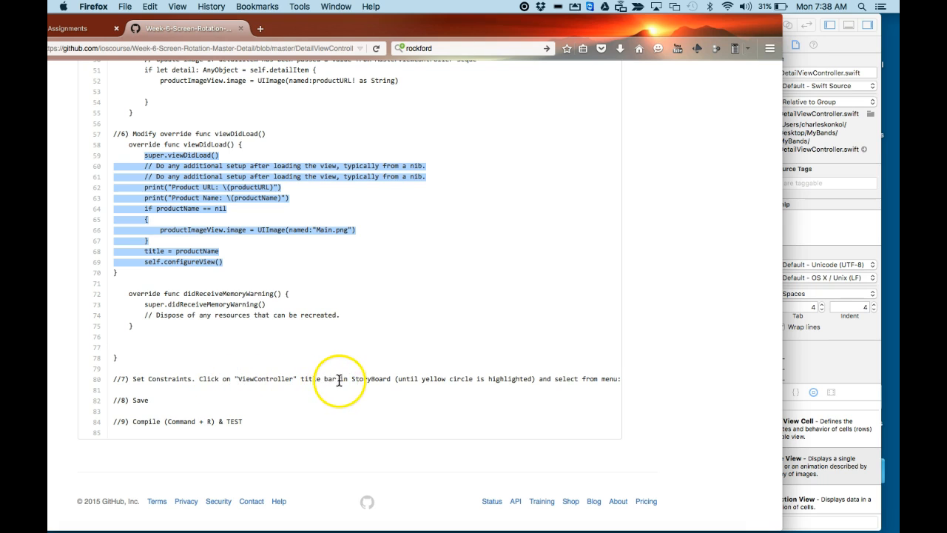
pyautogui.moveTo(406, 379)
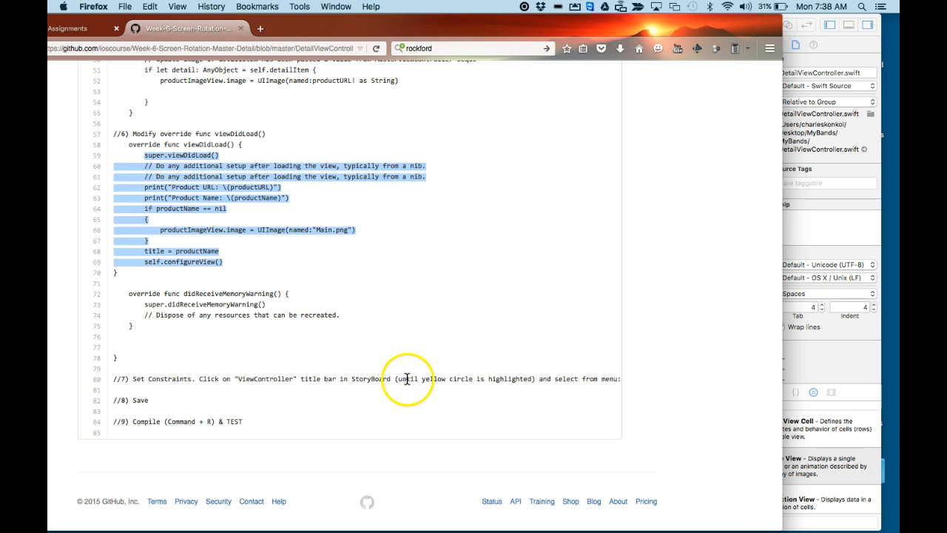
pyautogui.moveTo(517, 377)
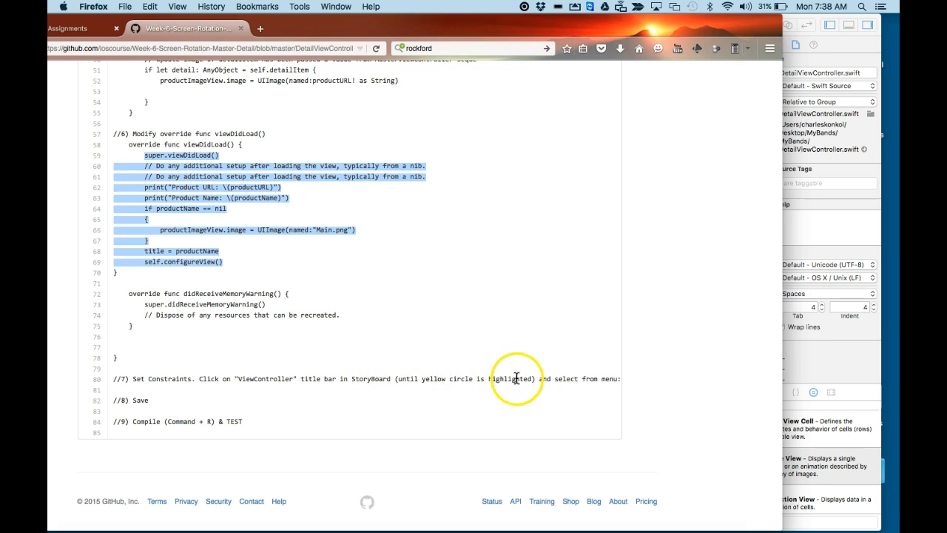
pyautogui.moveTo(404, 394)
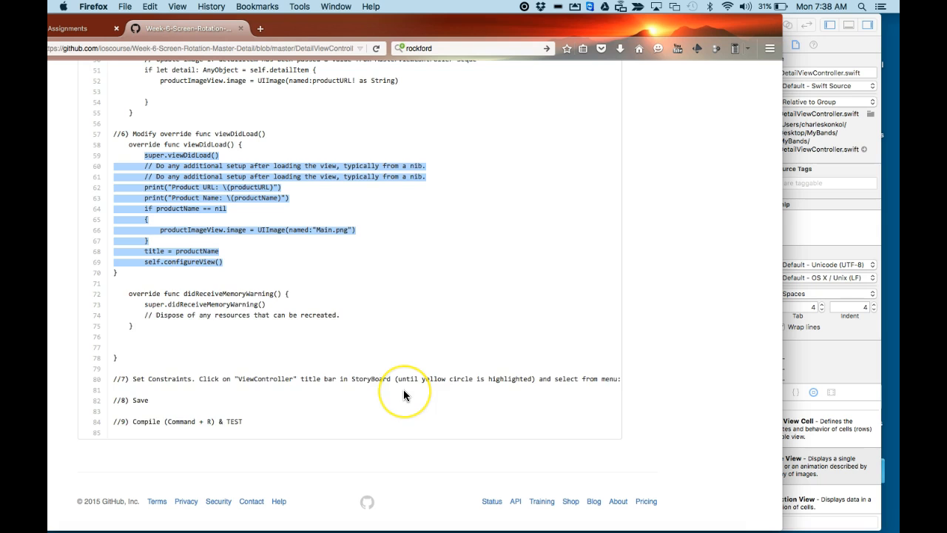
# Step: In Main.storyboard, reset the Detail scene view controller's constraints to the suggested ones
pyautogui.hscroll(3)
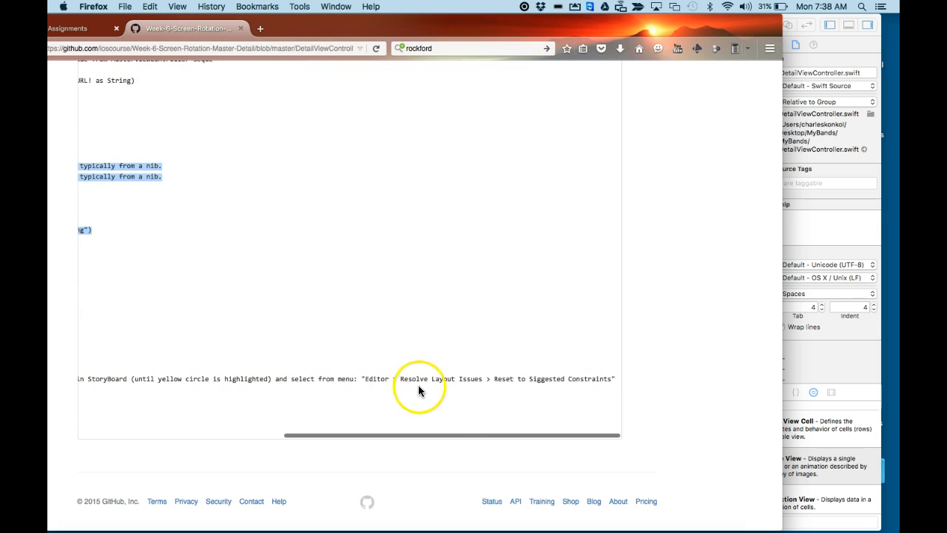
pyautogui.moveTo(550, 391)
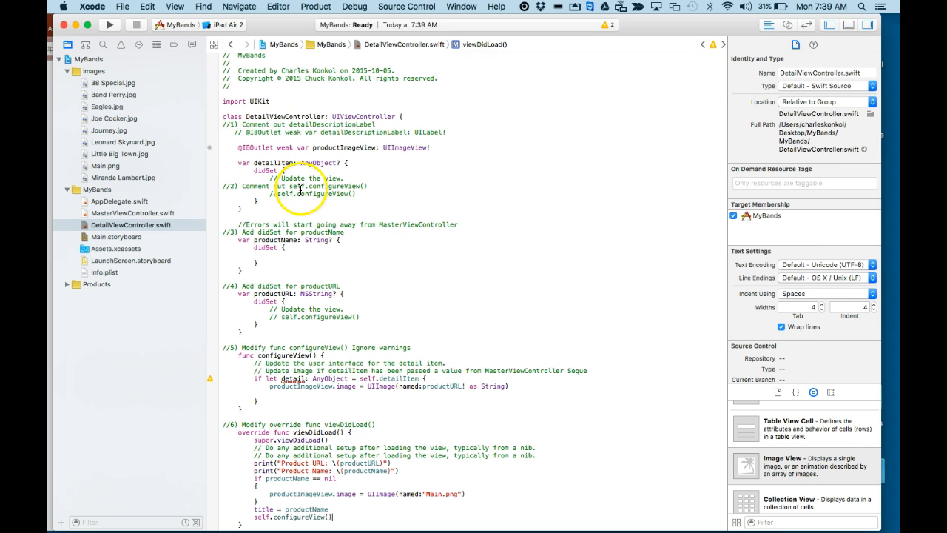
pyautogui.click(115, 237)
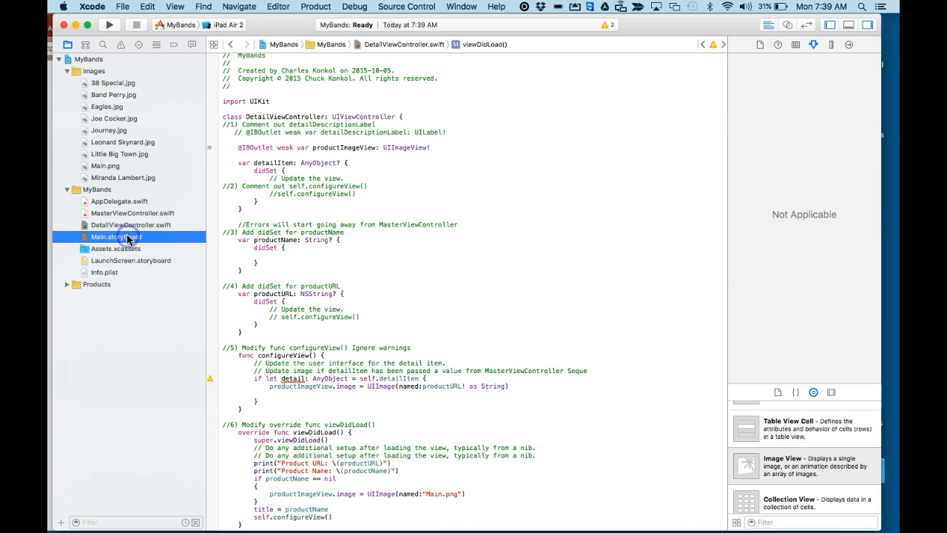
pyautogui.click(115, 237)
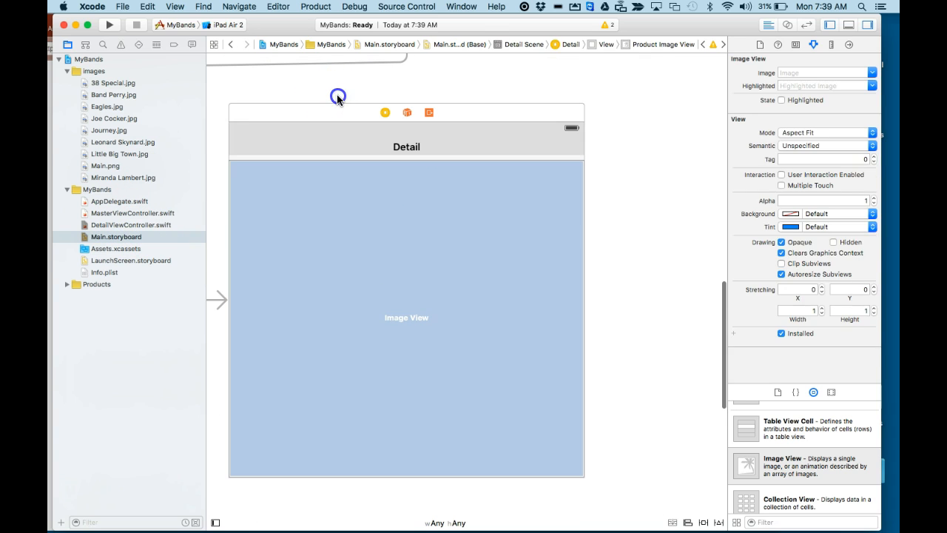
pyautogui.click(384, 112)
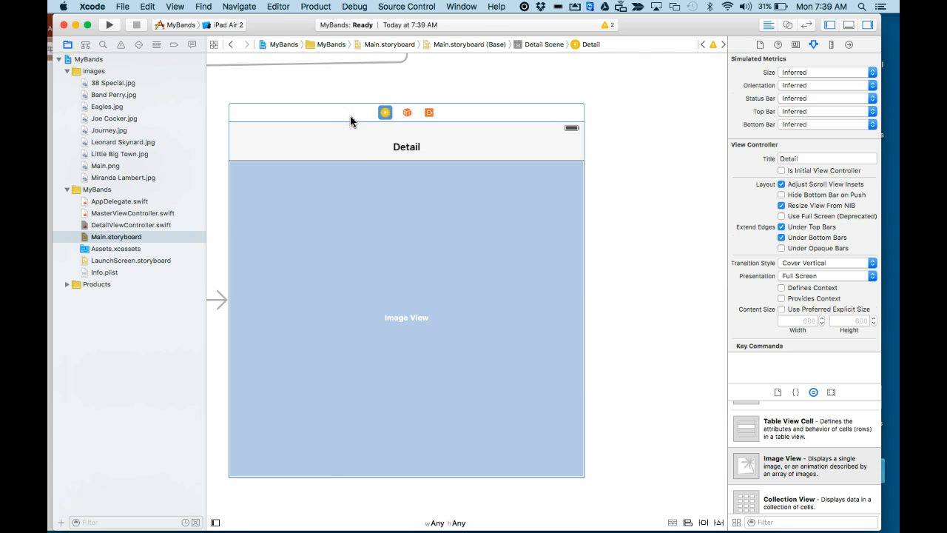
pyautogui.click(279, 6)
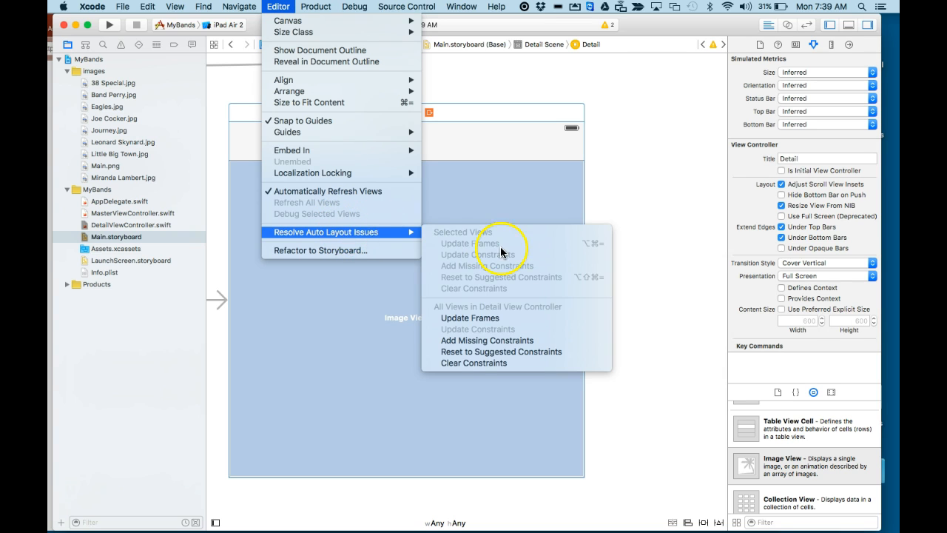
pyautogui.click(470, 317)
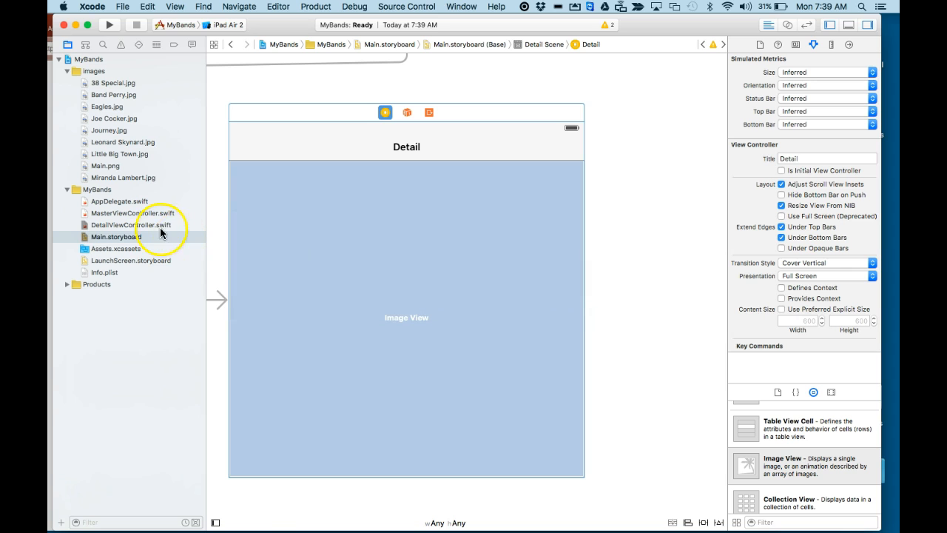
# Step: Return to DetailViewController.swift and review the completed viewDidLoad code
pyautogui.click(132, 225)
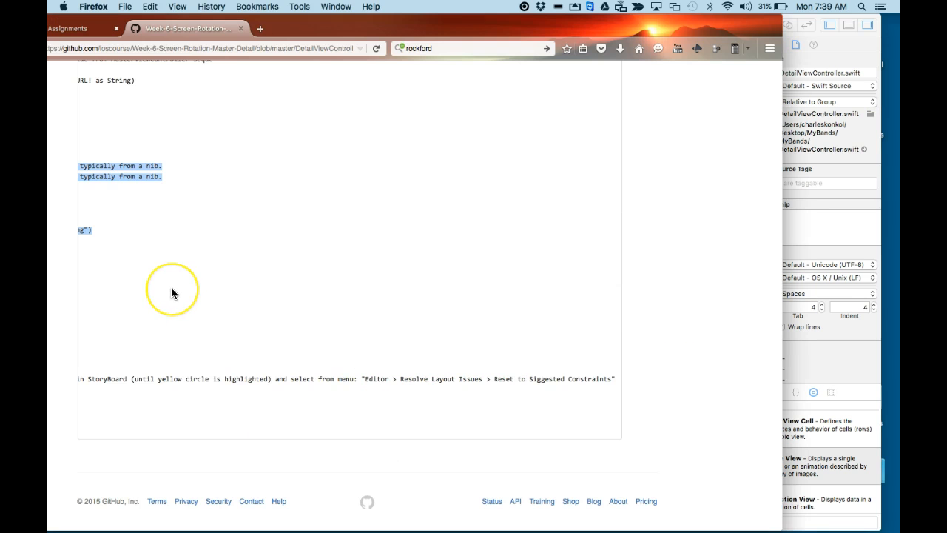
pyautogui.scroll(-3)
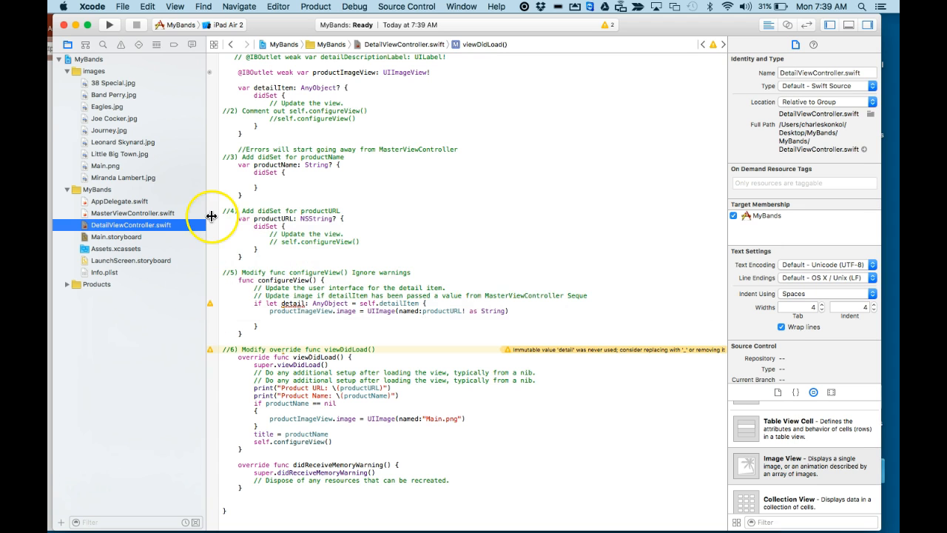
# Step: Choose the iPad 2 simulator destination and run the MyBands app
pyautogui.click(178, 24)
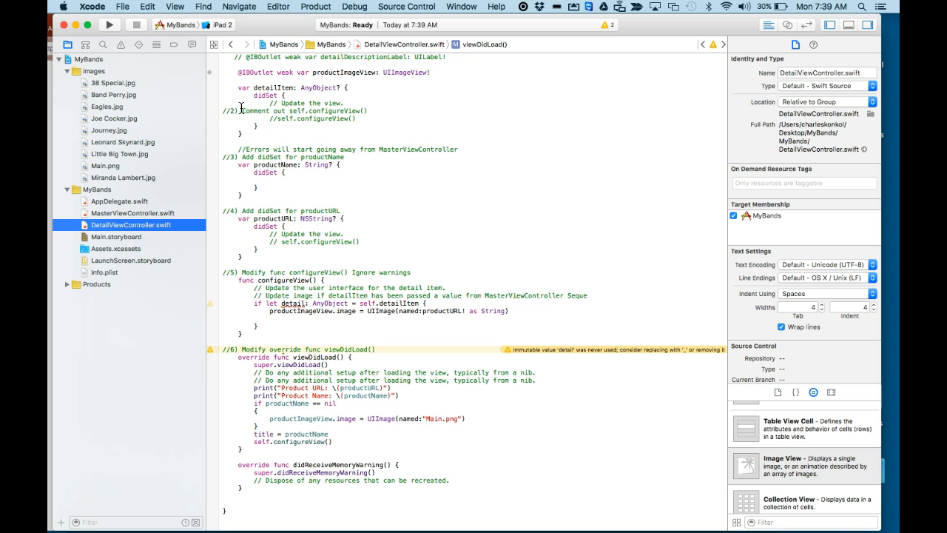
pyautogui.moveTo(133, 41)
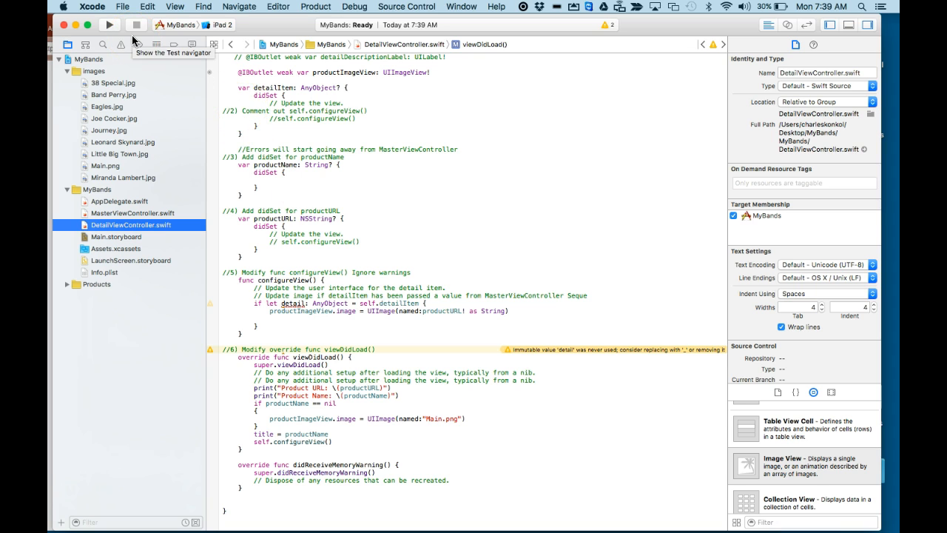
pyautogui.click(110, 24)
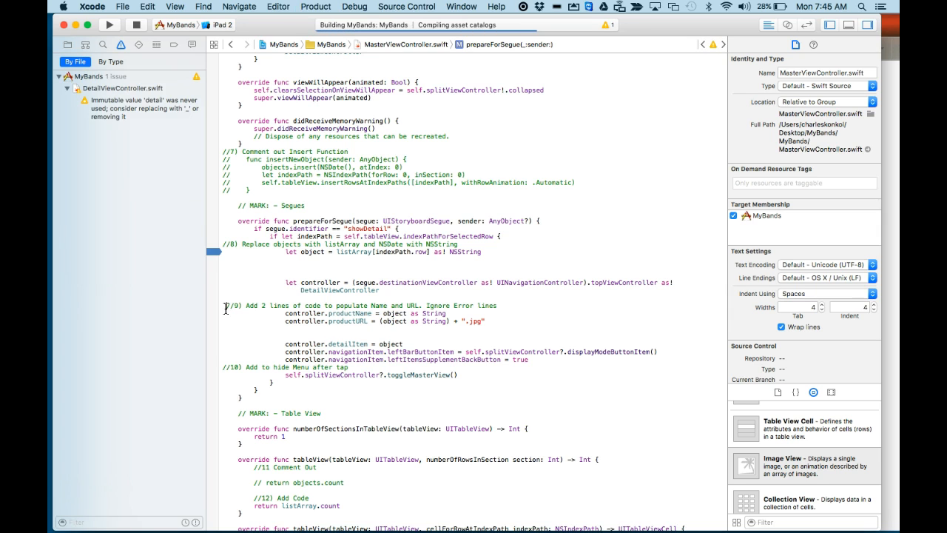
pyautogui.moveTo(140, 325)
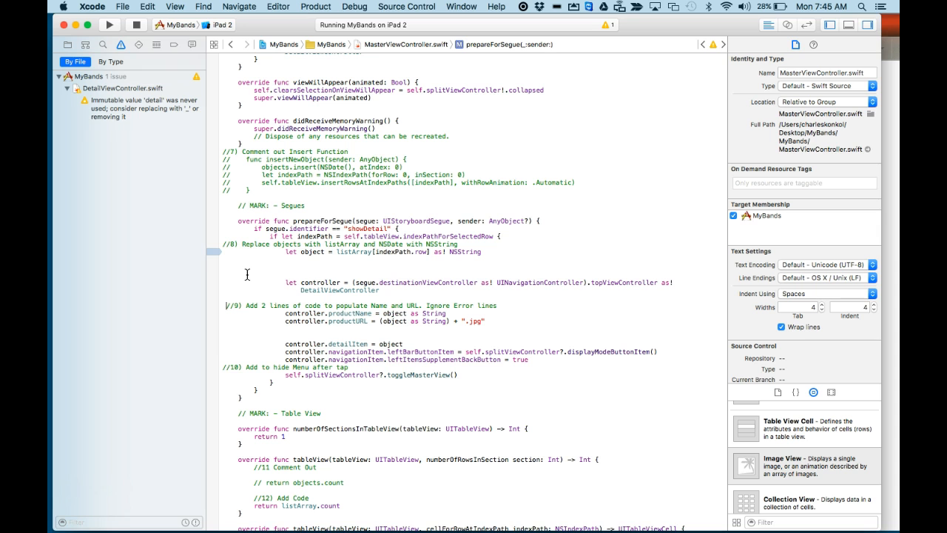
# Step: From My Favorite Bands in the Simulator, view band photos such as Eagles and 38 Special, ending on Joe Cocker
pyautogui.click(110, 23)
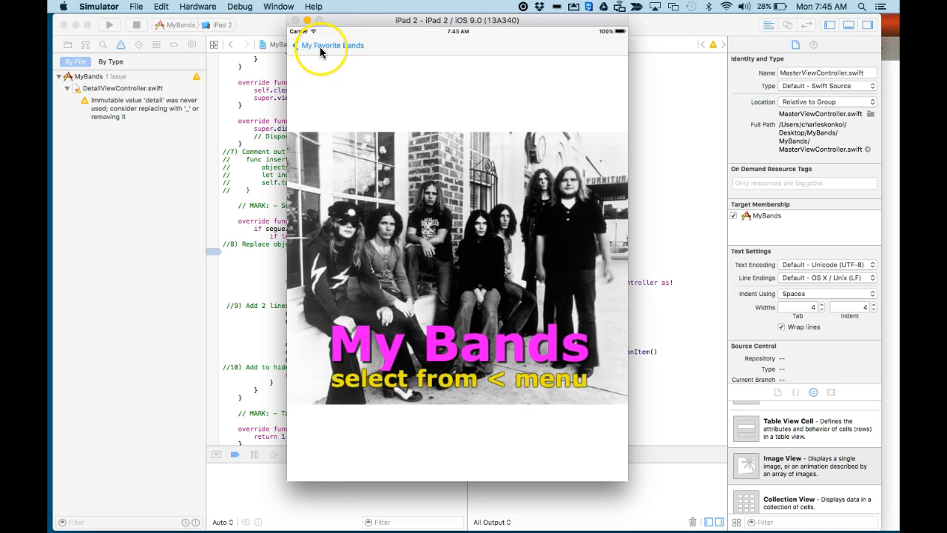
pyautogui.click(318, 44)
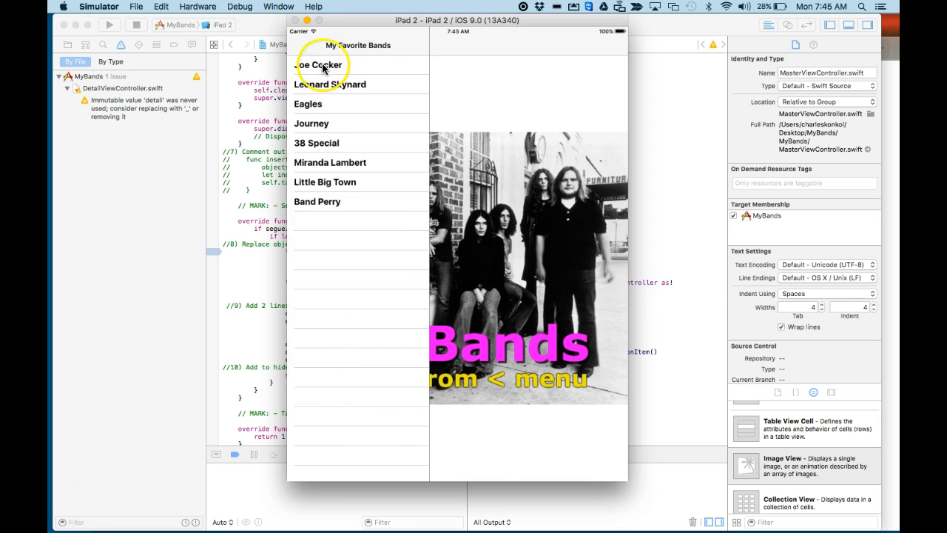
pyautogui.click(319, 66)
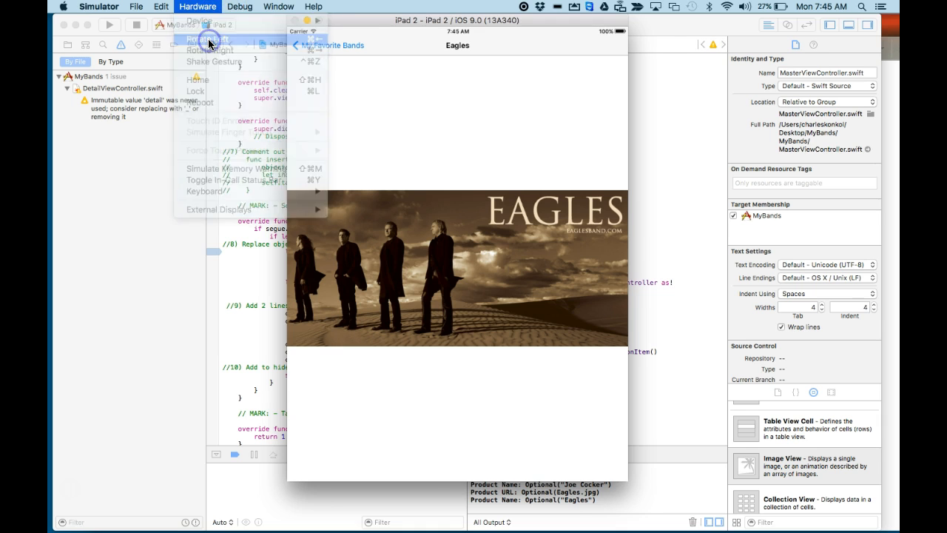
pyautogui.click(270, 180)
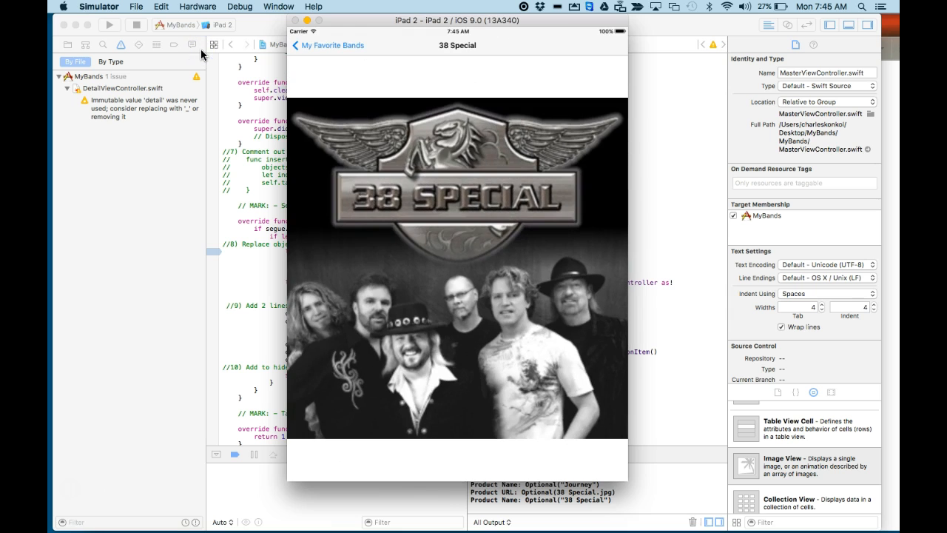
pyautogui.click(296, 44)
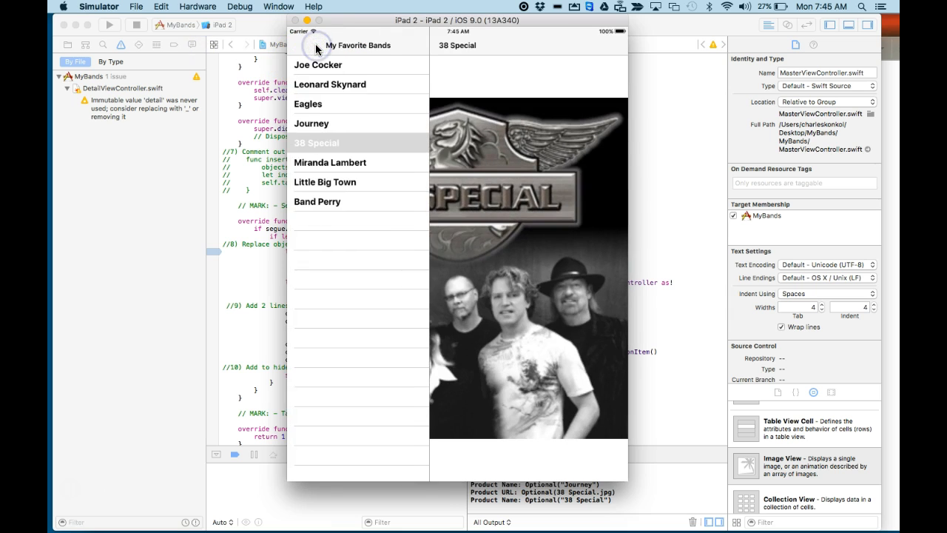
pyautogui.click(319, 66)
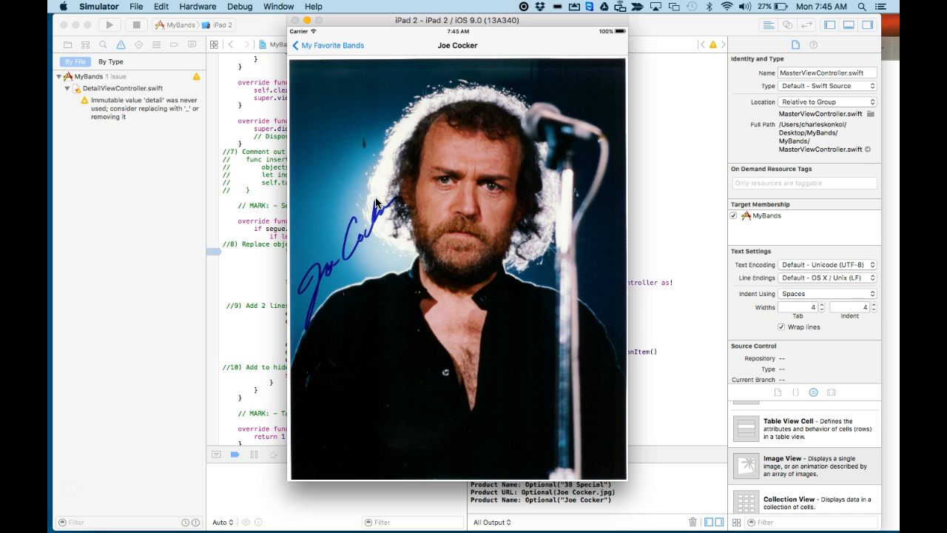
pyautogui.click(347, 147)
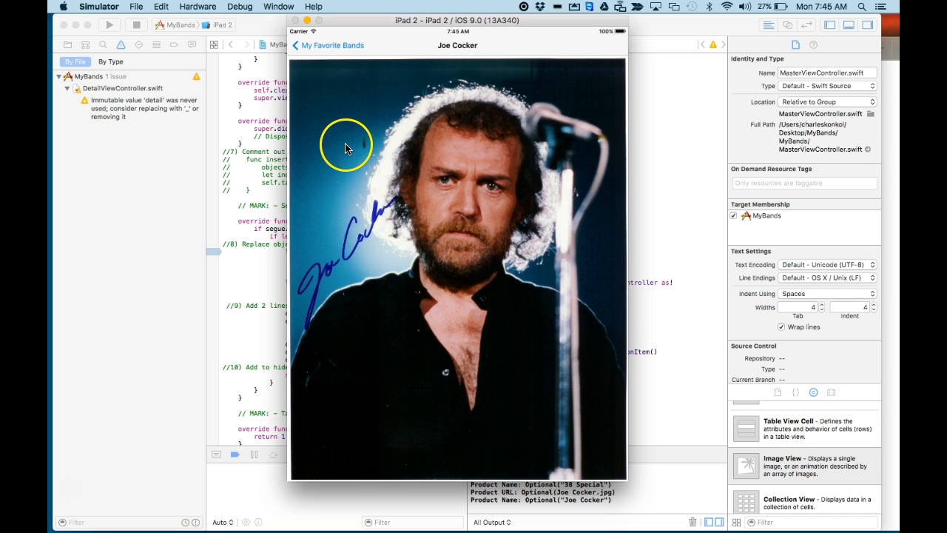